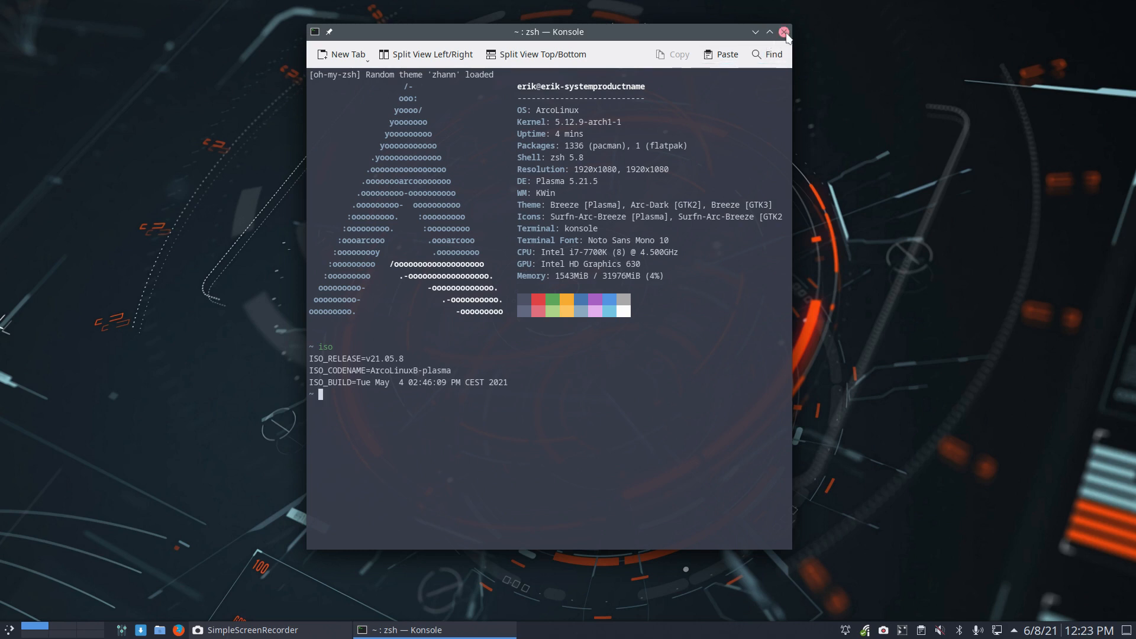
- Close the Konsole window showing the ArcoLinux ISO release details
{"action": "left_click", "coordinate": [784, 31]}
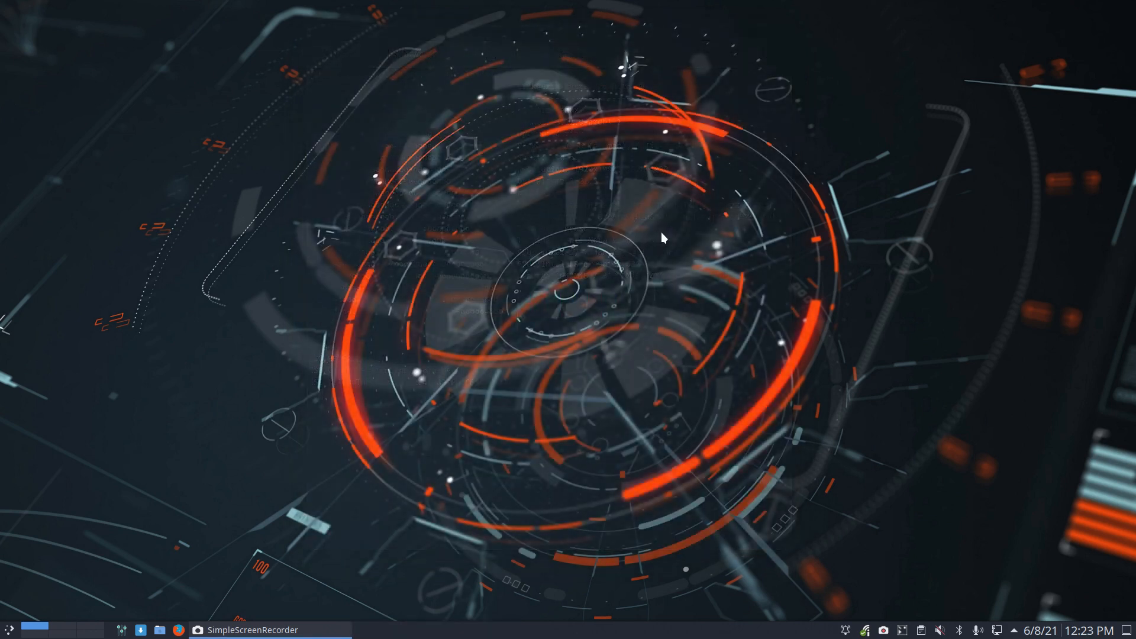
{"action": "mouse_move", "coordinate": [447, 256]}
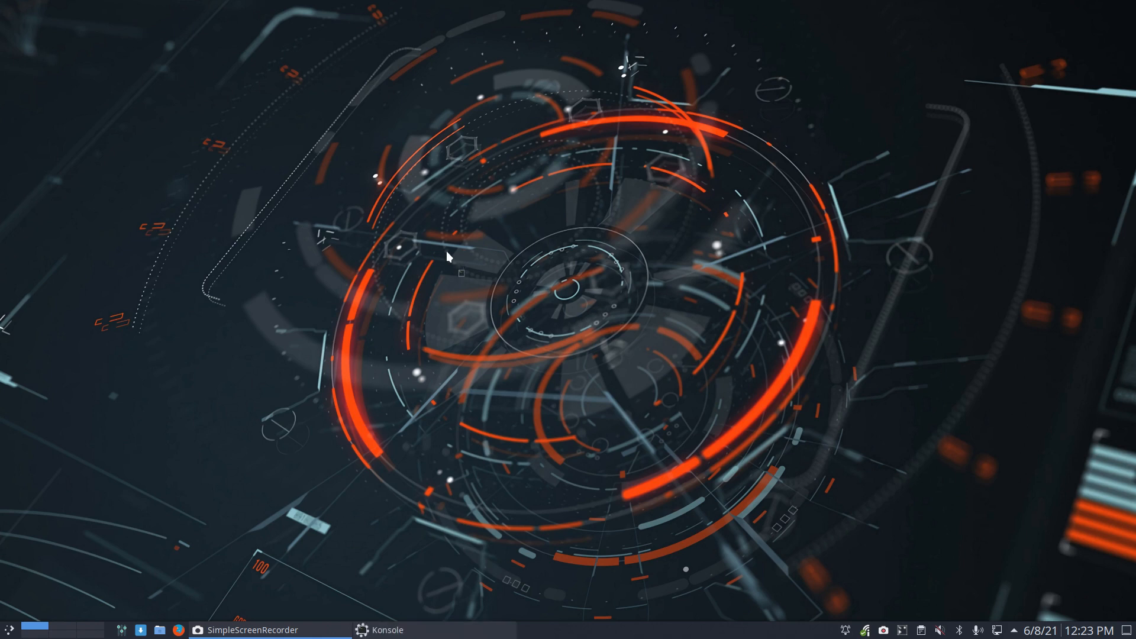
- Reinstall pacman 6.0.0-2 with sudo pacman -S pacman, entering the password to confirm
{"action": "left_click", "coordinate": [379, 630]}
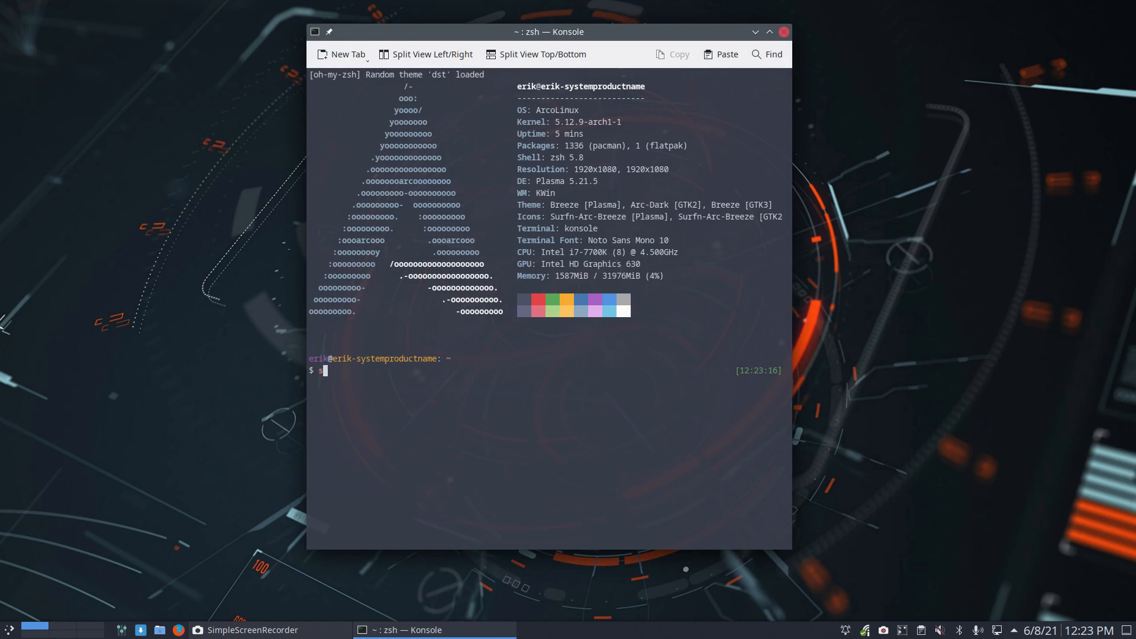
{"action": "type", "text": "udo pacman -S"}
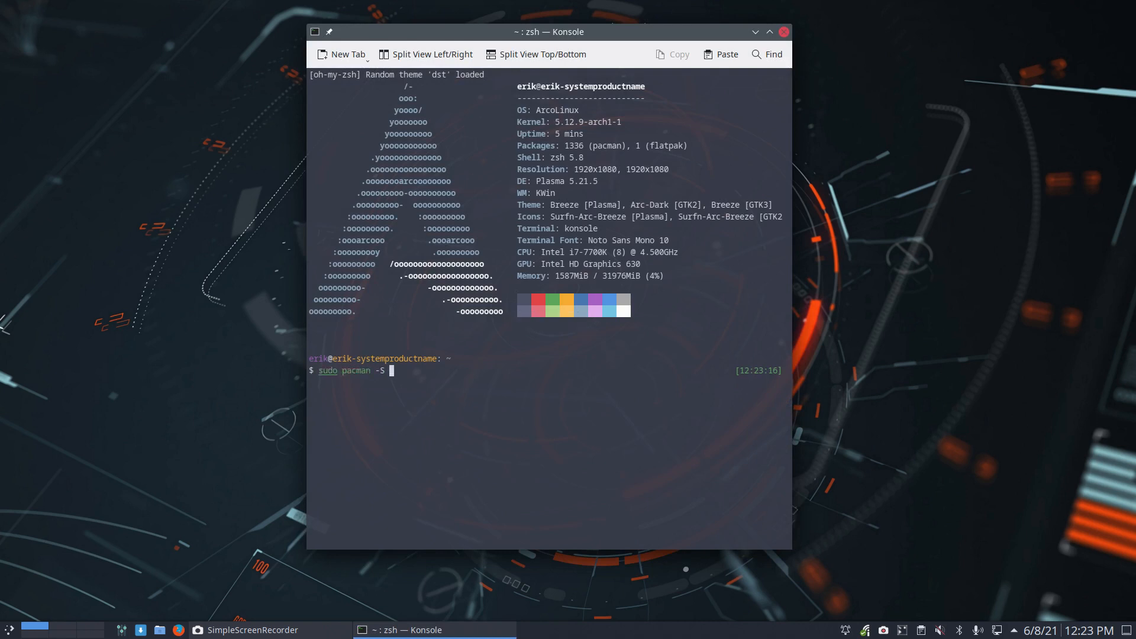
{"action": "key", "text": "Return"}
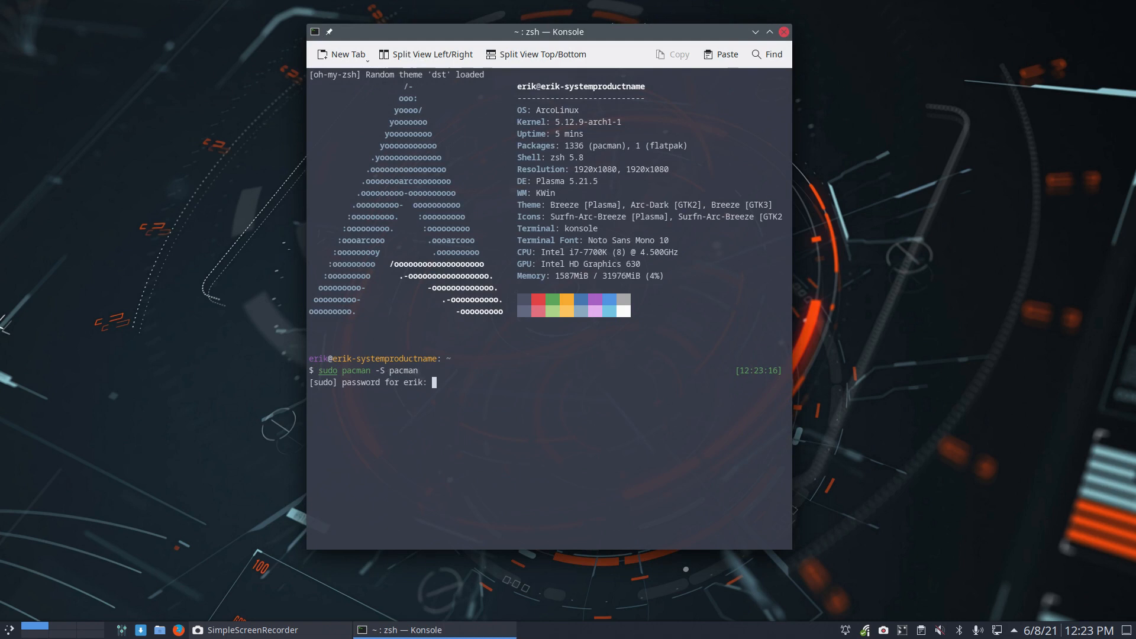
{"action": "key", "text": "Return"}
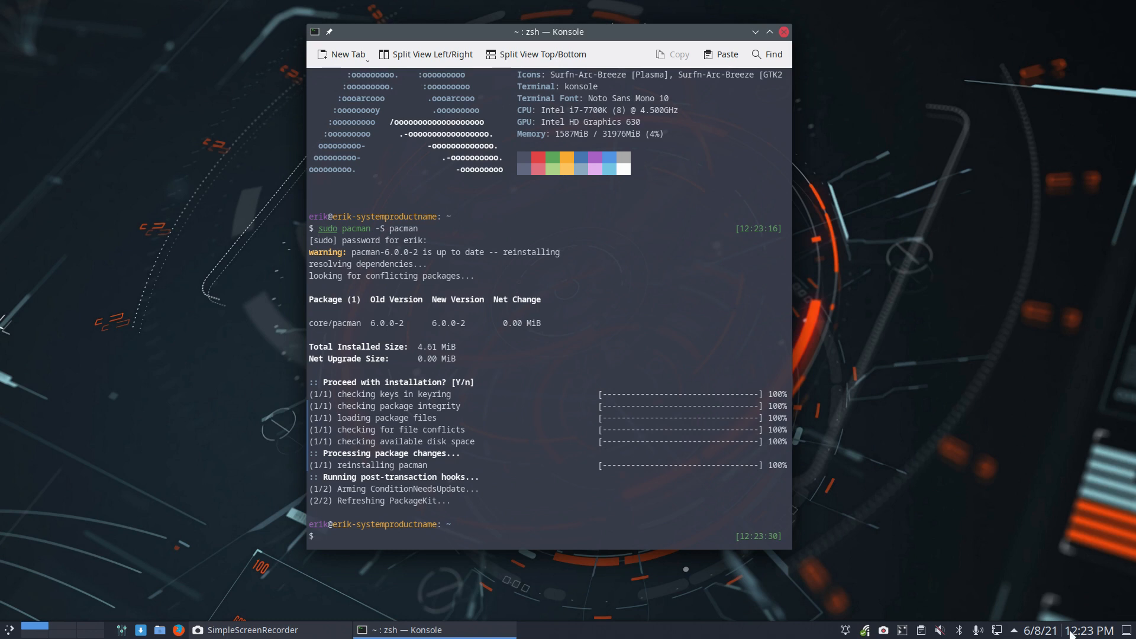
{"action": "left_click", "coordinate": [1082, 630]}
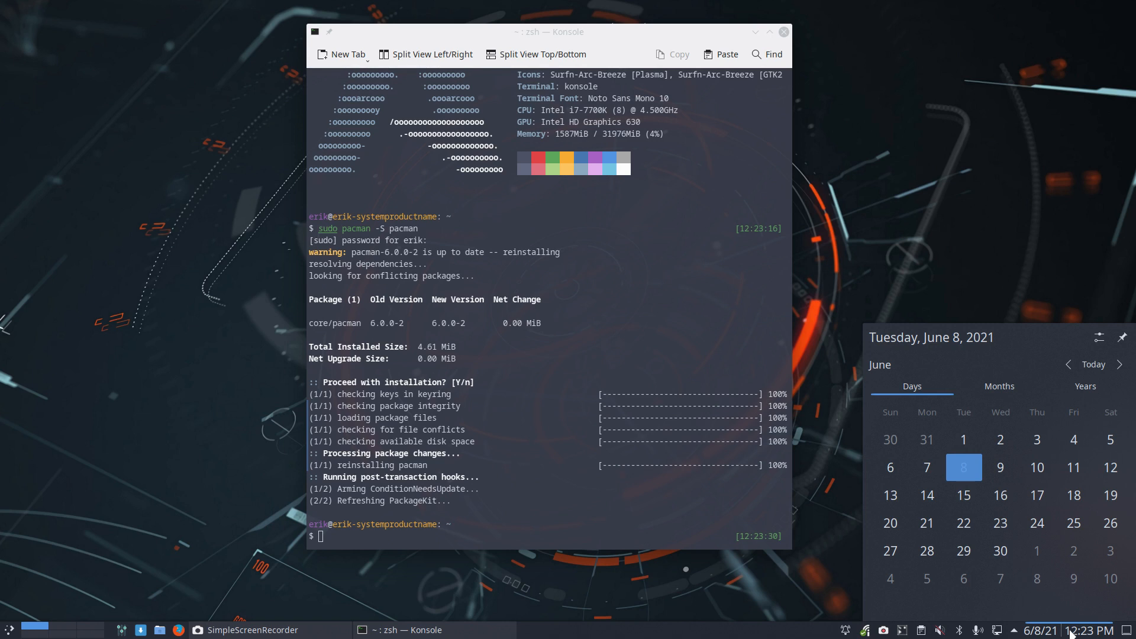
{"action": "mouse_move", "coordinate": [1036, 579]}
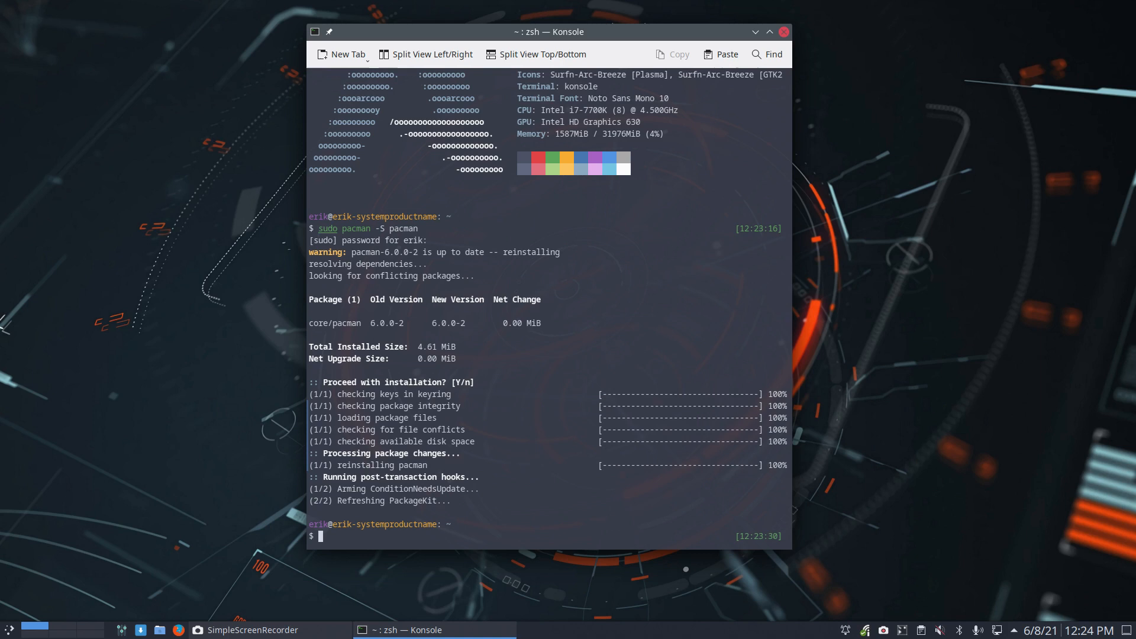
- Run the update alias and show it maps to sudo pacman -Syyu
{"action": "type", "text": "sudo"}
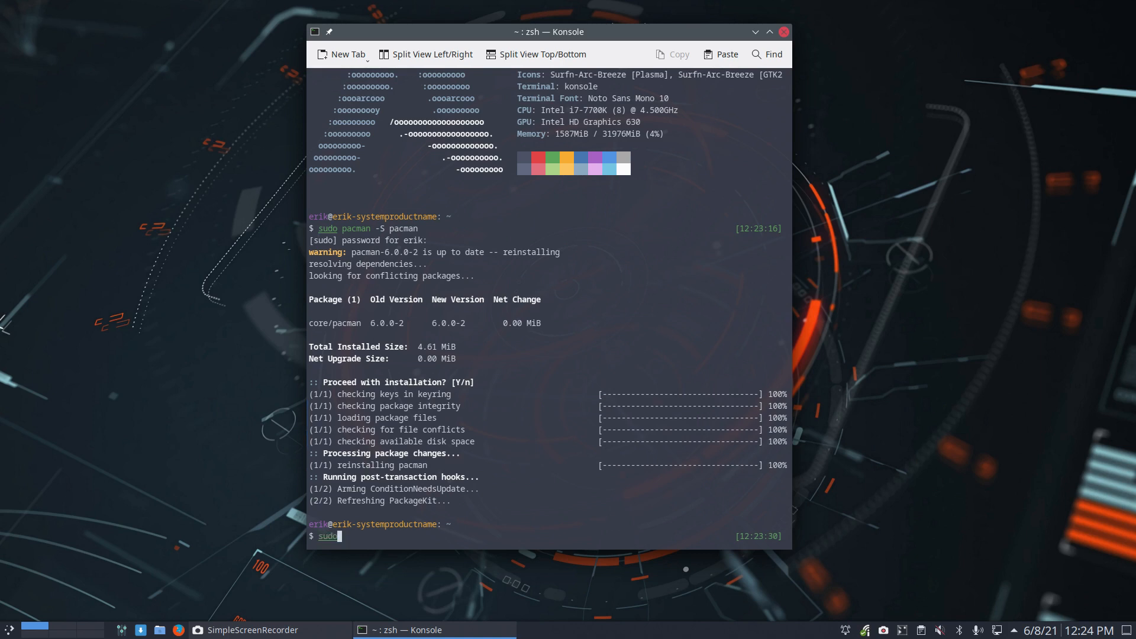
{"action": "type", "text": "pacman"}
{"action": "type", "text": "alia"}
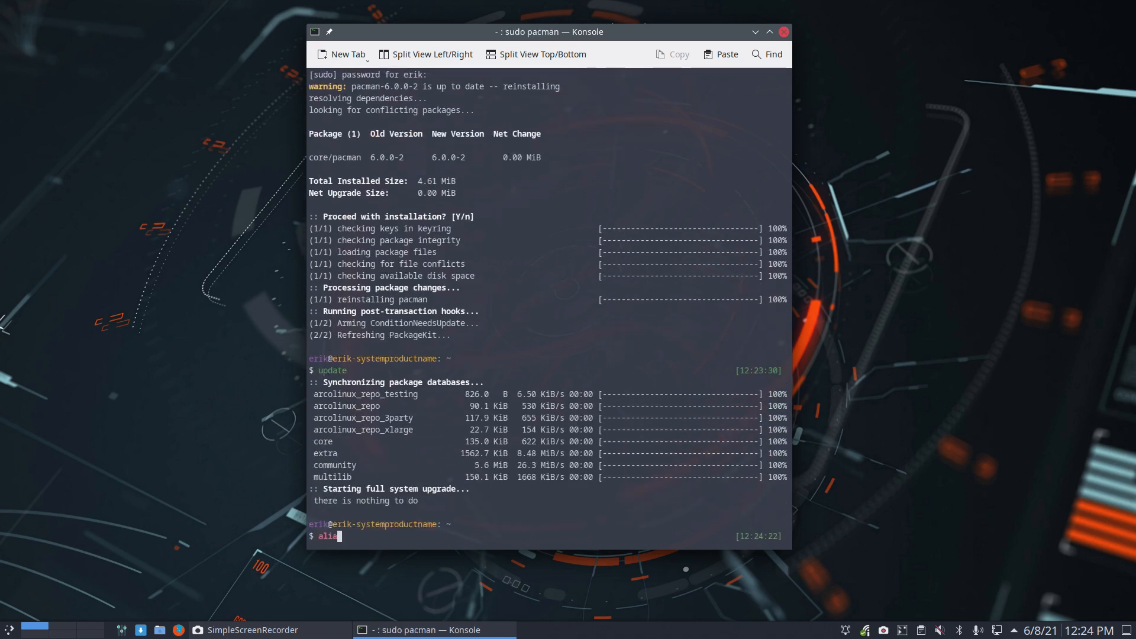
{"action": "type", "text": "s update"}
{"action": "key", "text": "Return"}
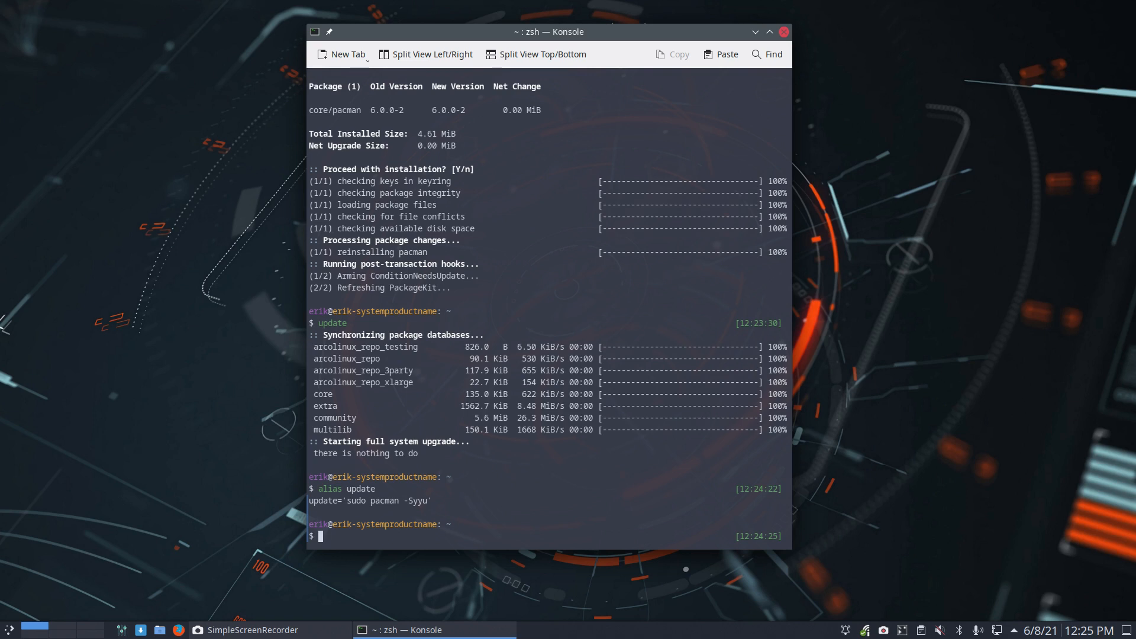
{"action": "type", "text": "man pacman"}
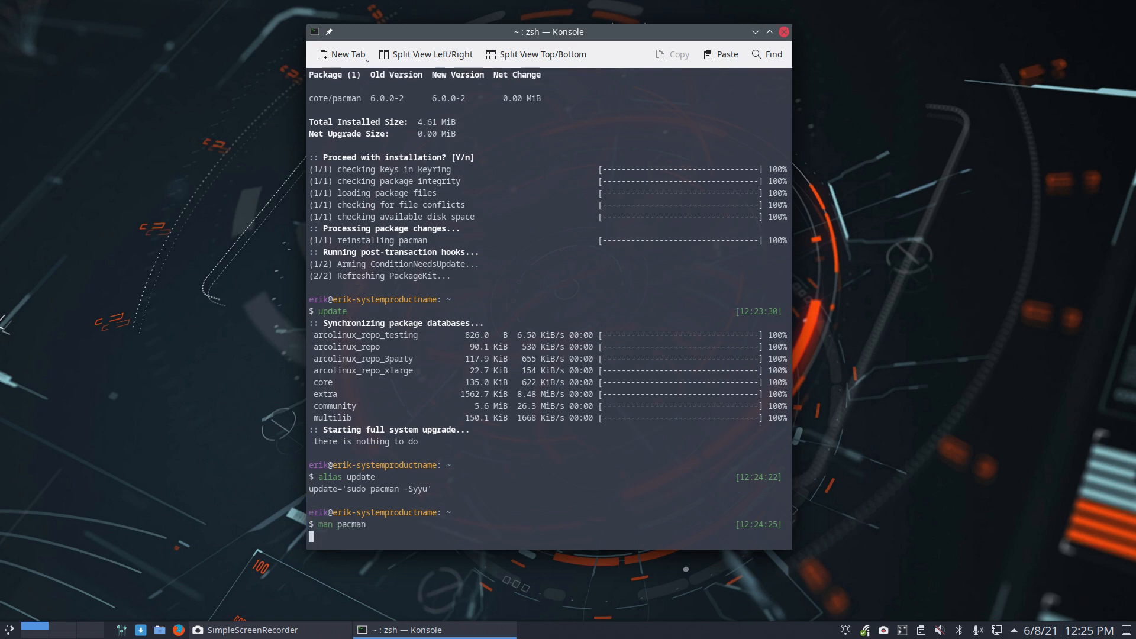
{"action": "key", "text": "Return"}
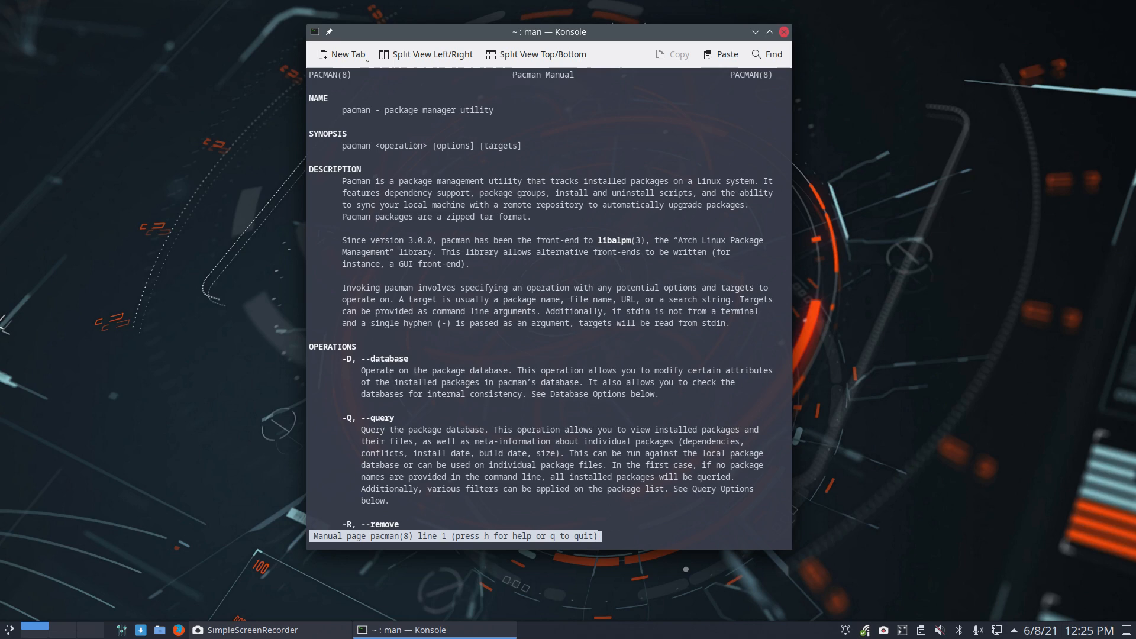
{"action": "scroll", "scroll_direction": "down", "scroll_amount": 3}
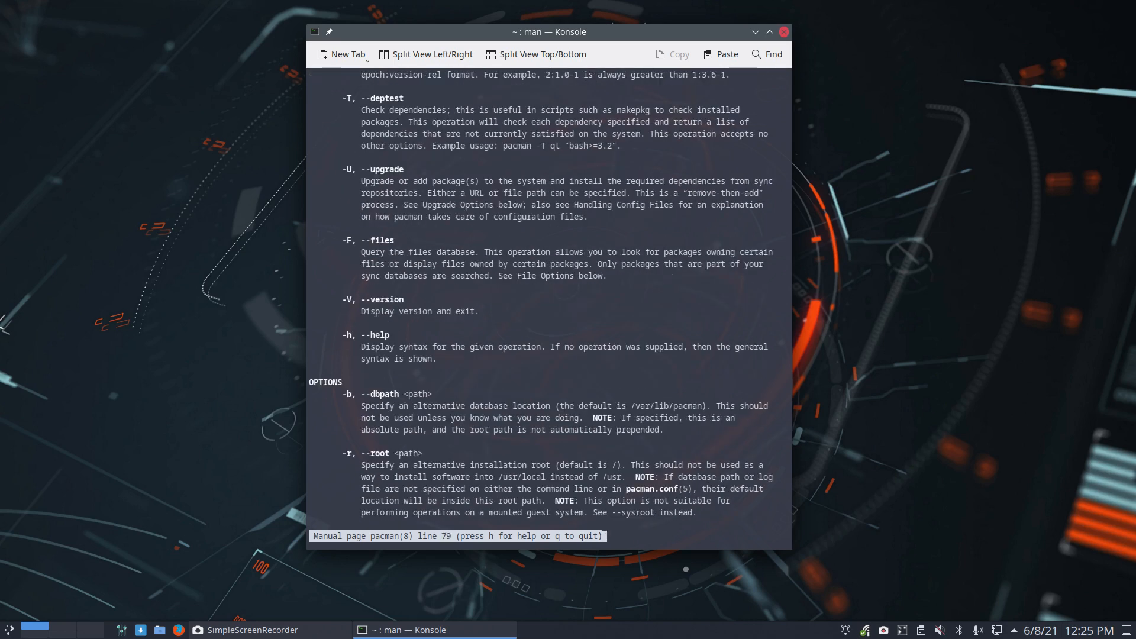
{"action": "scroll", "scroll_direction": "down", "scroll_amount": 3}
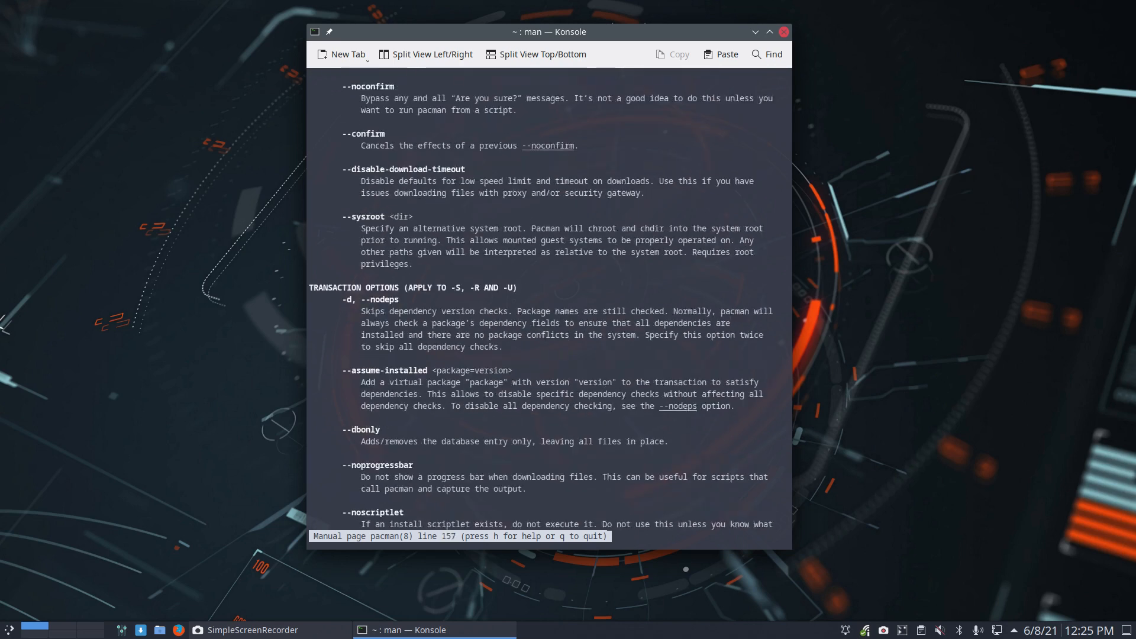
{"action": "scroll", "scroll_direction": "down", "scroll_amount": 3}
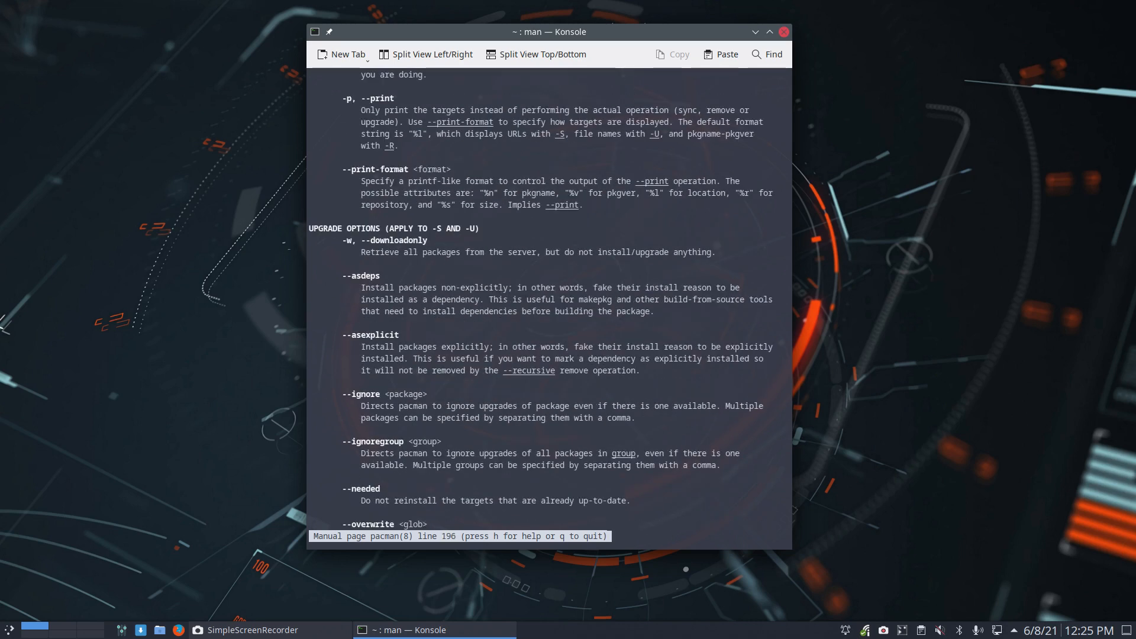
{"action": "scroll", "scroll_direction": "down", "scroll_amount": 3}
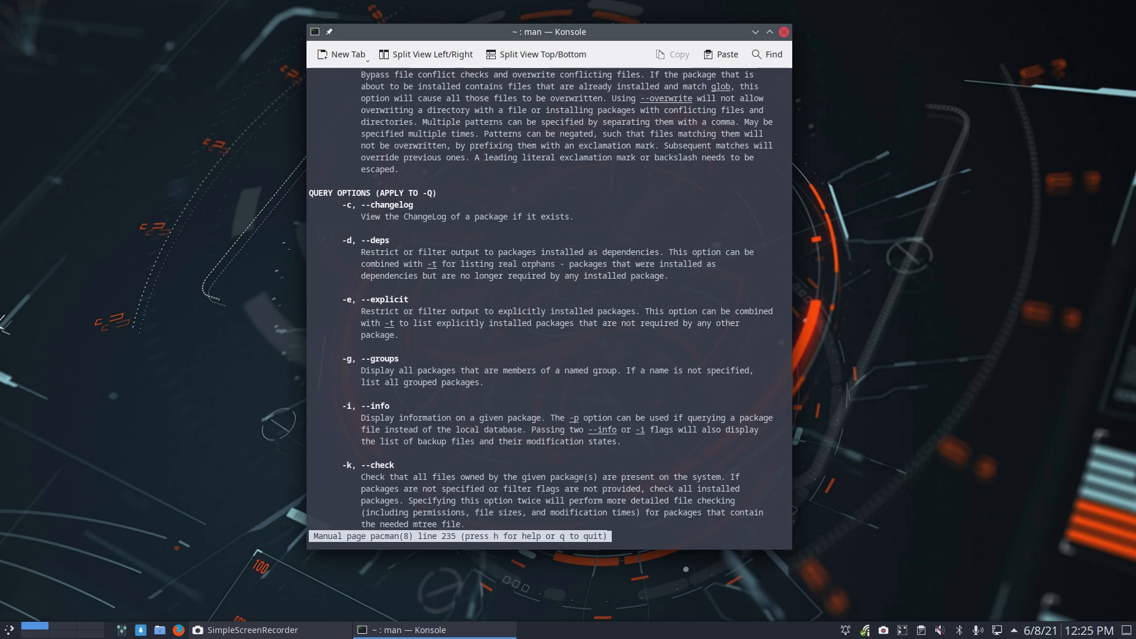
{"action": "key", "text": "q"}
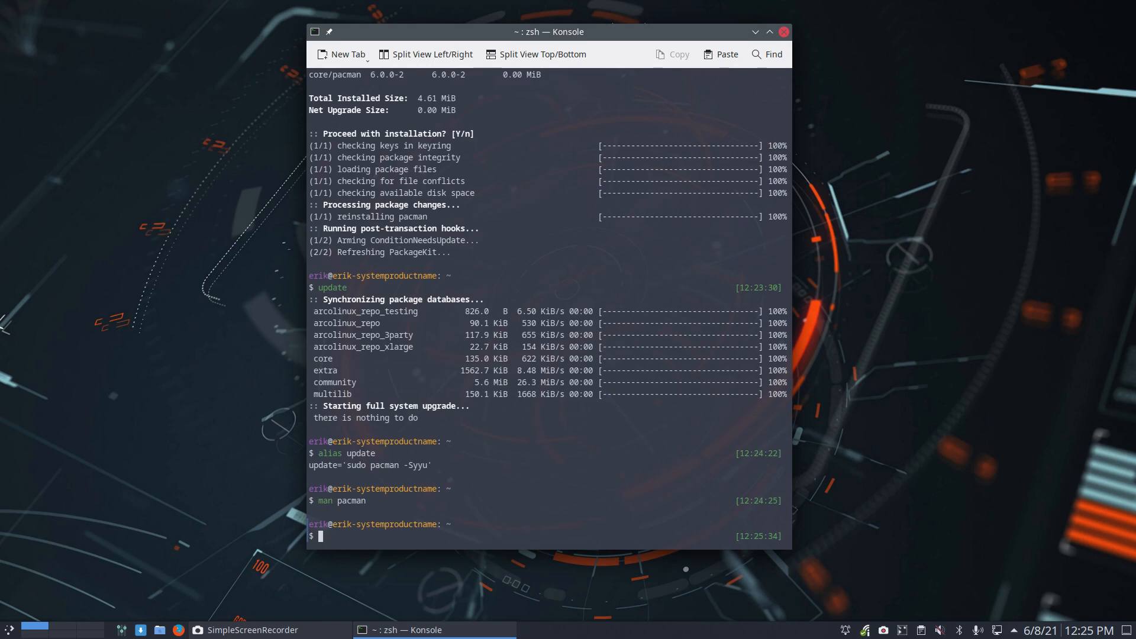
- Run a mistyped sudo command, then list tab completions for sudo pacman -S options
{"action": "type", "text": "sudo c"}
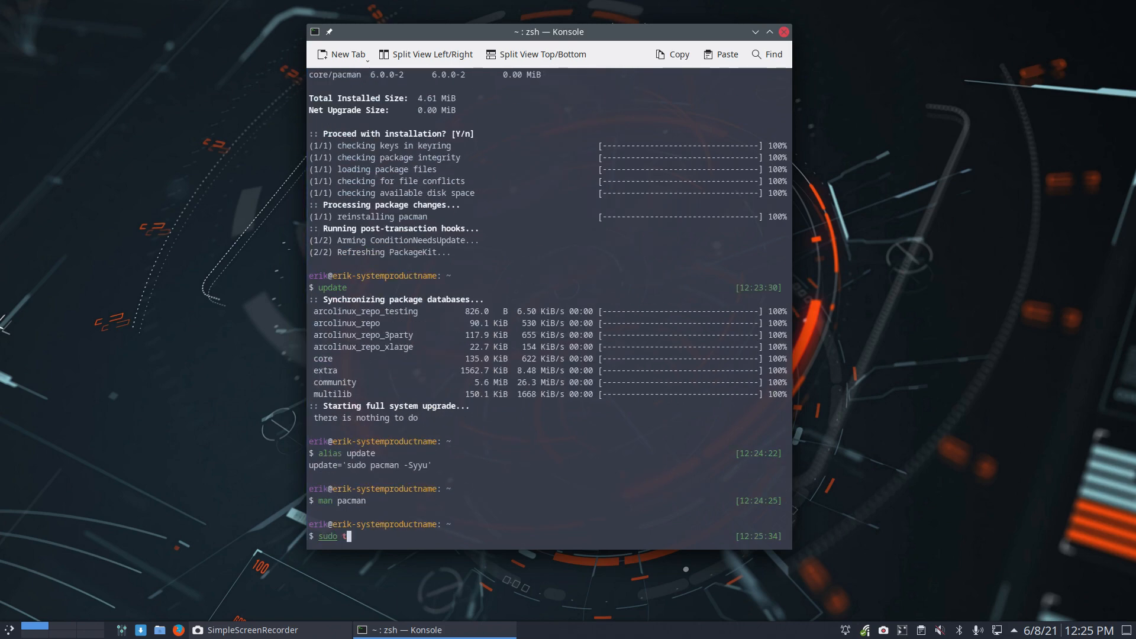
{"action": "key", "text": "Return"}
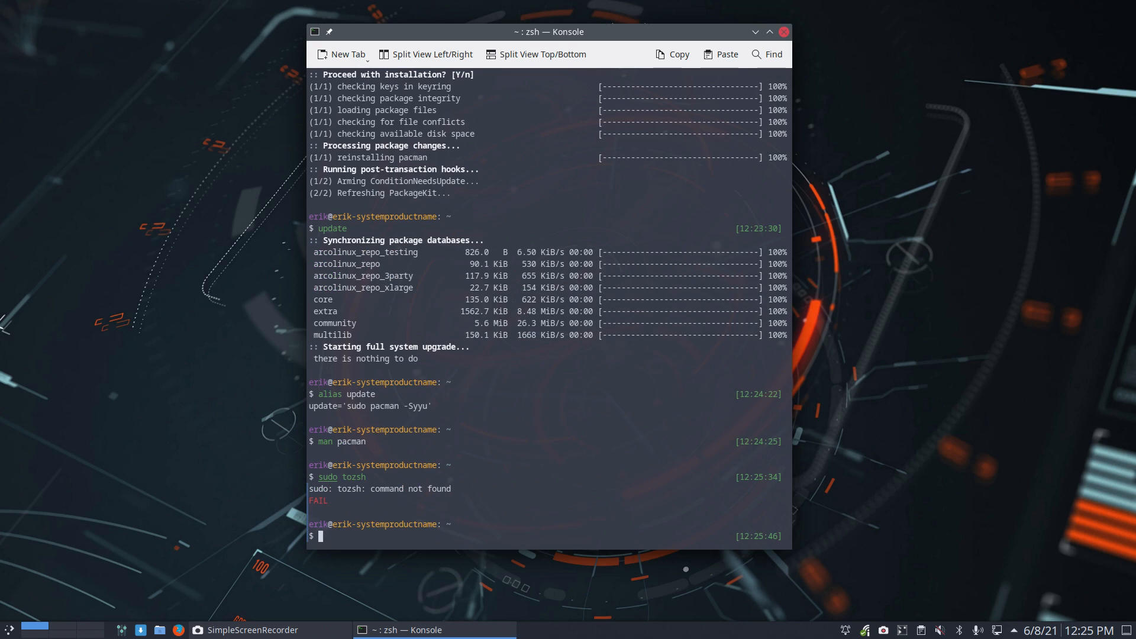
{"action": "type", "text": "sudo pacman )"}
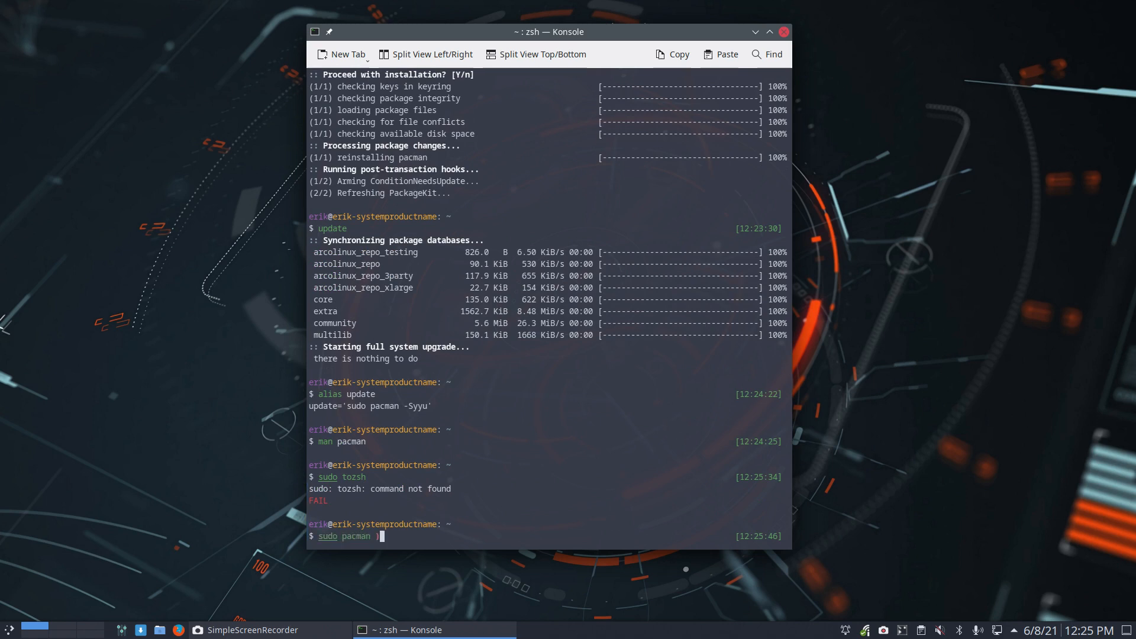
{"action": "type", "text": "-S"}
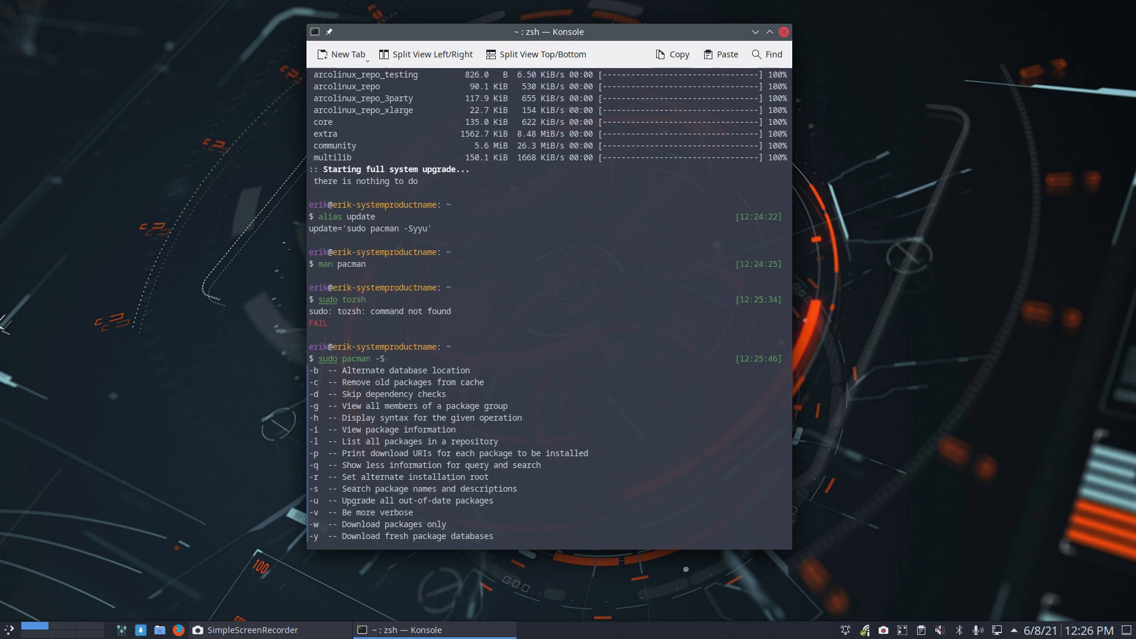
{"action": "type", "text": "c"}
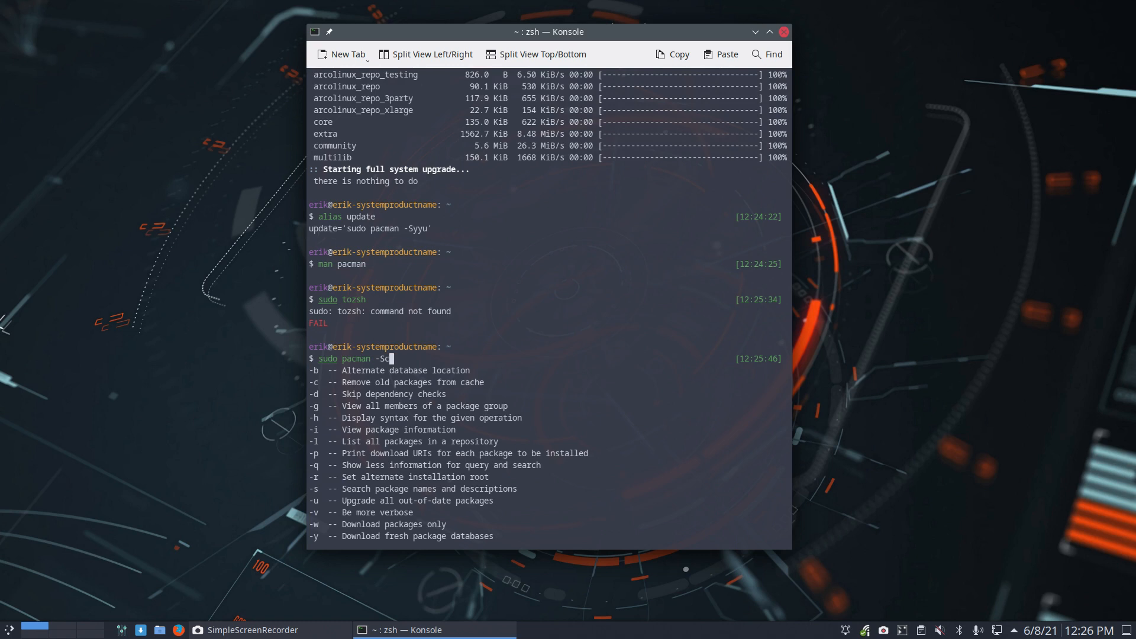
{"action": "type", "text": "c"}
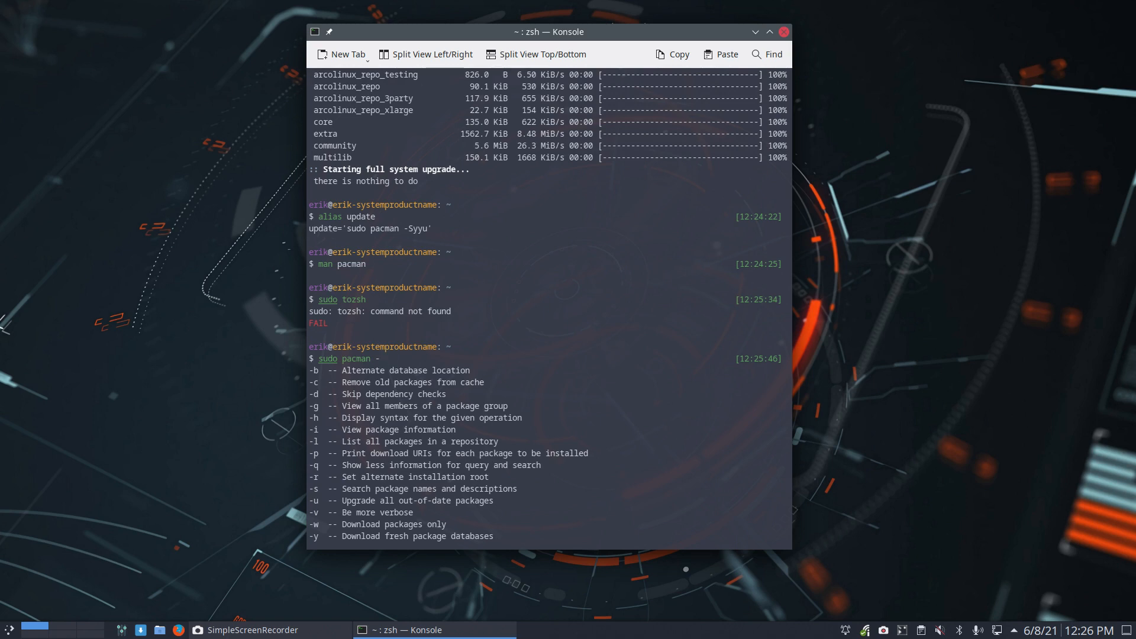
- List completions for pacman -Q and -R, abandon the command and clear the screen
{"action": "type", "text": "Q"}
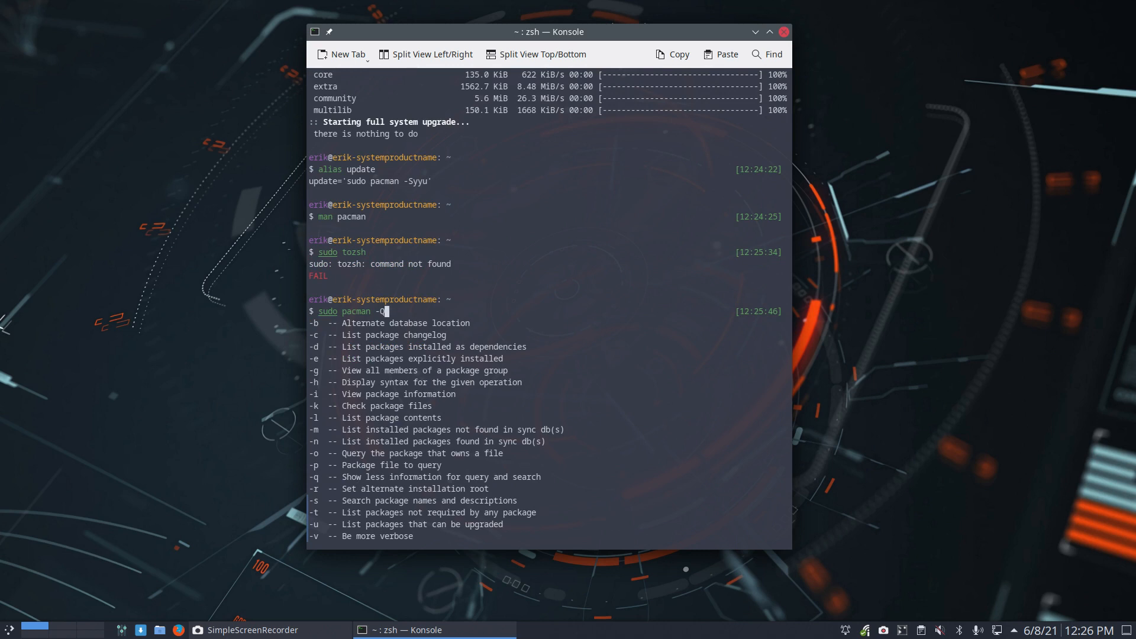
{"action": "type", "text": "R"}
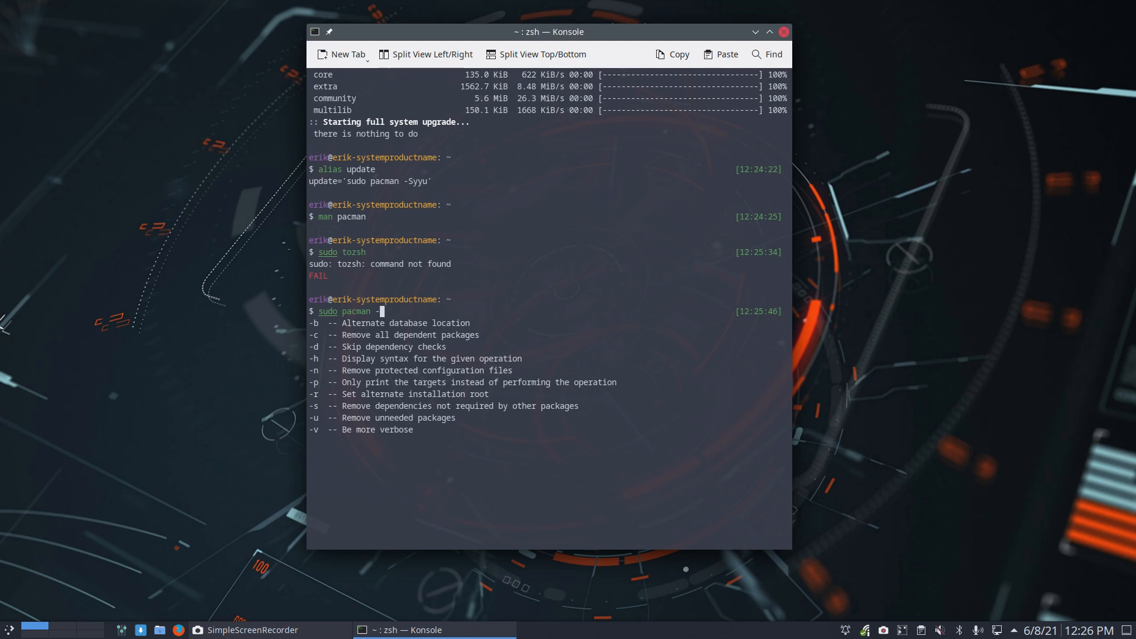
{"action": "key", "text": "Return"}
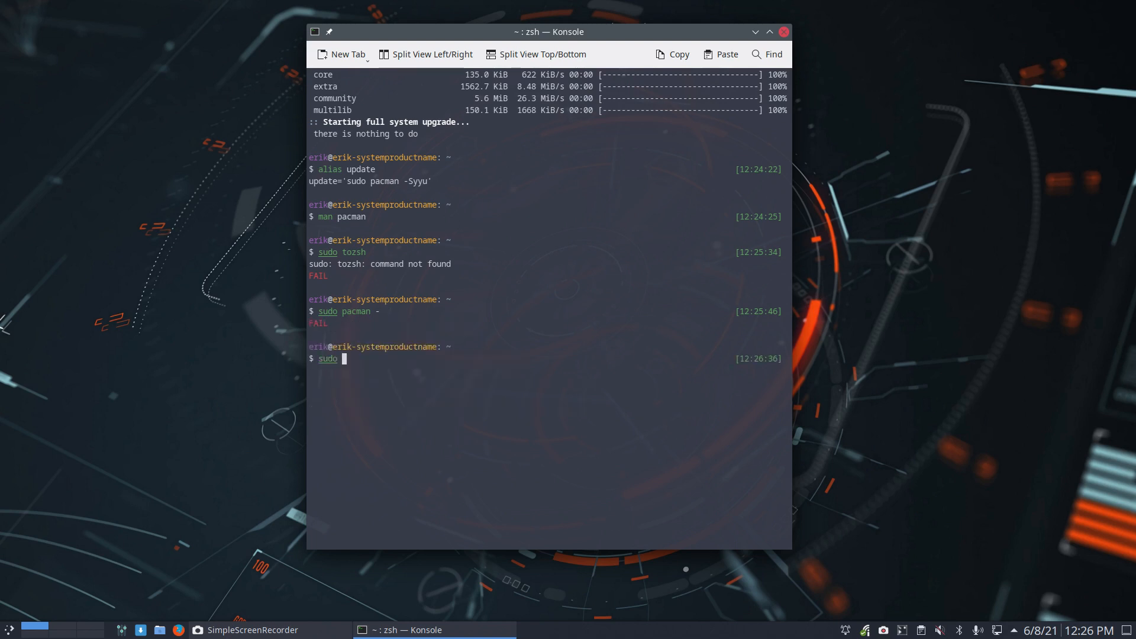
{"action": "key", "text": "ctrl+u"}
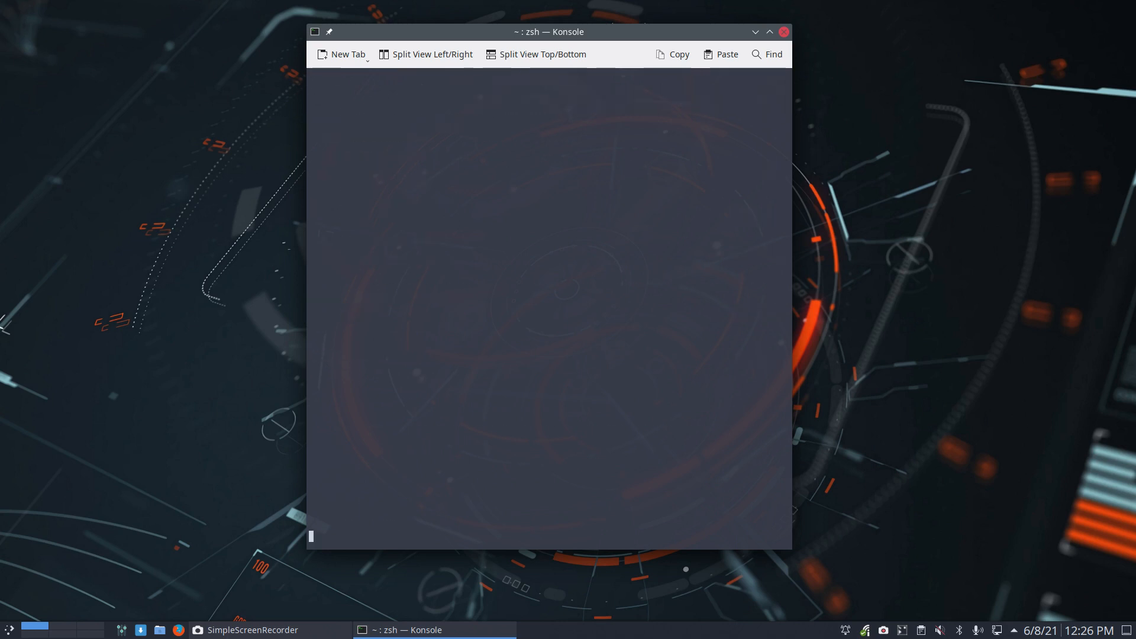
- Read the pacman man page through its operations and options, then quit to the prompt
{"action": "type", "text": "man pacman"}
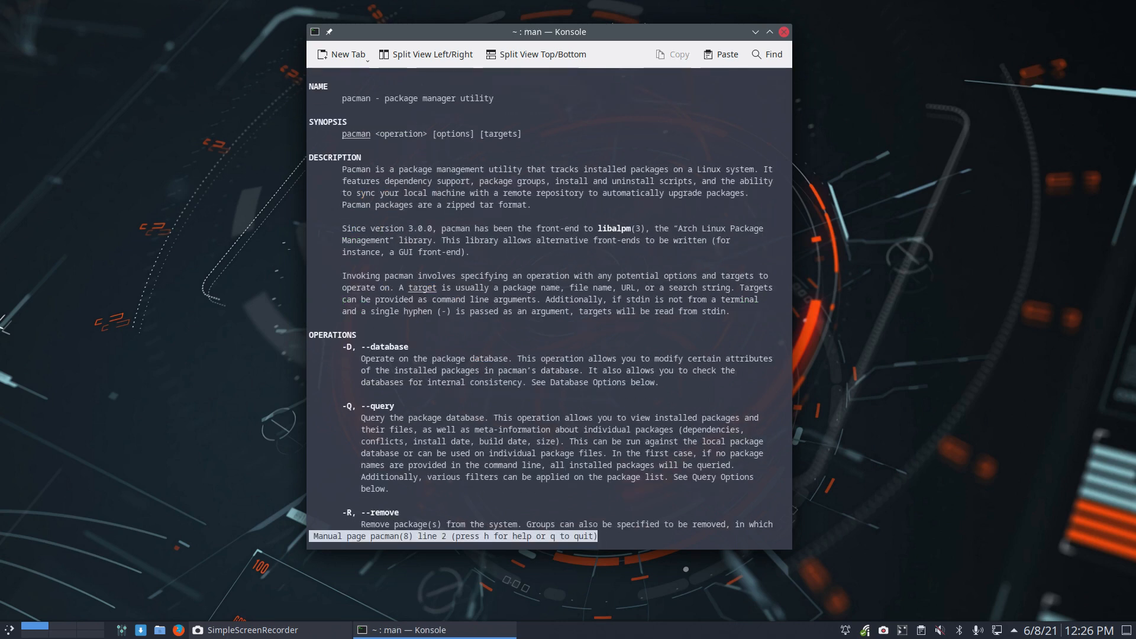
{"action": "scroll", "scroll_direction": "down", "scroll_amount": 3}
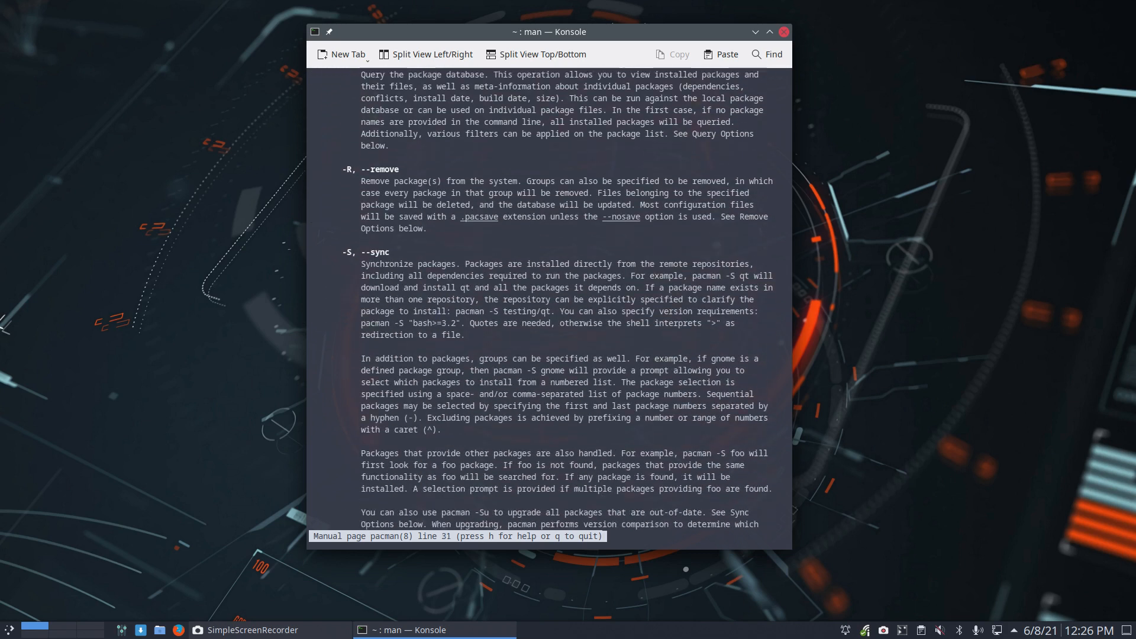
{"action": "scroll", "scroll_direction": "down", "scroll_amount": 3}
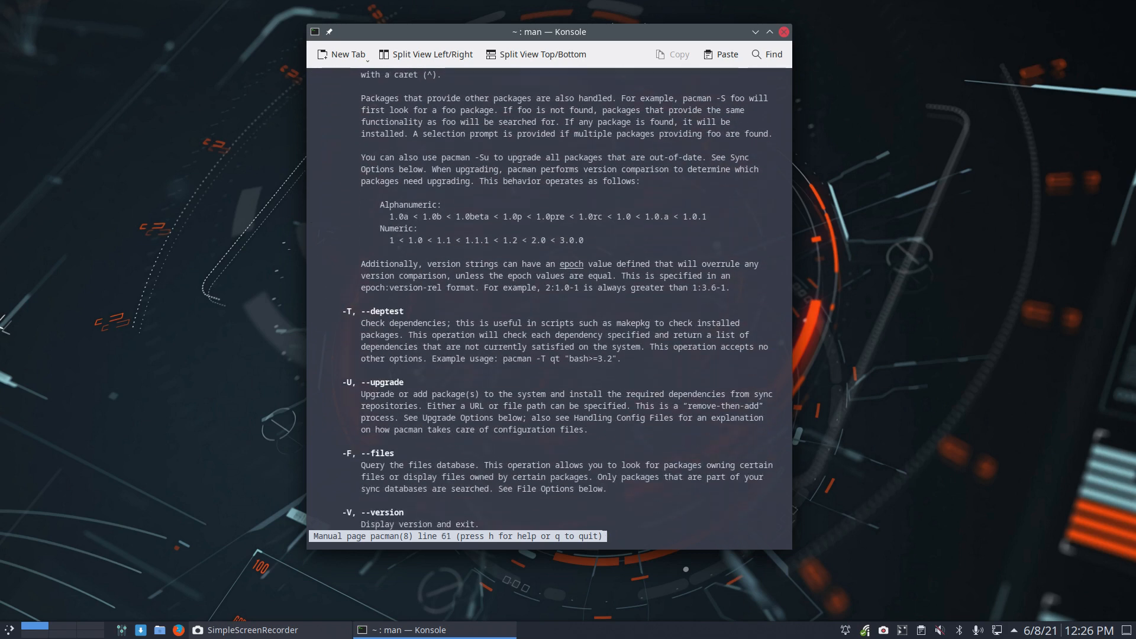
{"action": "scroll", "scroll_direction": "down", "scroll_amount": 3}
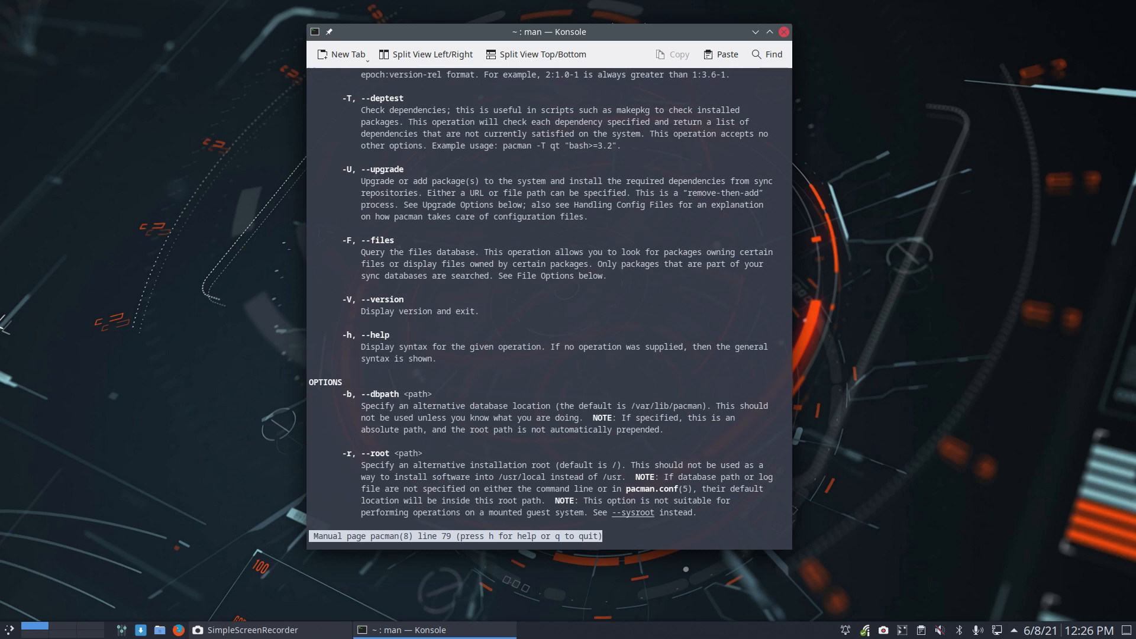
{"action": "key", "text": "q"}
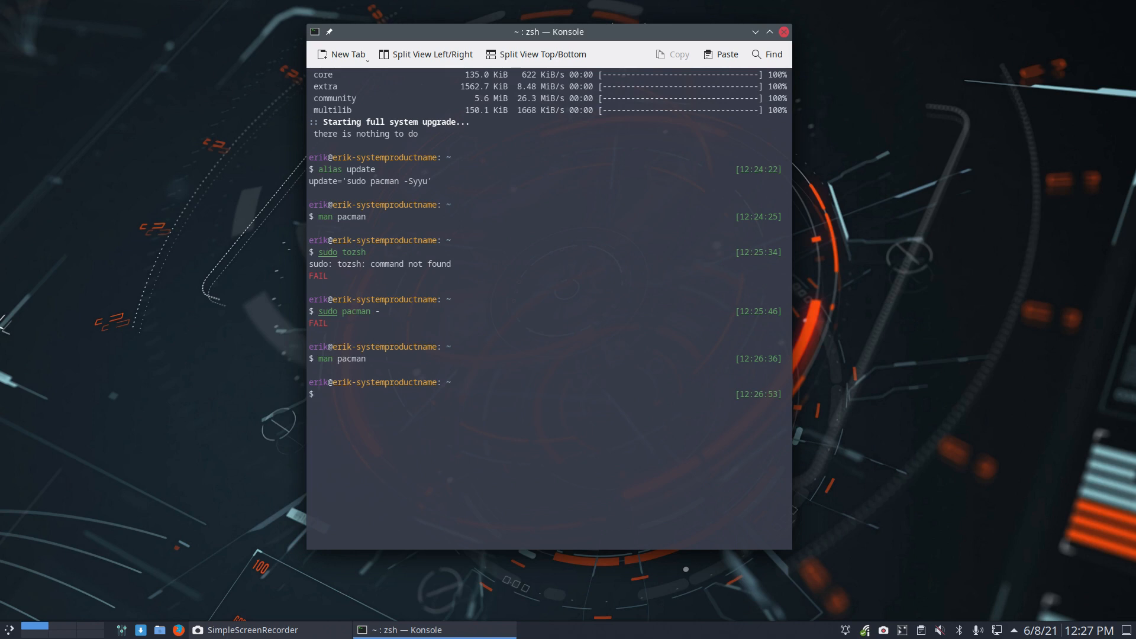
{"action": "mouse_move", "coordinate": [125, 586]}
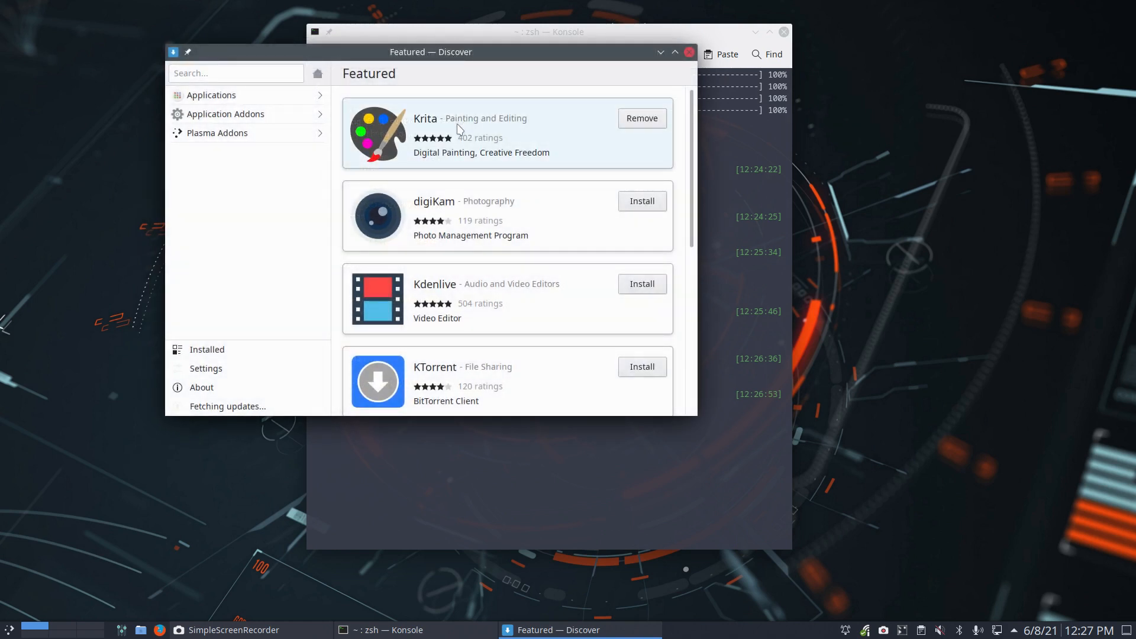
{"action": "mouse_move", "coordinate": [482, 259]}
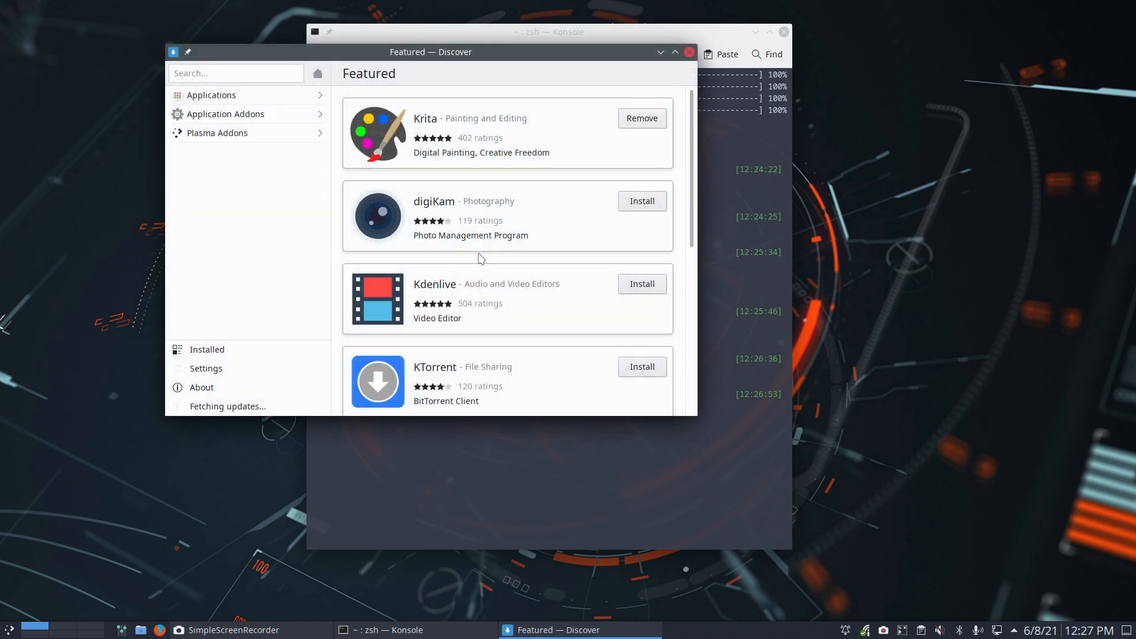
- Install digiKam from Discover's Featured page, view its details, then close Discover
{"action": "left_click", "coordinate": [640, 201]}
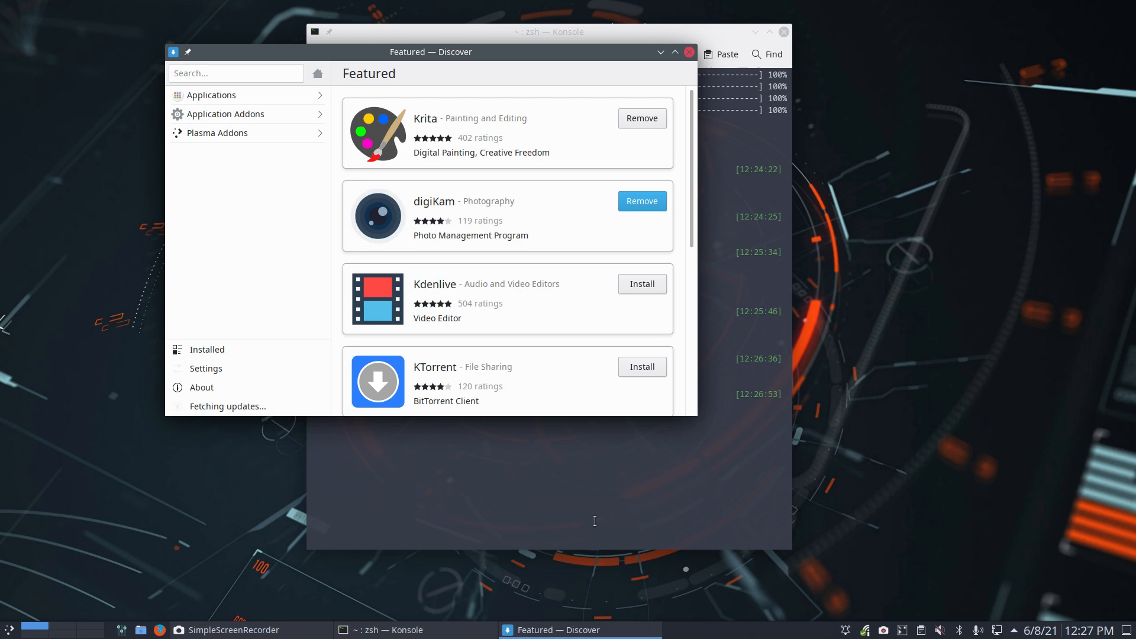
{"action": "mouse_move", "coordinate": [594, 505]}
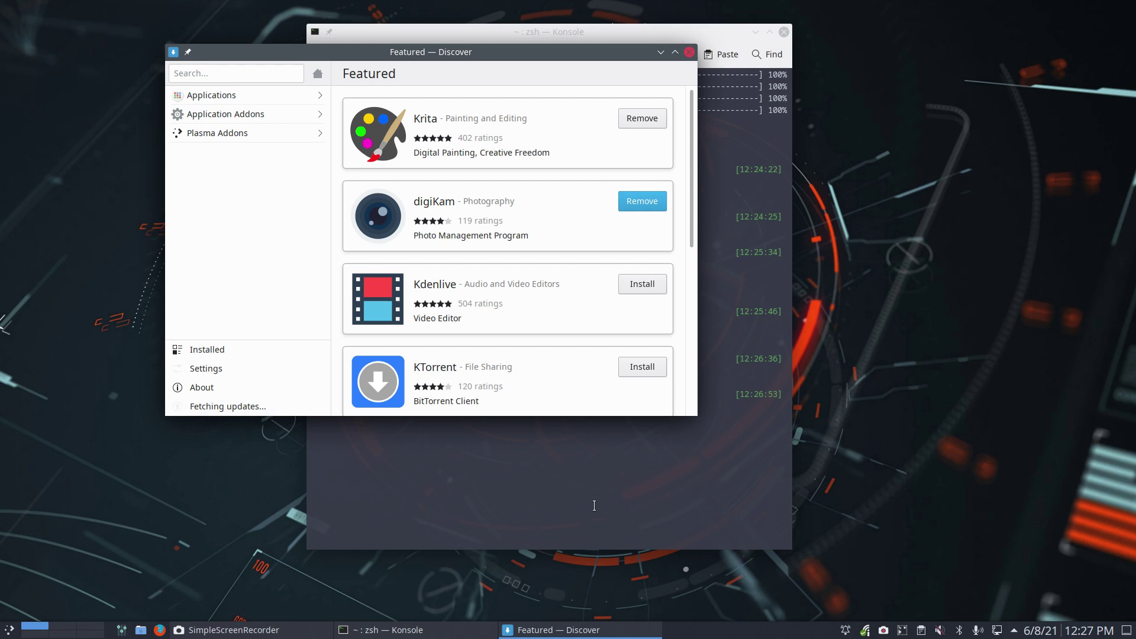
{"action": "left_click", "coordinate": [396, 630]}
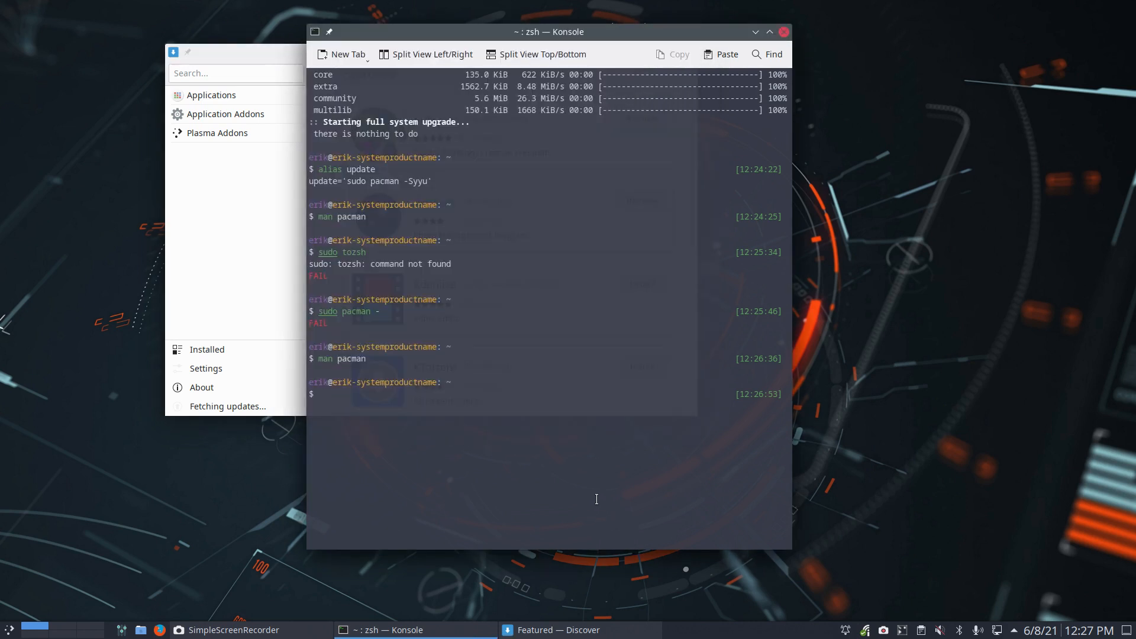
{"action": "mouse_move", "coordinate": [568, 473]}
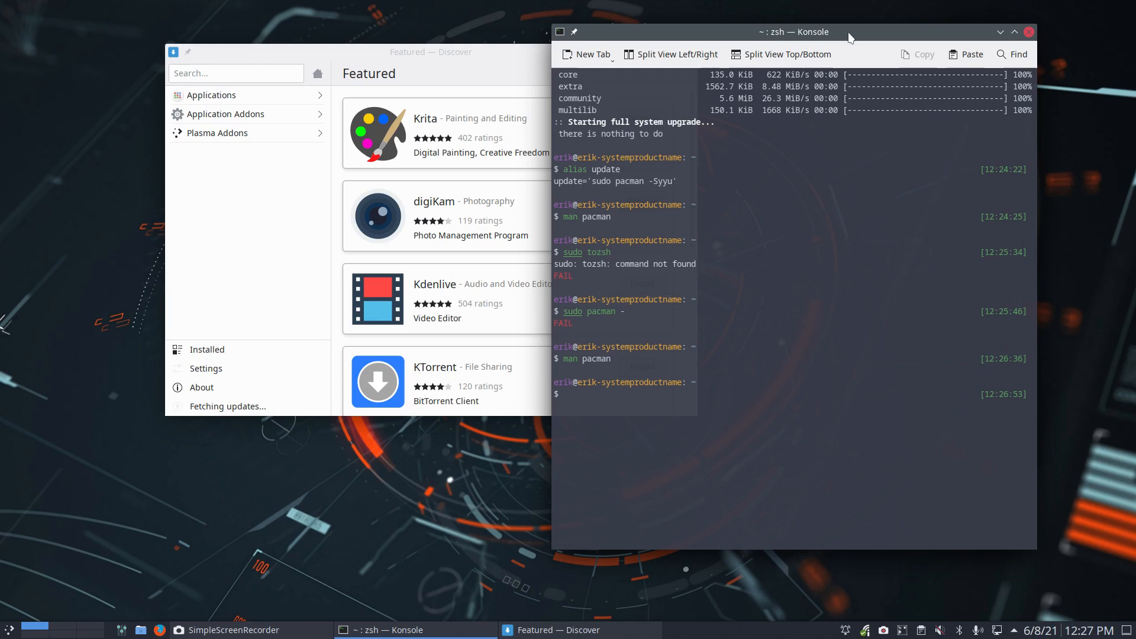
{"action": "left_click", "coordinate": [431, 51]}
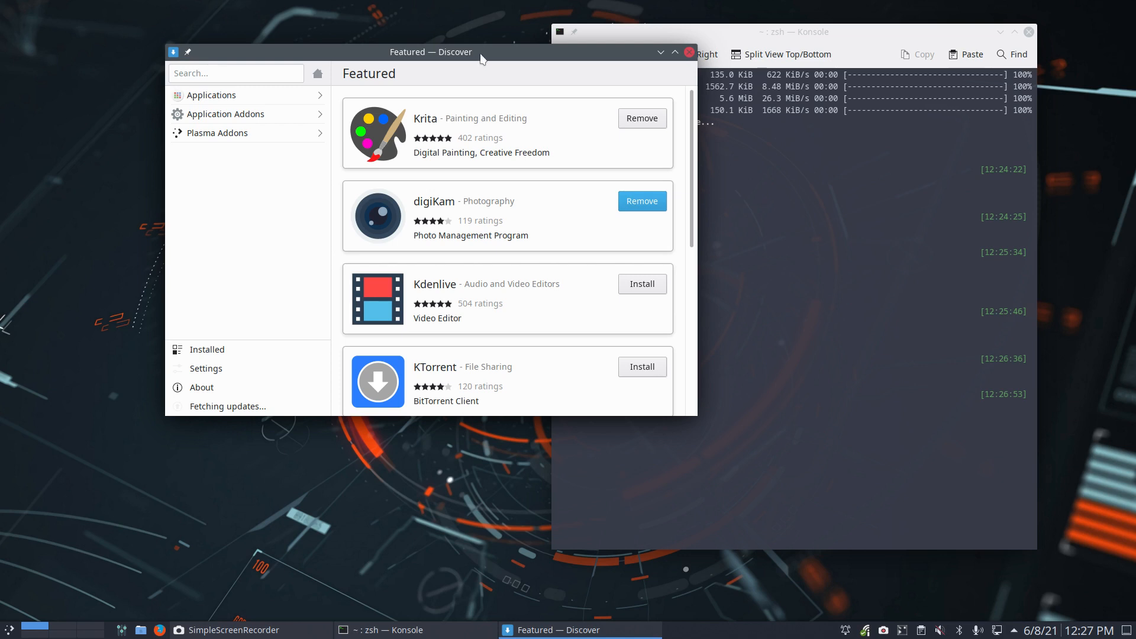
{"action": "mouse_move", "coordinate": [496, 82]}
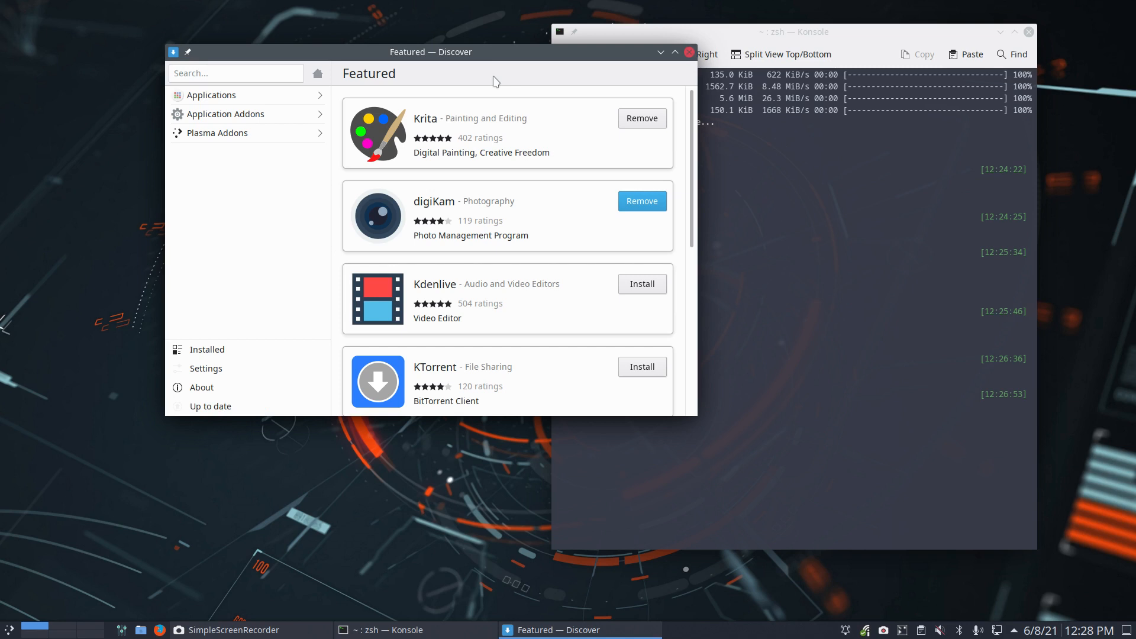
{"action": "mouse_move", "coordinate": [516, 223]}
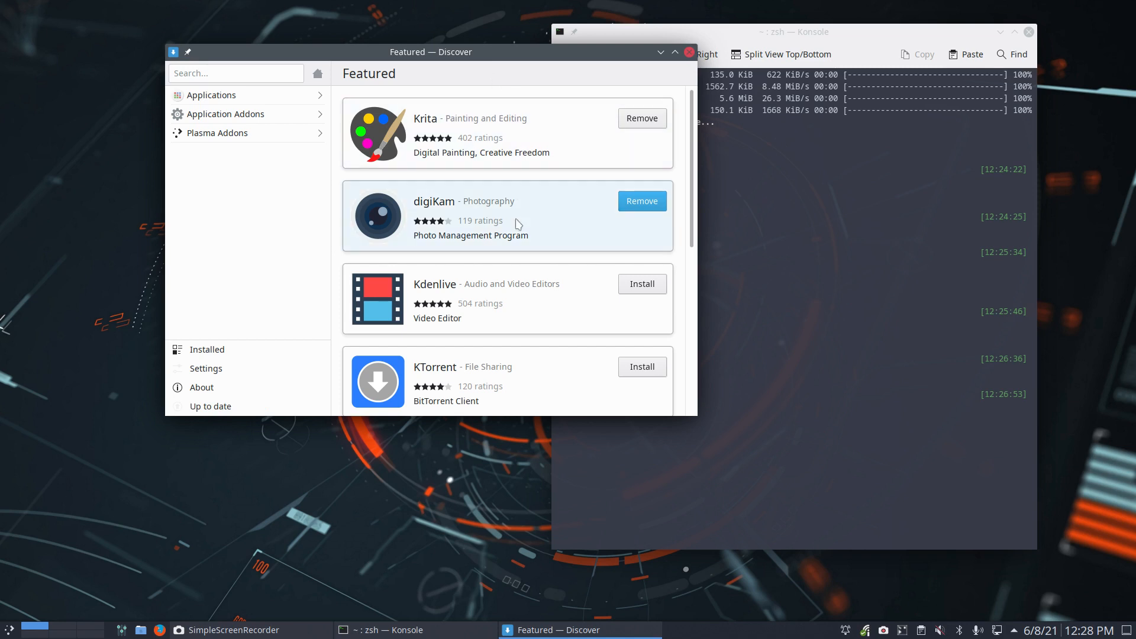
{"action": "left_click", "coordinate": [469, 218]}
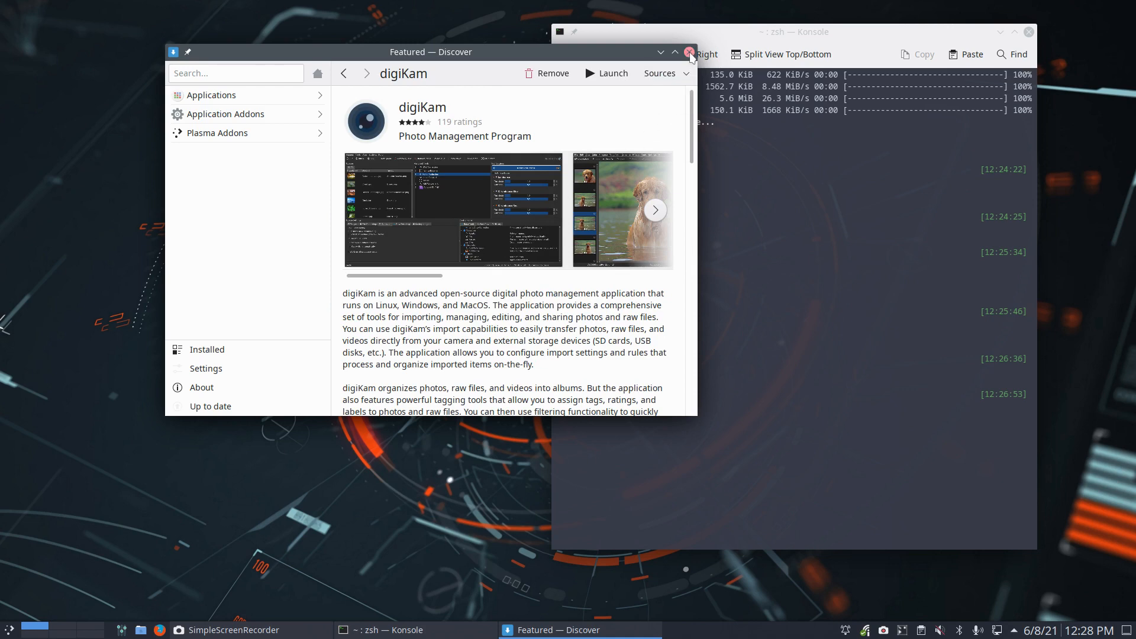
{"action": "left_click", "coordinate": [687, 52]}
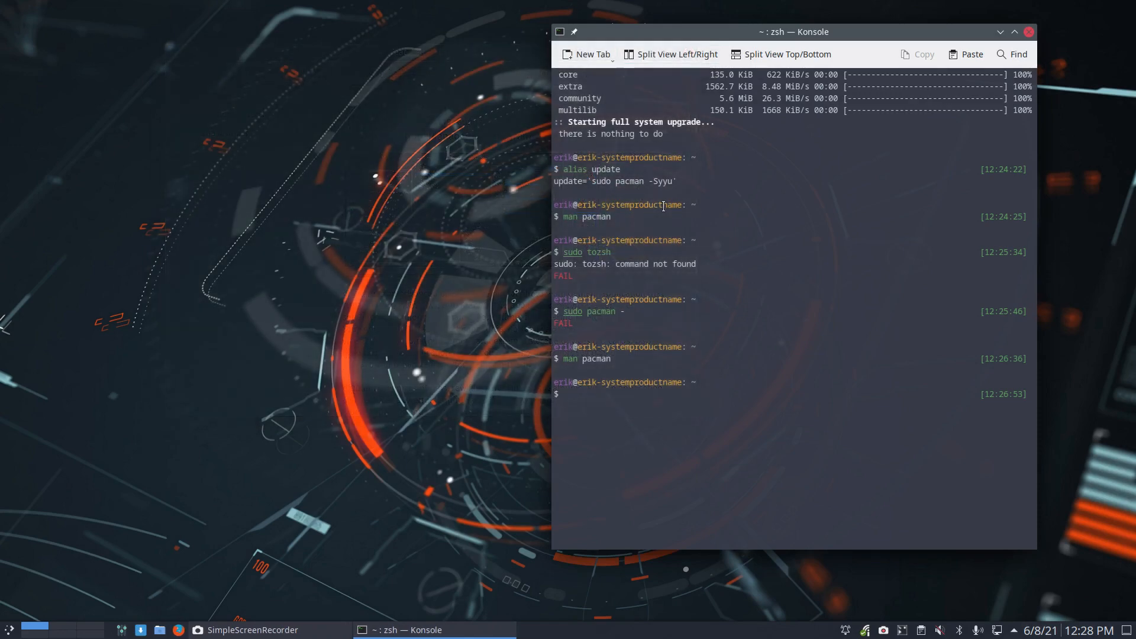
{"action": "mouse_move", "coordinate": [76, 402]}
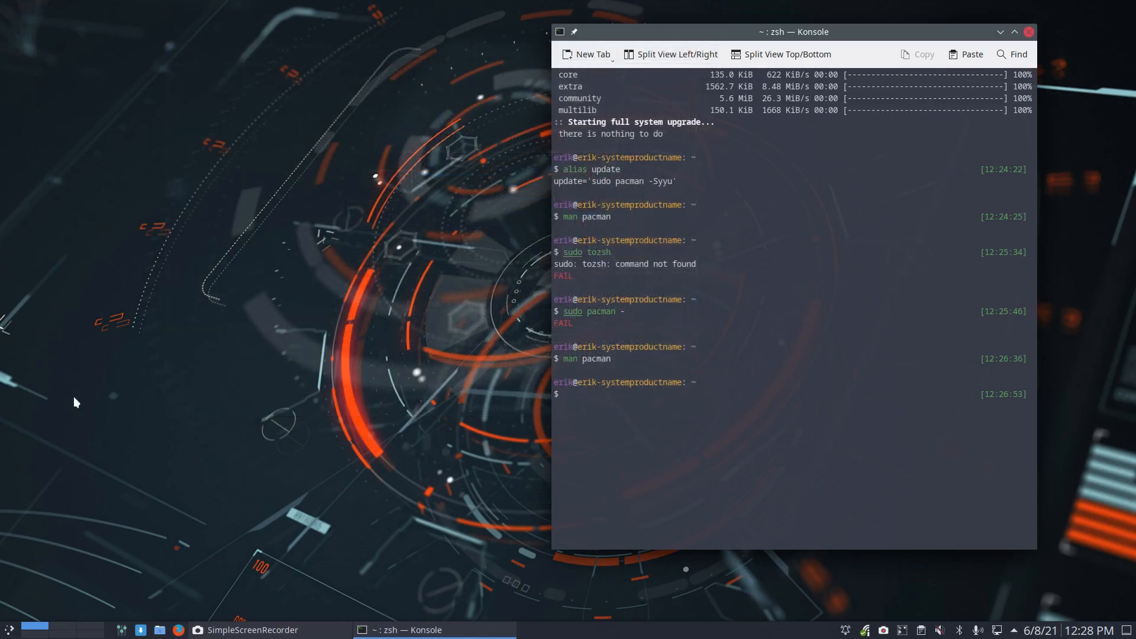
{"action": "mouse_move", "coordinate": [10, 629]}
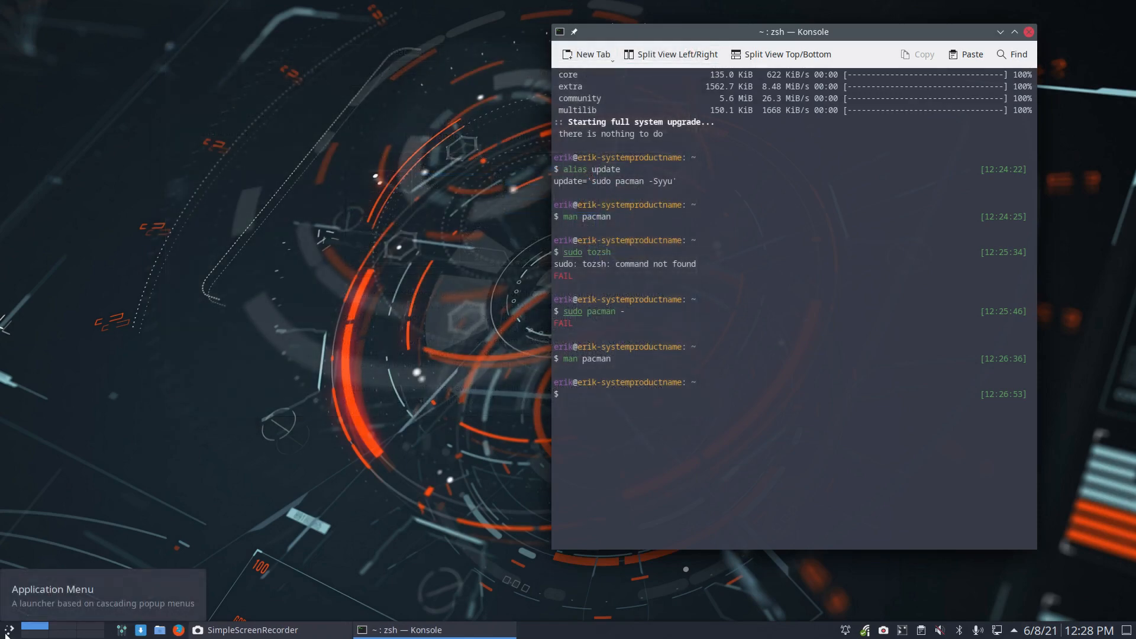
- Launch GNOME Software by searching 'gnom' in the application launcher
{"action": "left_click", "coordinate": [10, 629]}
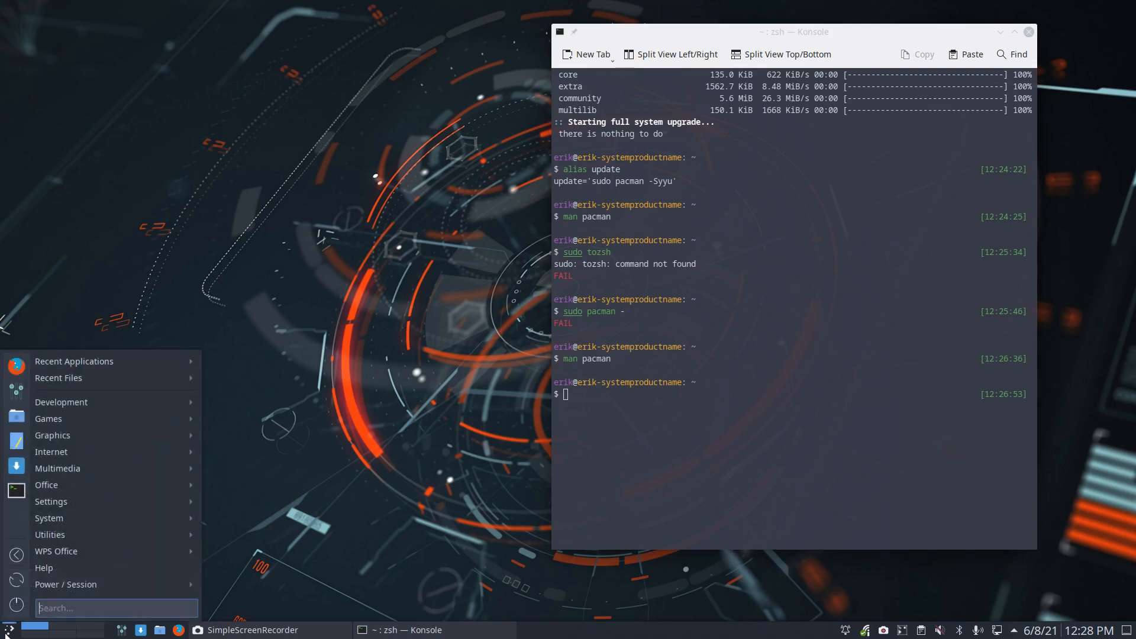
{"action": "type", "text": "gnom"}
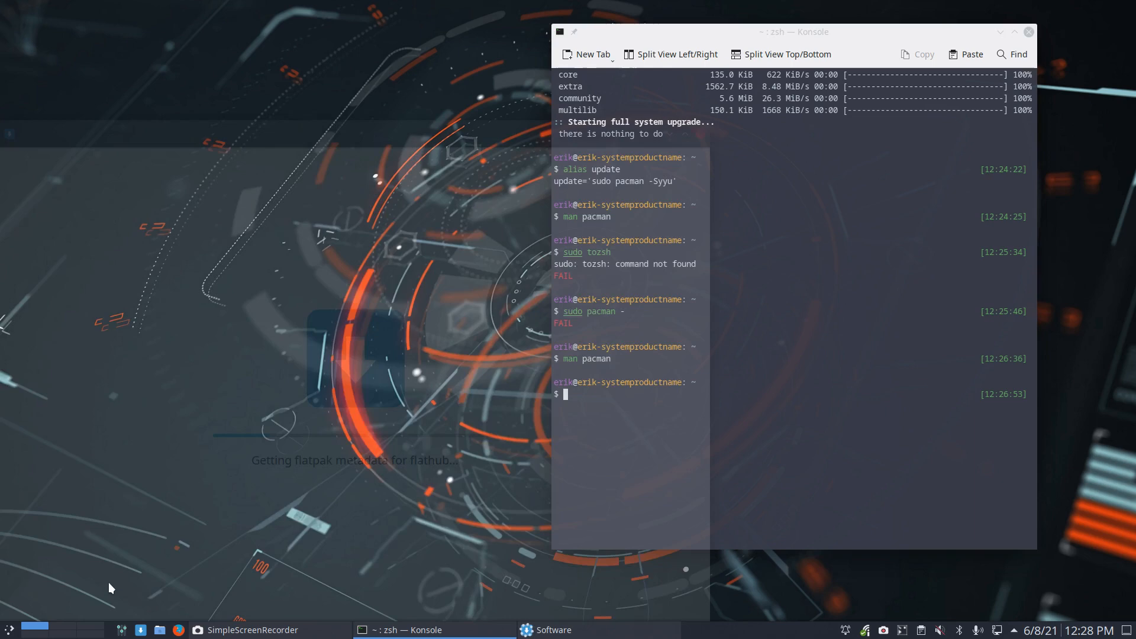
{"action": "left_click", "coordinate": [553, 629]}
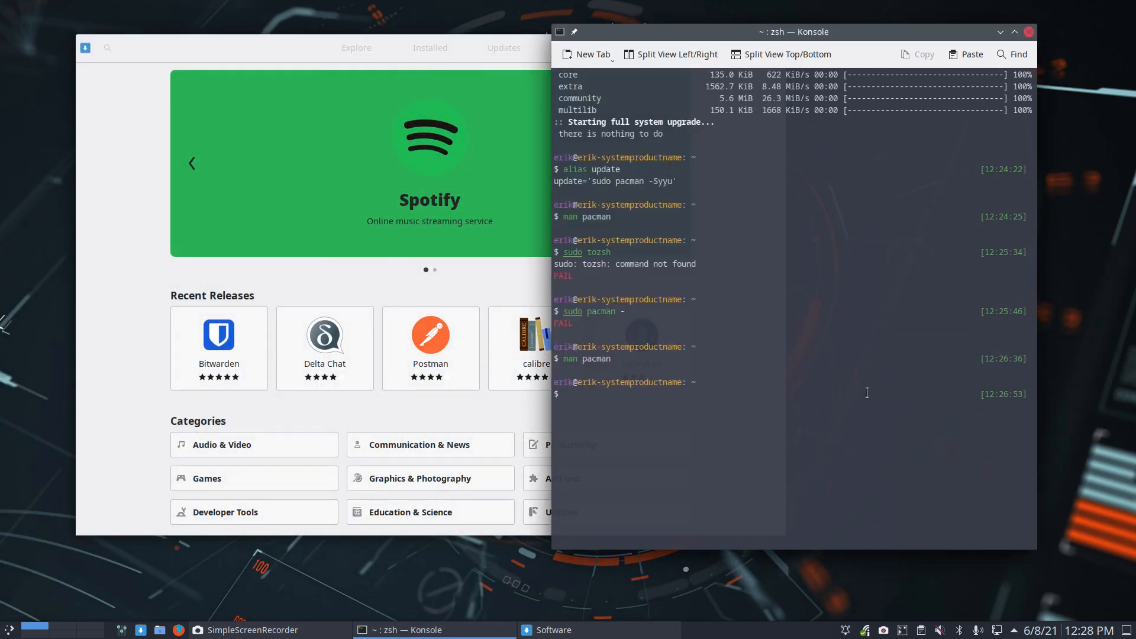
- Reinstall gnome-software with sudo pacman -S gnome-software, then close Konsole
{"action": "type", "text": "sudo pacman -S"}
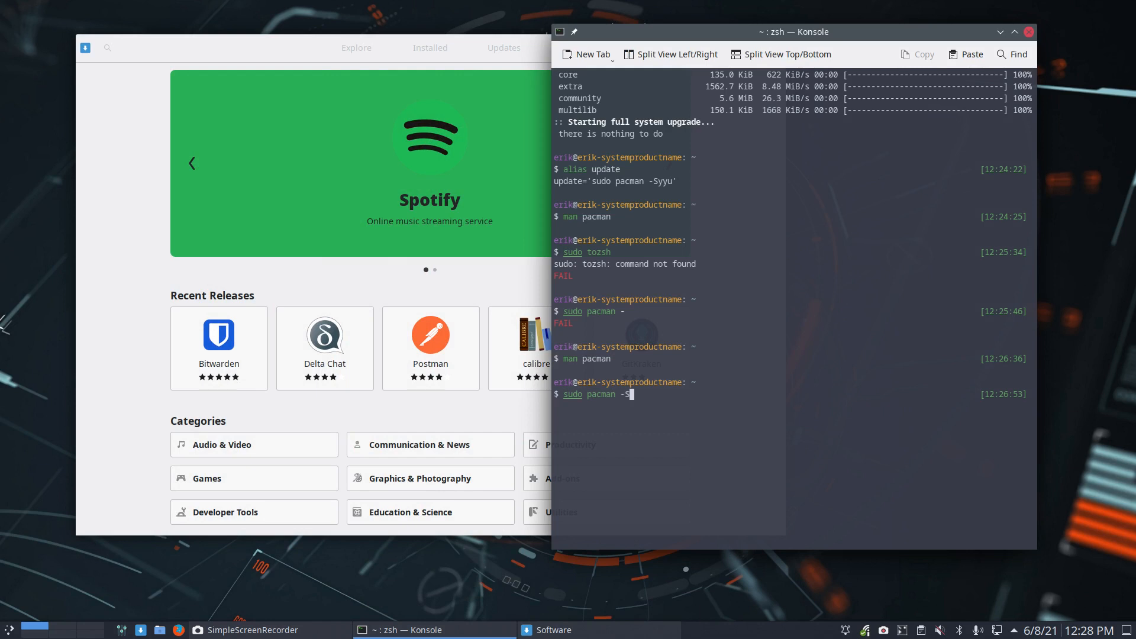
{"action": "type", "text": "gnome-so"}
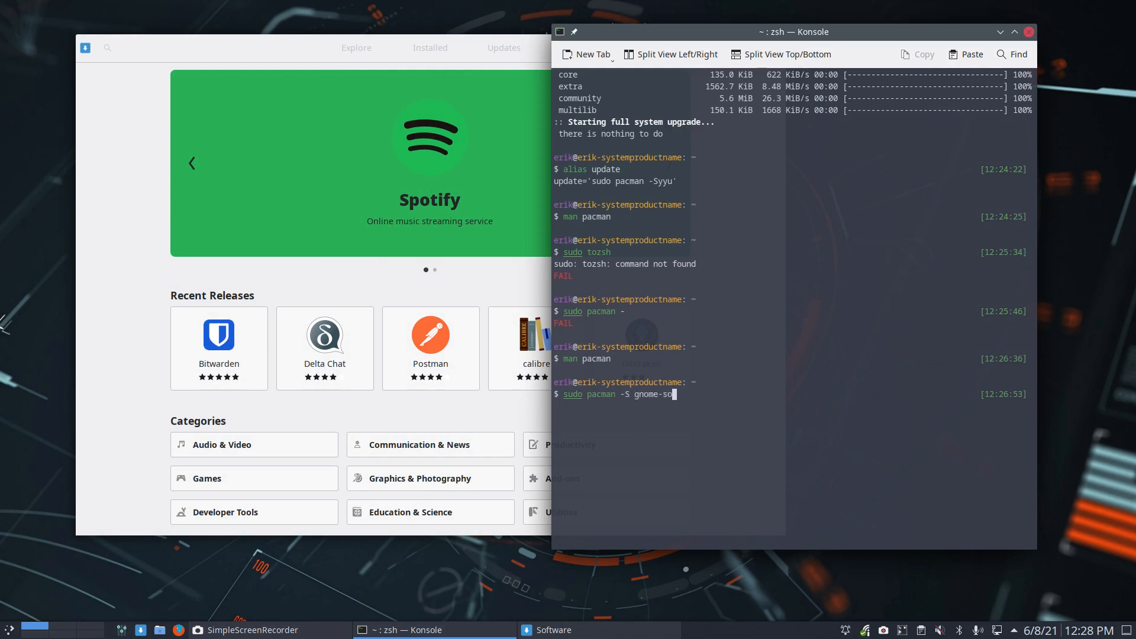
{"action": "type", "text": "tware"}
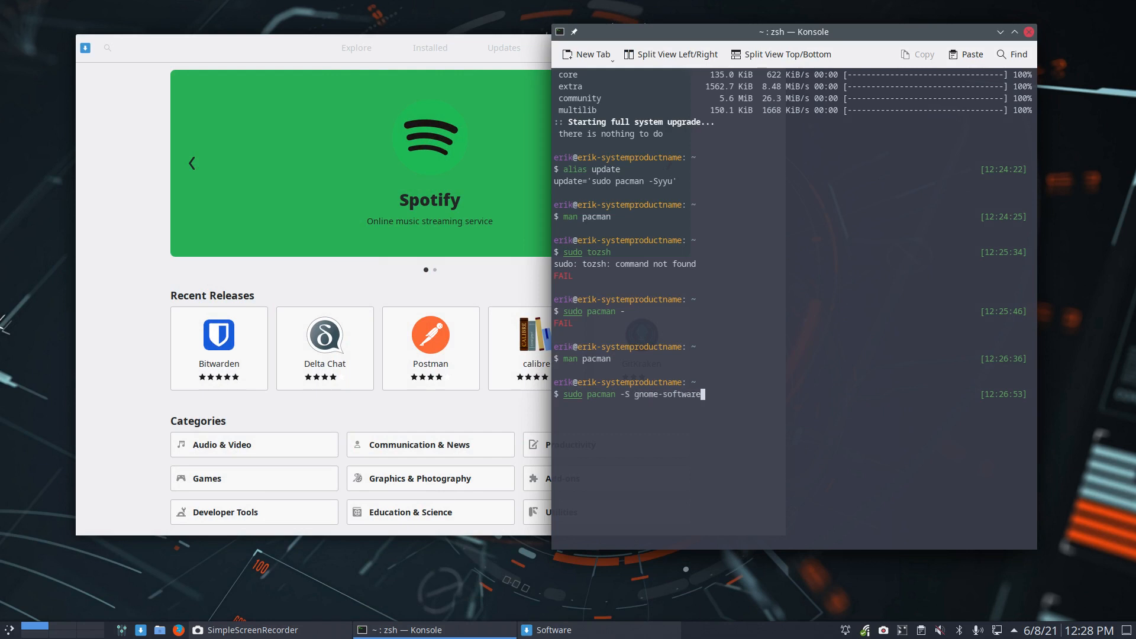
{"action": "key", "text": "Return"}
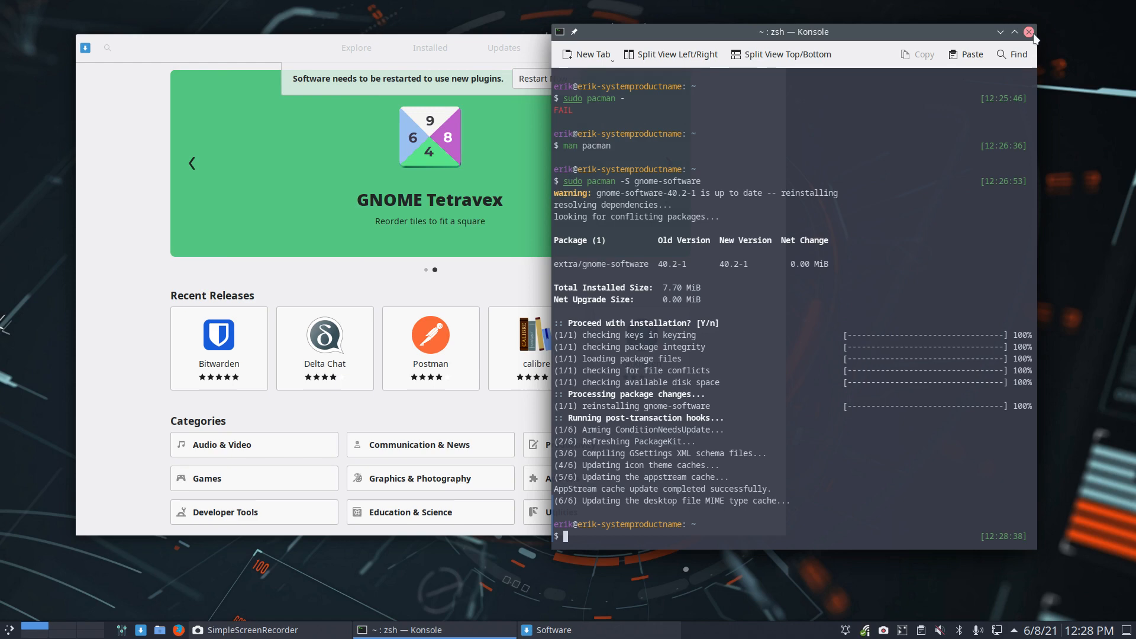
{"action": "left_click", "coordinate": [1028, 32]}
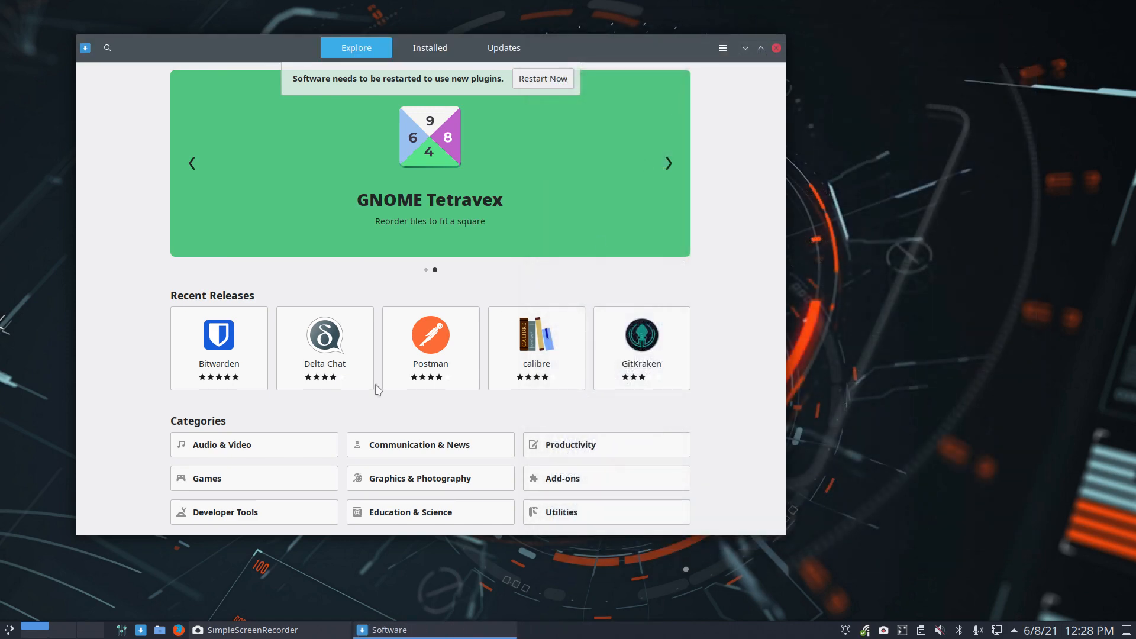
{"action": "mouse_move", "coordinate": [464, 454]}
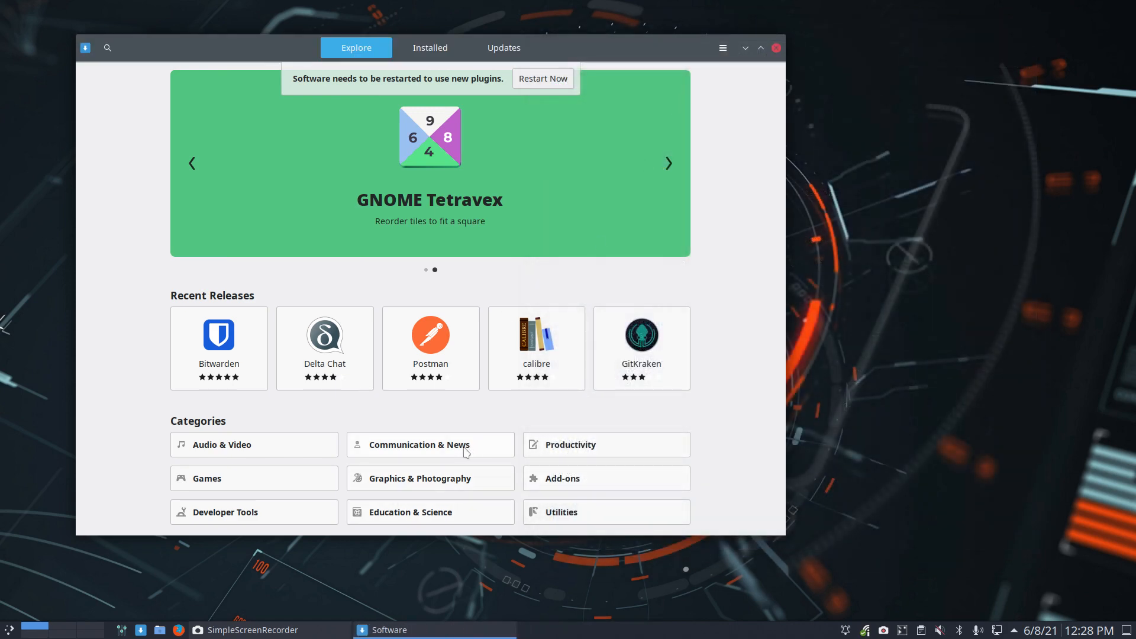
{"action": "mouse_move", "coordinate": [289, 505]}
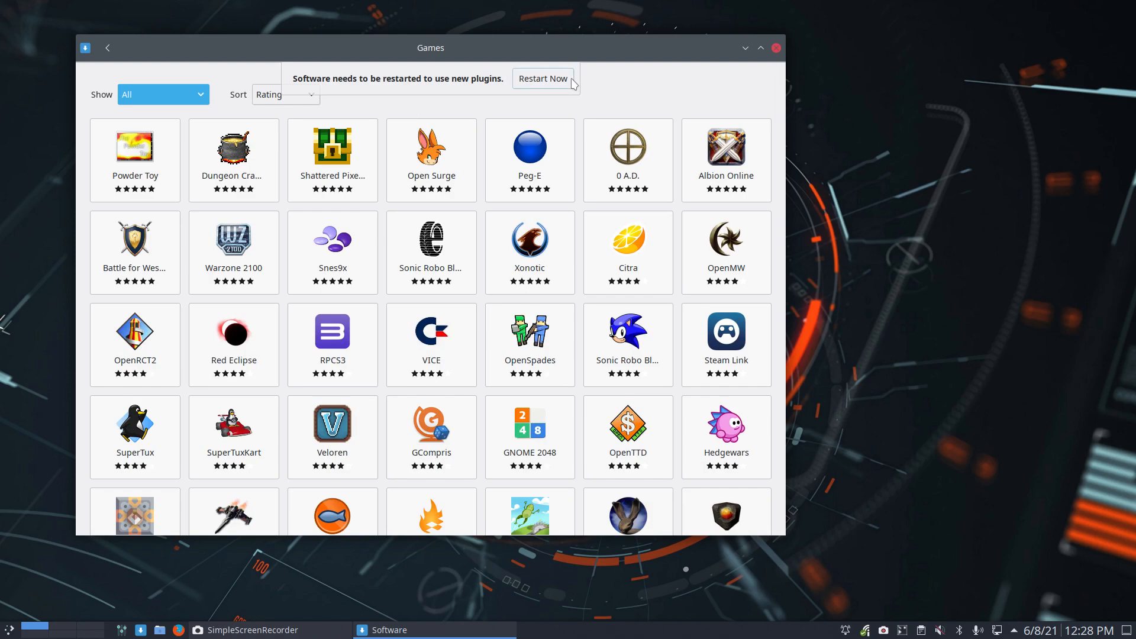
- Scroll through the rated titles in GNOME Software's Games category
{"action": "scroll", "scroll_direction": "down", "scroll_amount": 3}
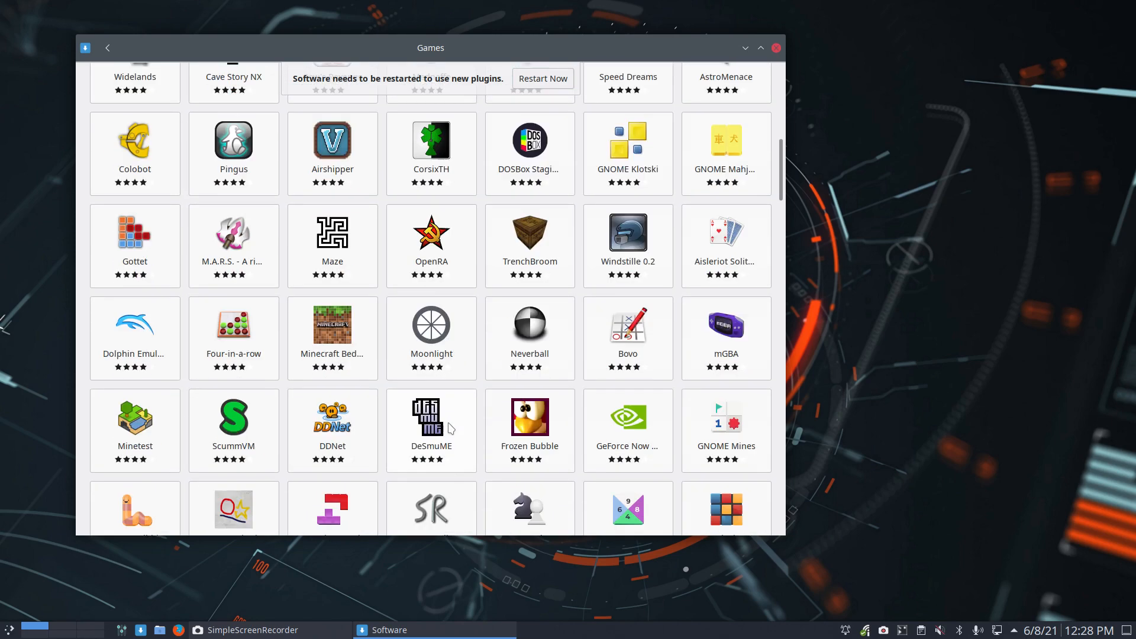
{"action": "scroll", "scroll_direction": "down", "scroll_amount": 3}
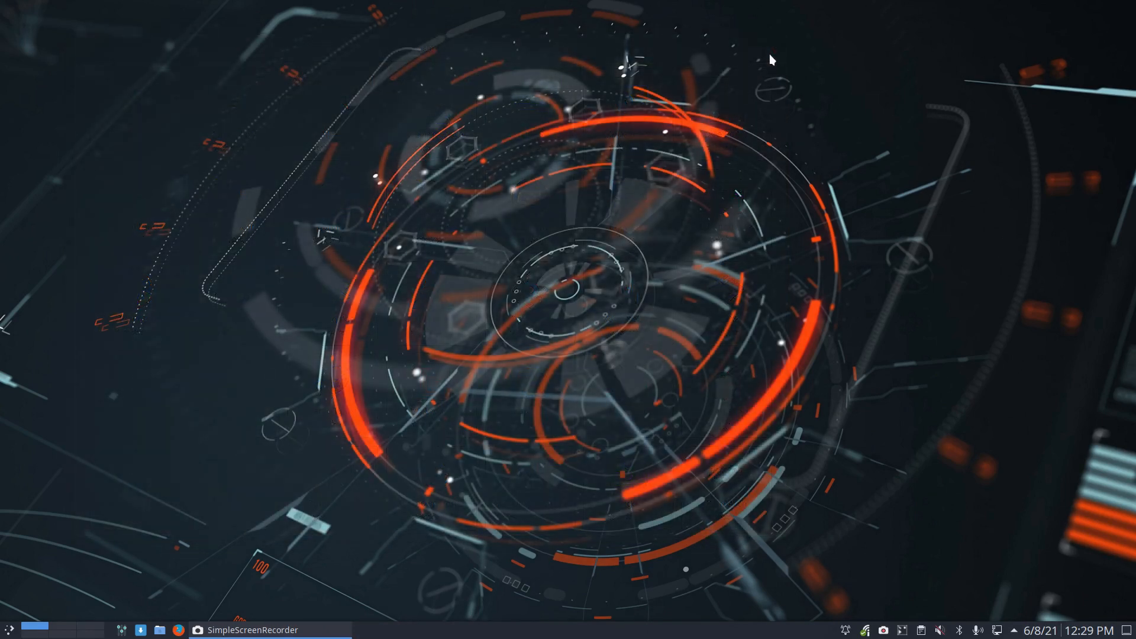
{"action": "mouse_move", "coordinate": [580, 193]}
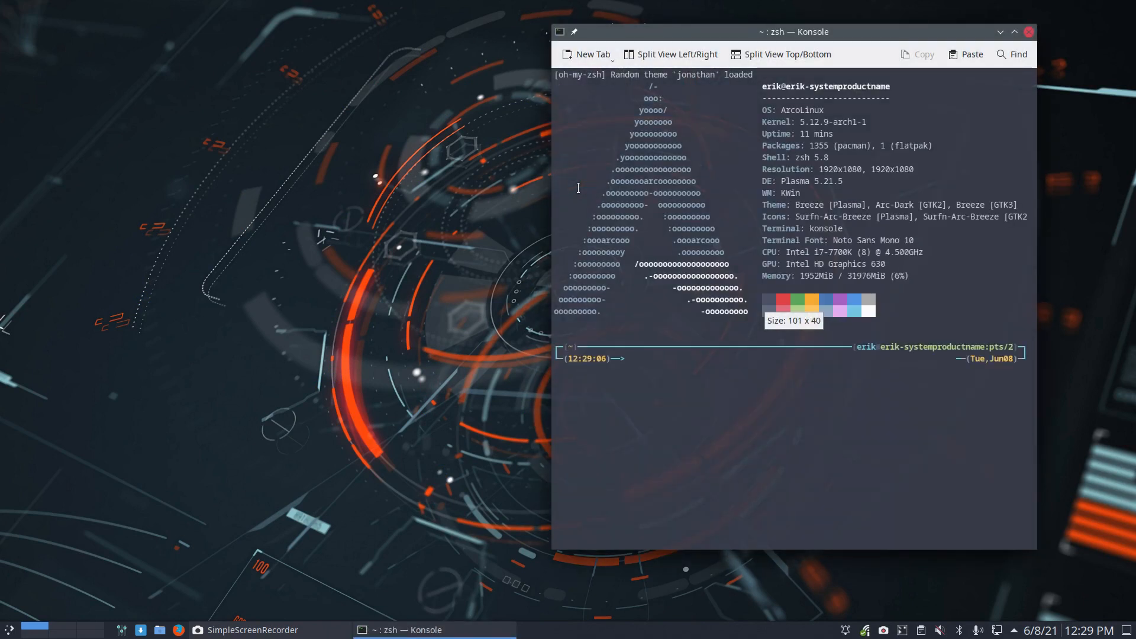
- Run pamac-manager, which fails on missing libalpm.so.12, and select the library name in the error
{"action": "type", "text": "pamac"}
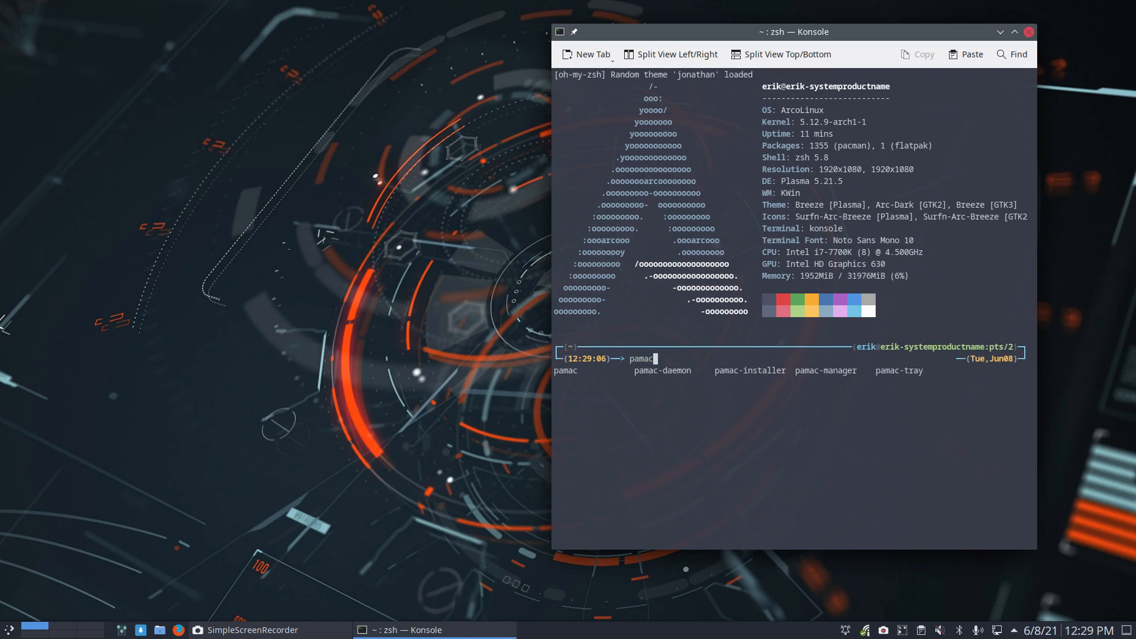
{"action": "type", "text": "-t"}
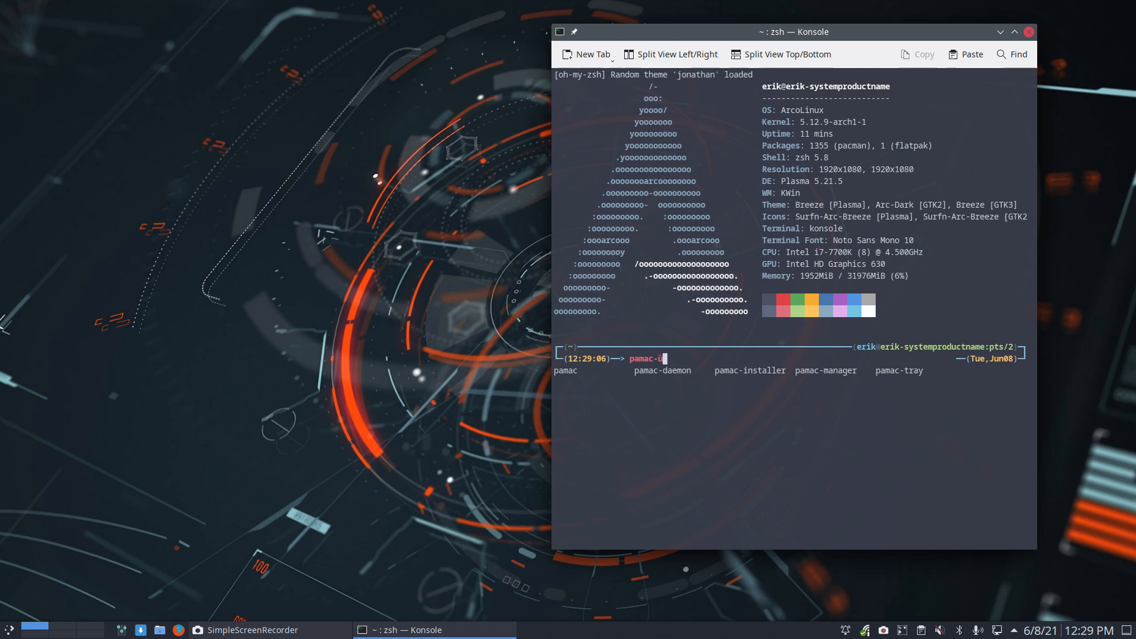
{"action": "key", "text": "Return"}
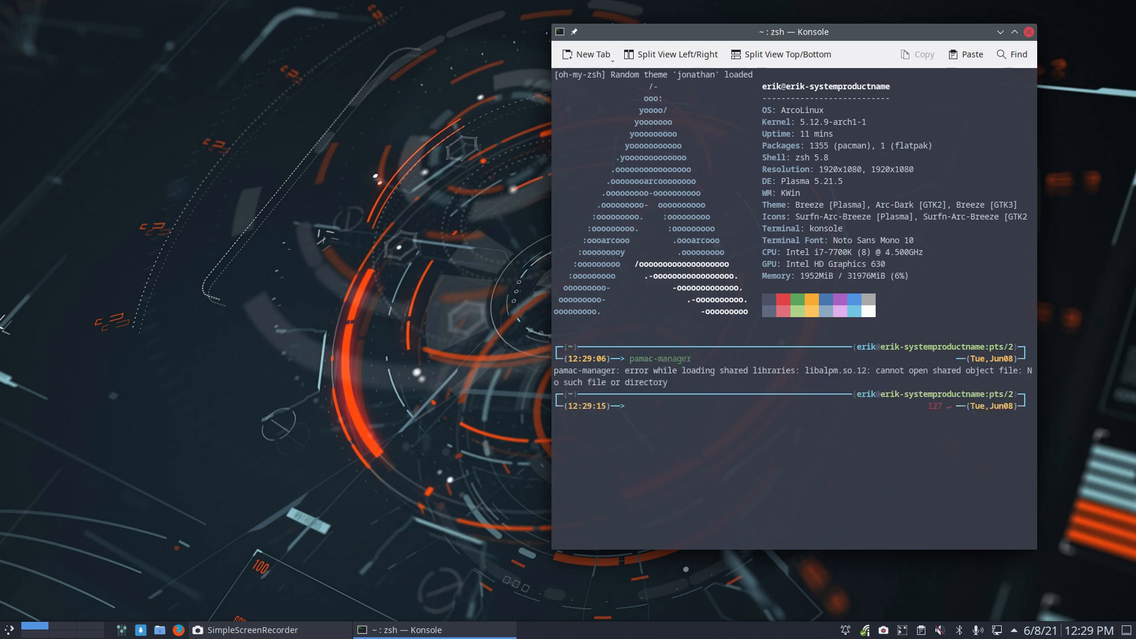
{"action": "double_click", "coordinate": [838, 370]}
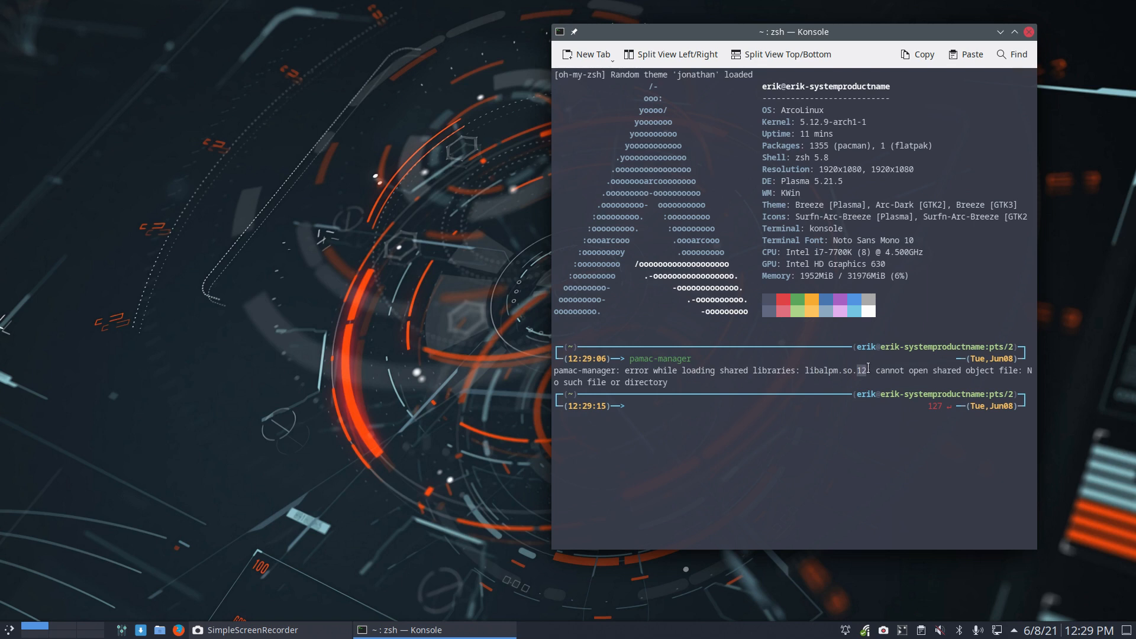
{"action": "mouse_move", "coordinate": [966, 368]}
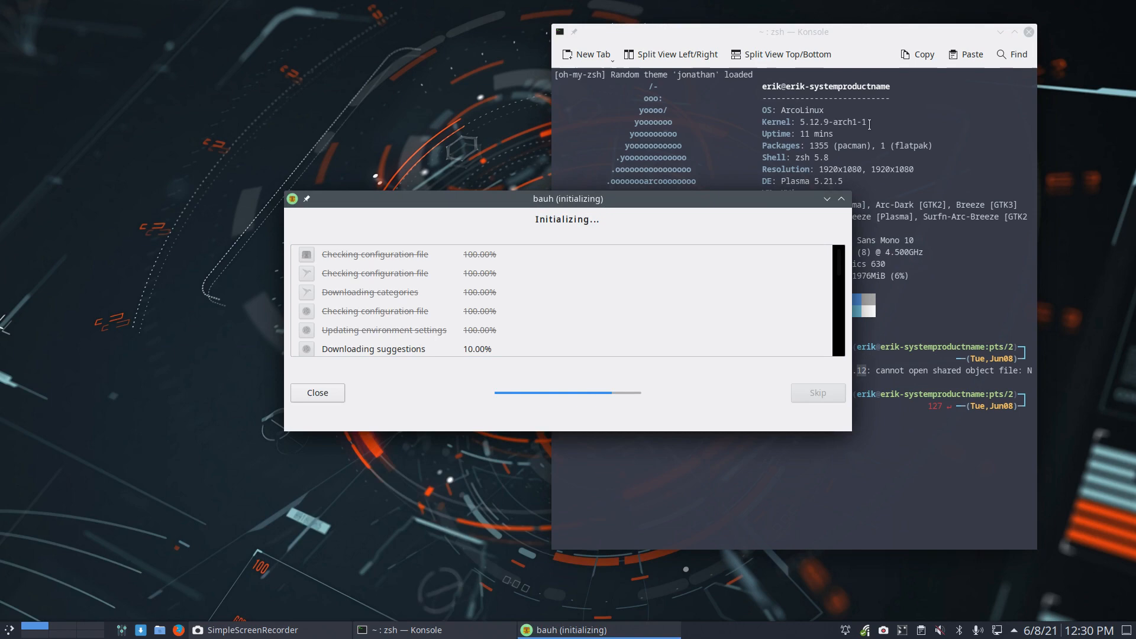
- Close the terminal and filter bauh's app list to the Audio category showing spotify
{"action": "left_click", "coordinate": [1028, 31]}
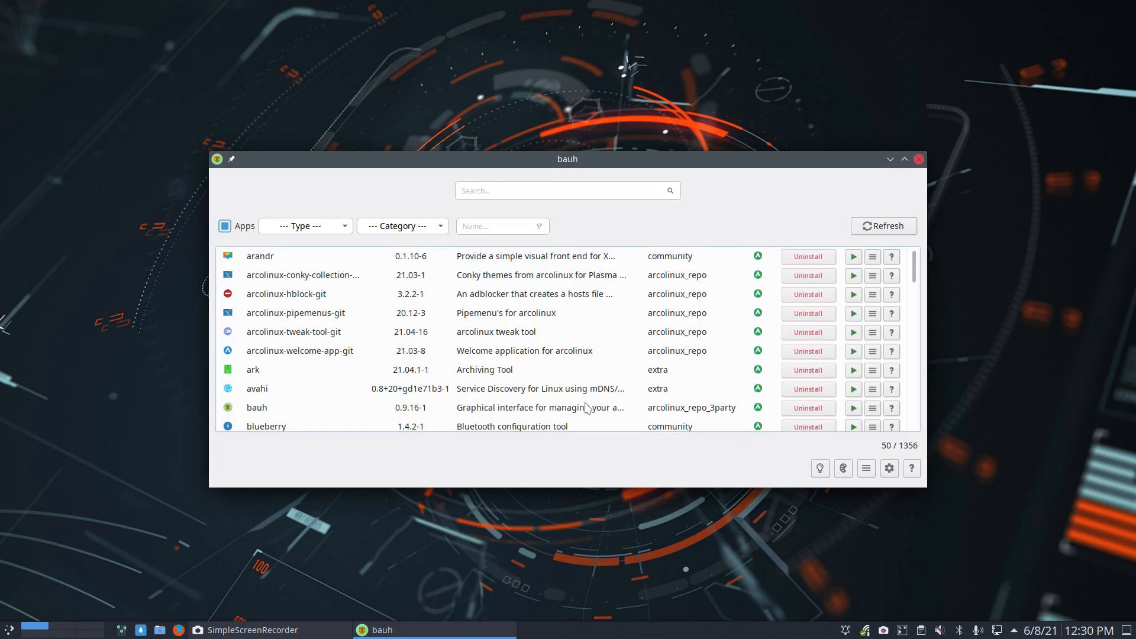
{"action": "mouse_move", "coordinate": [338, 239]}
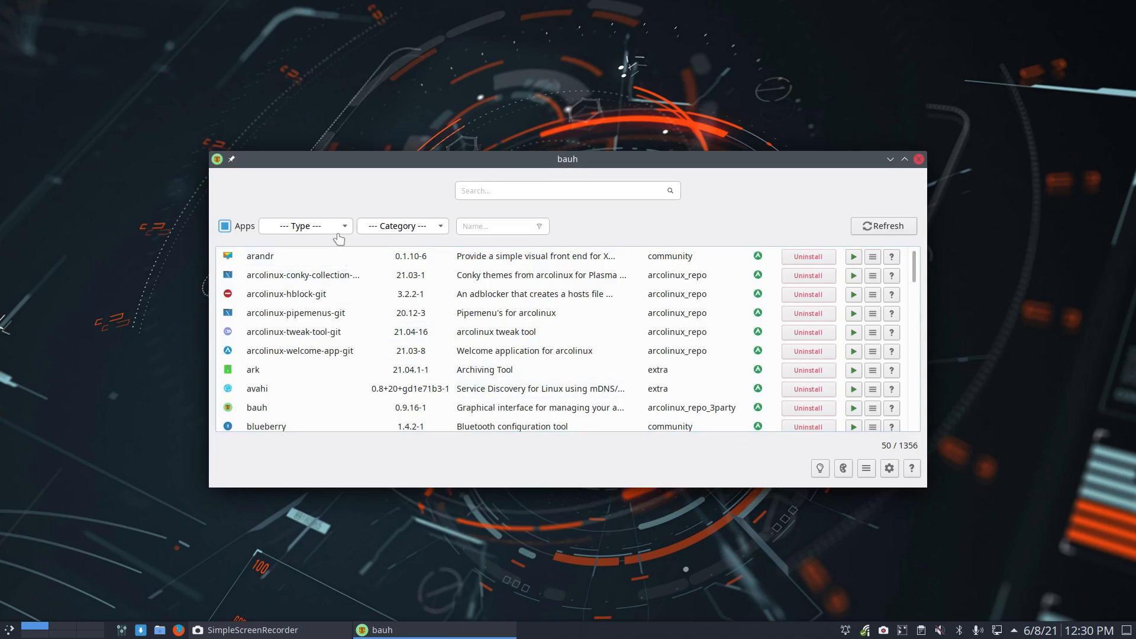
{"action": "mouse_move", "coordinate": [342, 231]}
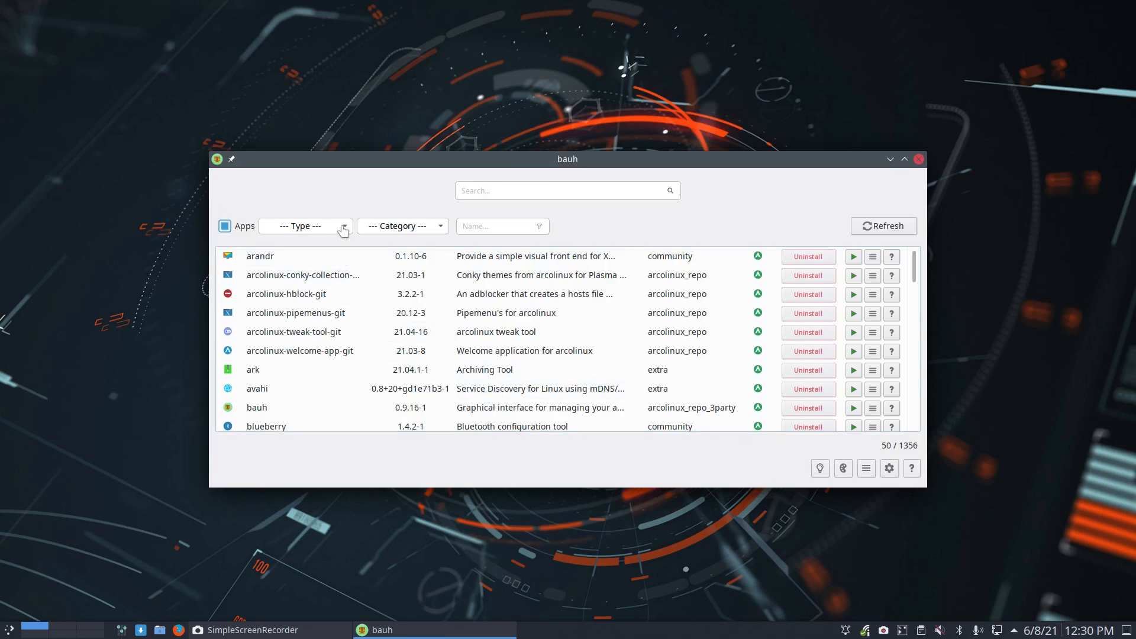
{"action": "mouse_move", "coordinate": [354, 206]}
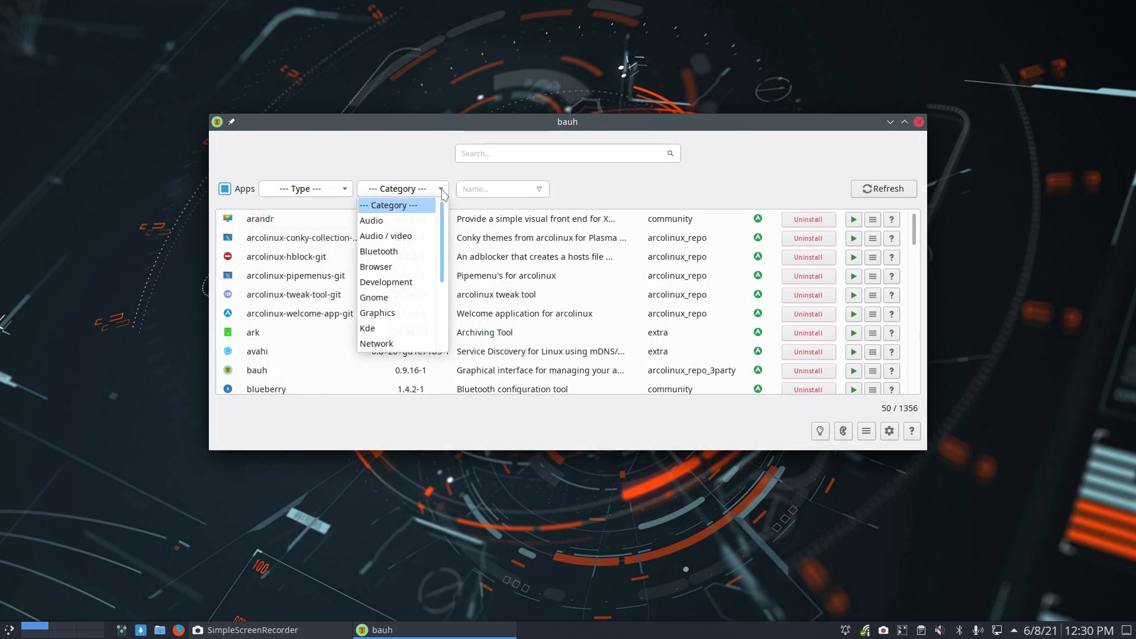
{"action": "left_click", "coordinate": [371, 220]}
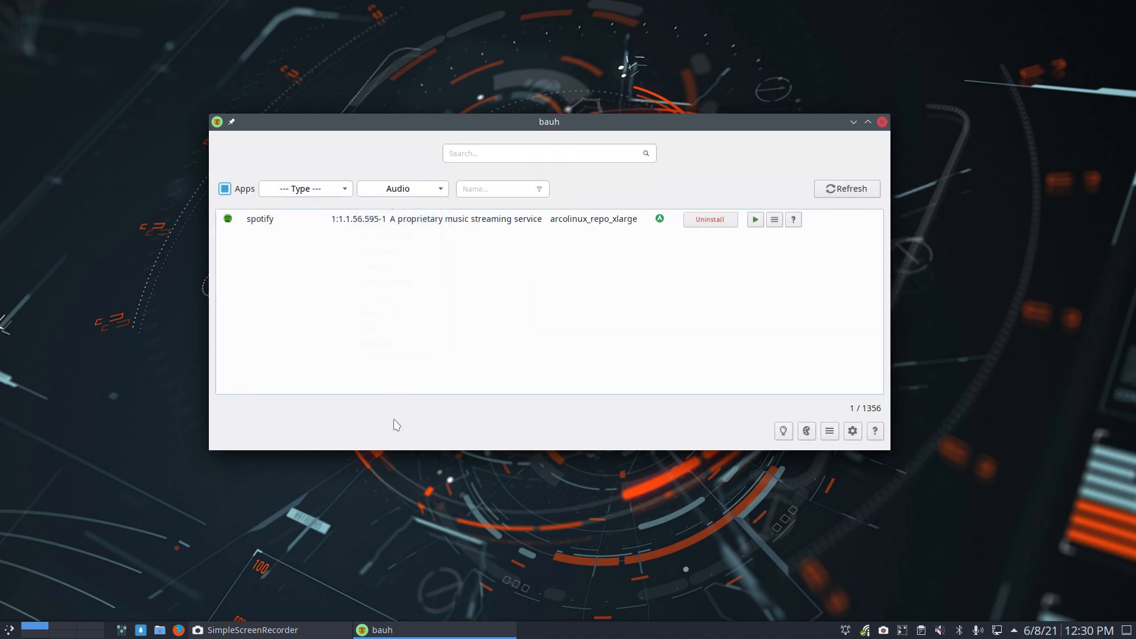
{"action": "mouse_move", "coordinate": [676, 243]}
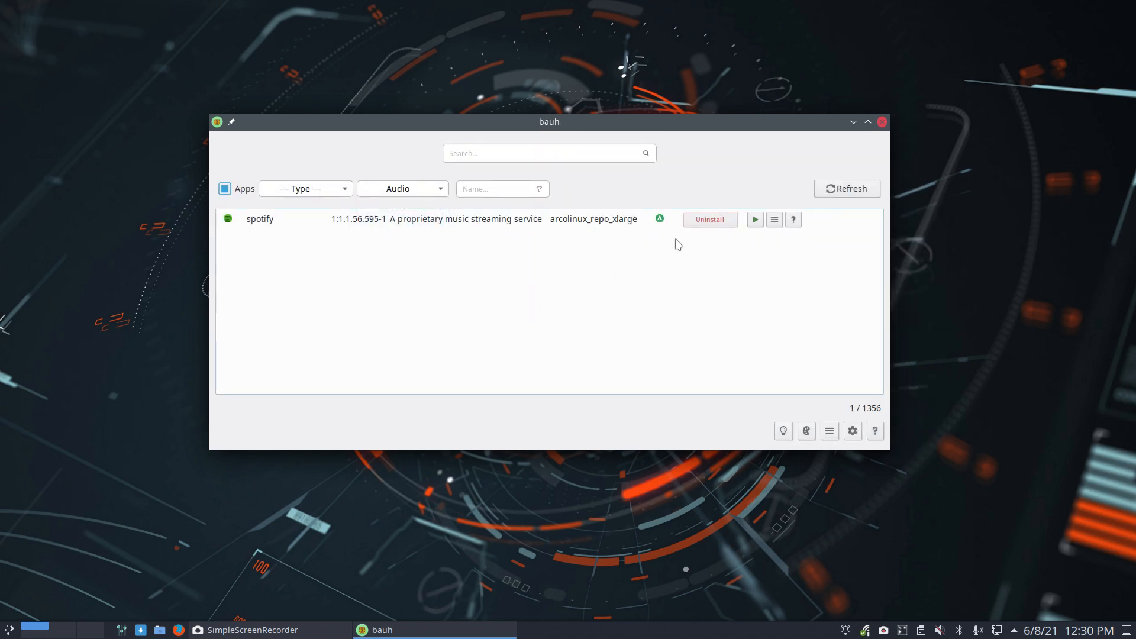
{"action": "mouse_move", "coordinate": [420, 217]}
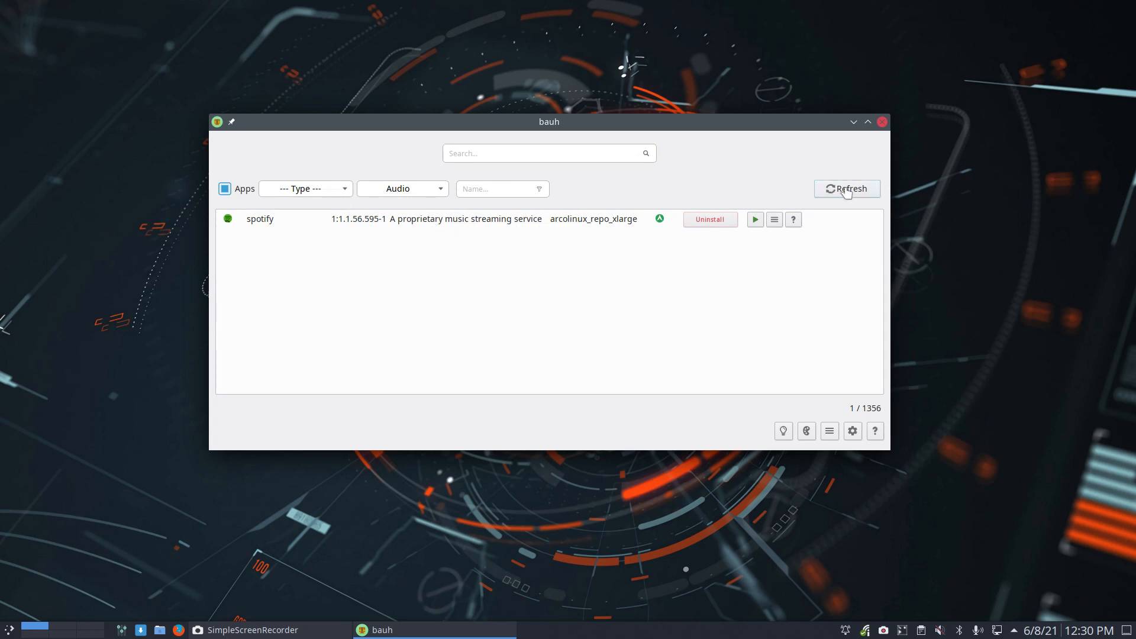
{"action": "mouse_move", "coordinate": [783, 431]}
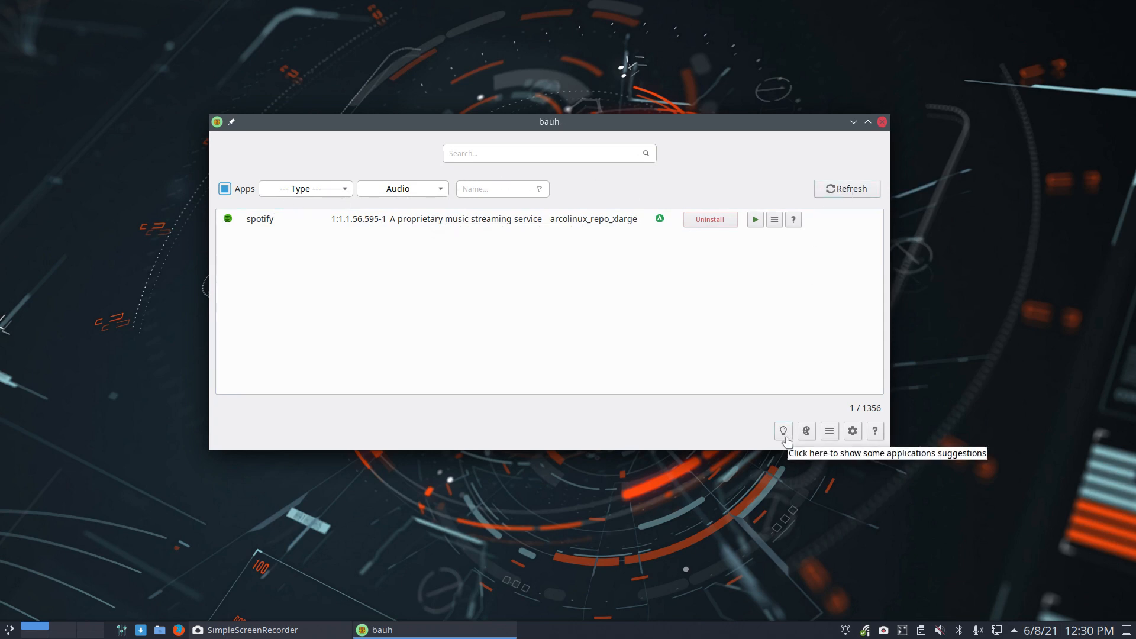
- Try the Darcula theme, switch back to Light, browse the tools menu and open bauh's settings
{"action": "left_click", "coordinate": [806, 431]}
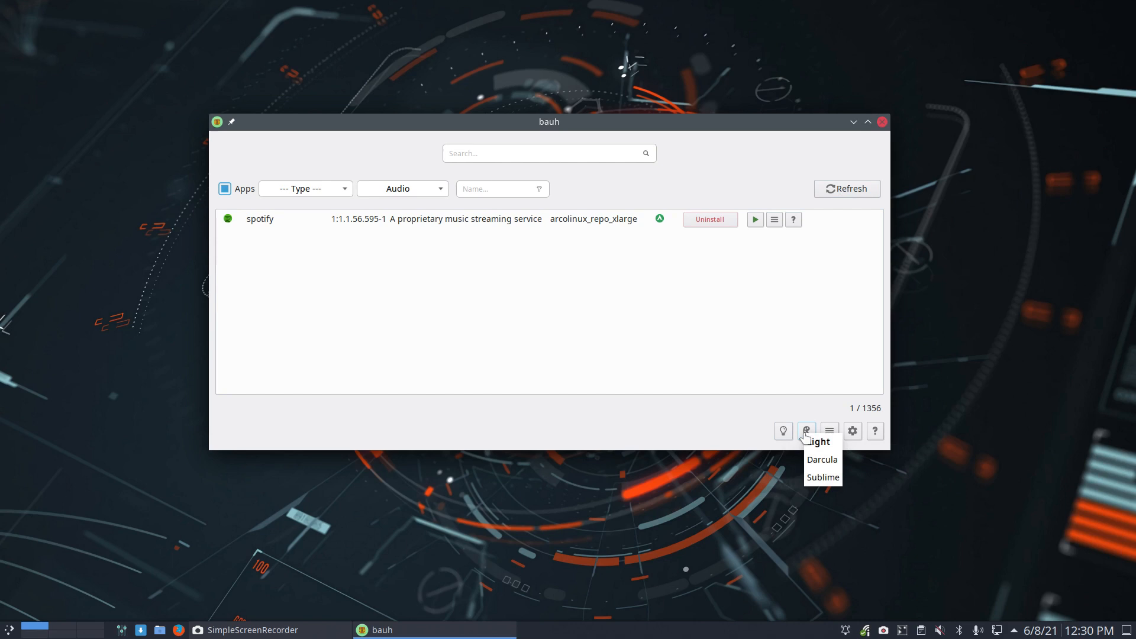
{"action": "left_click", "coordinate": [822, 459]}
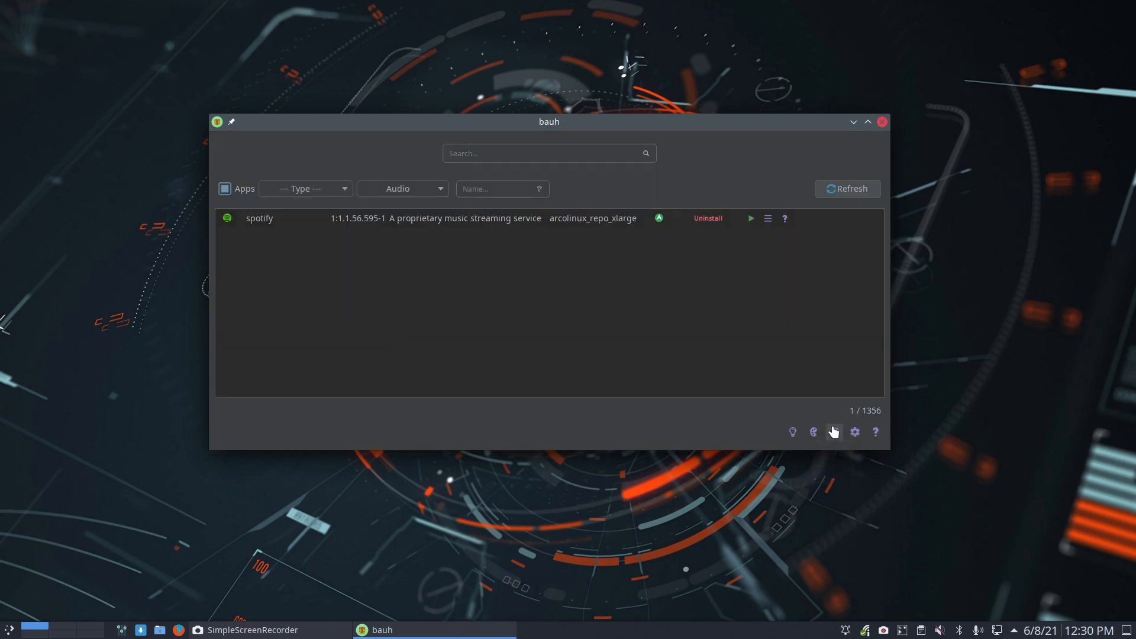
{"action": "left_click", "coordinate": [828, 431]}
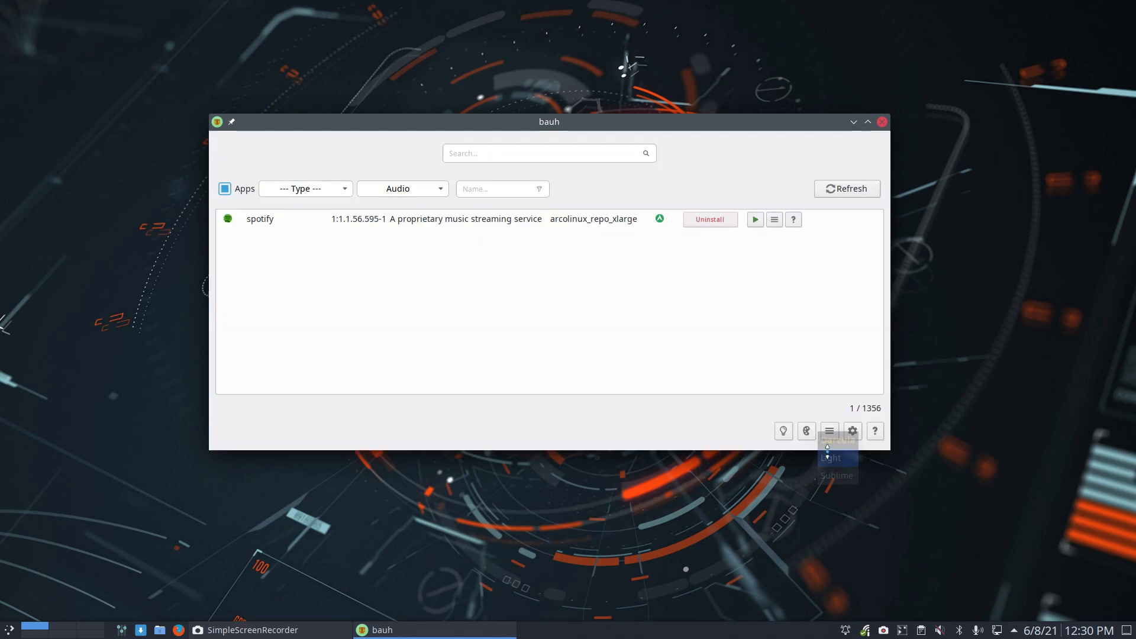
{"action": "left_click", "coordinate": [828, 431]}
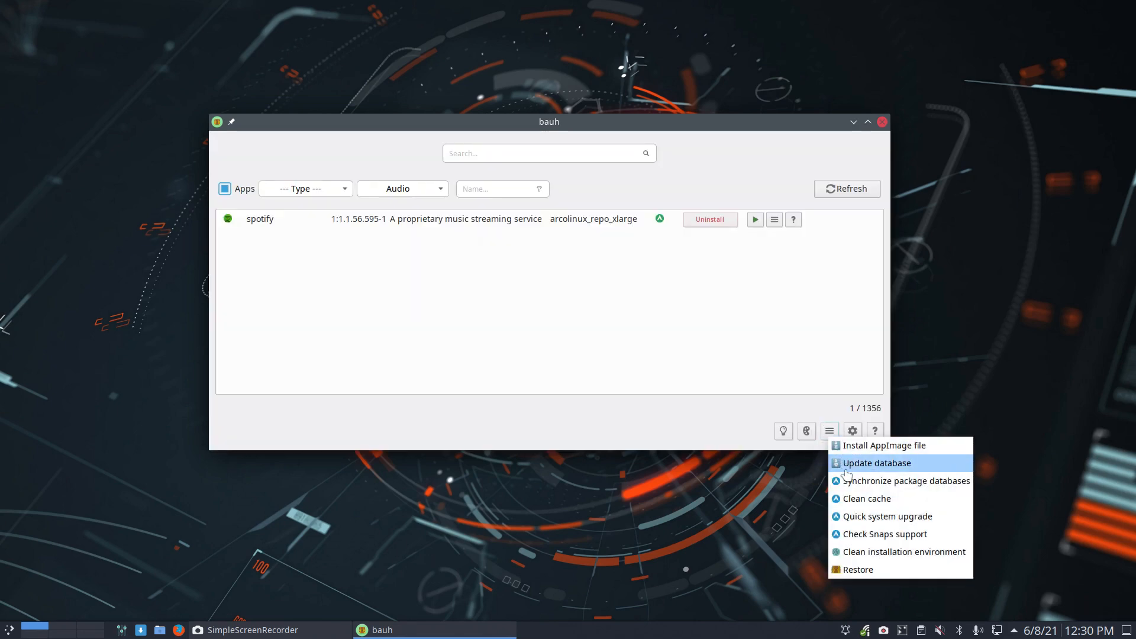
{"action": "mouse_move", "coordinate": [799, 454]}
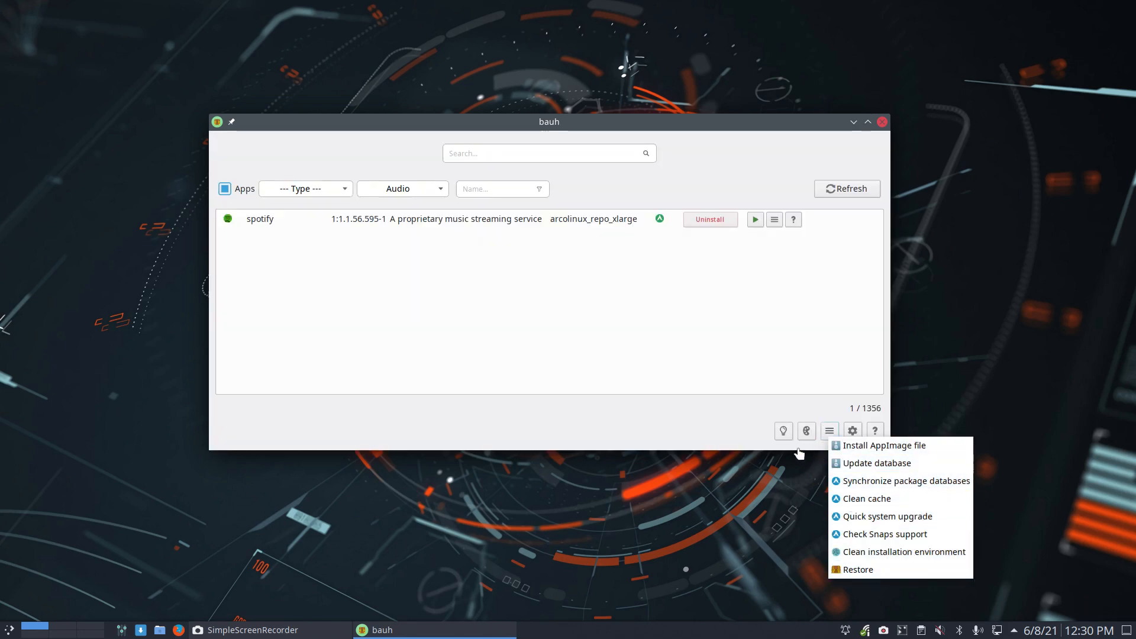
{"action": "left_click", "coordinate": [852, 430]}
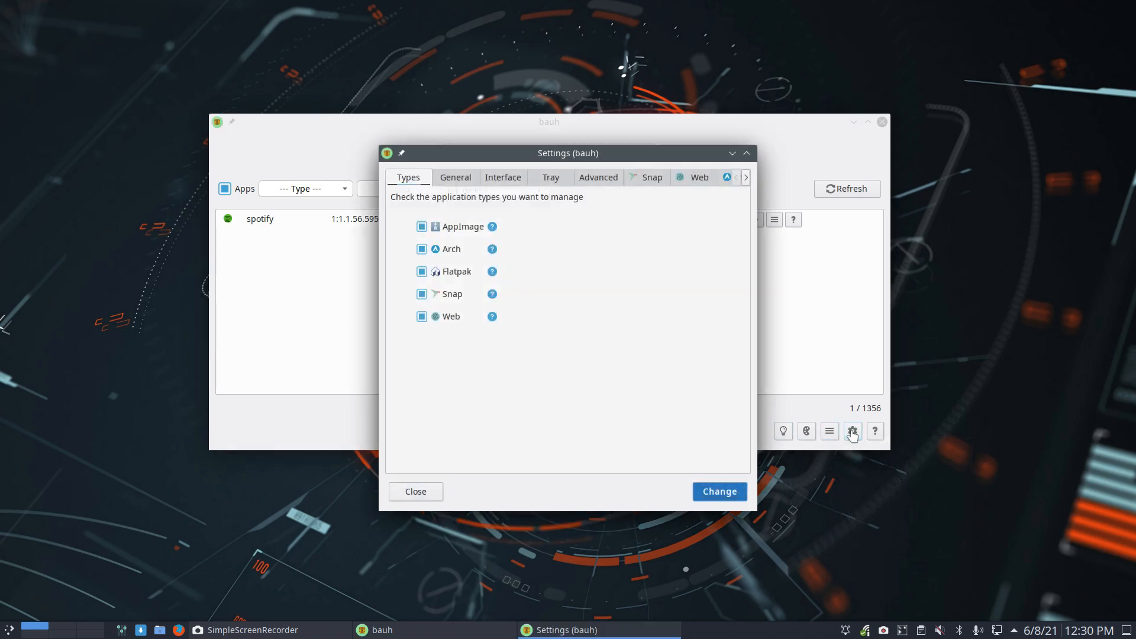
{"action": "mouse_move", "coordinate": [844, 434]}
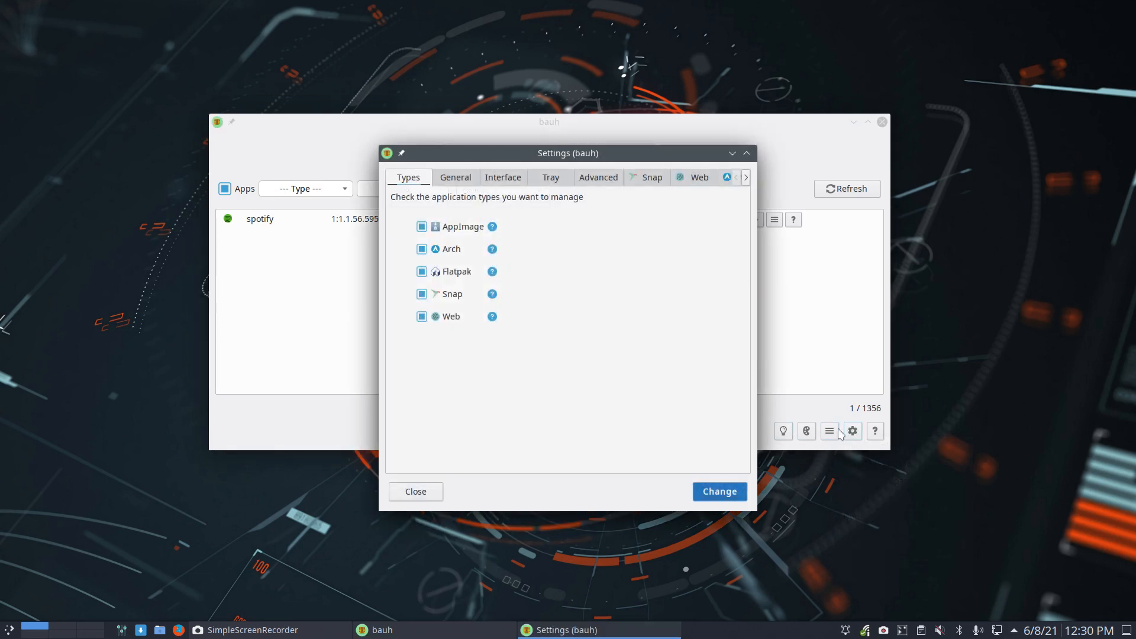
- Browse bauh's General, Interface, Tray, Advanced and Snap settings sections without changing anything
{"action": "left_click", "coordinate": [454, 176]}
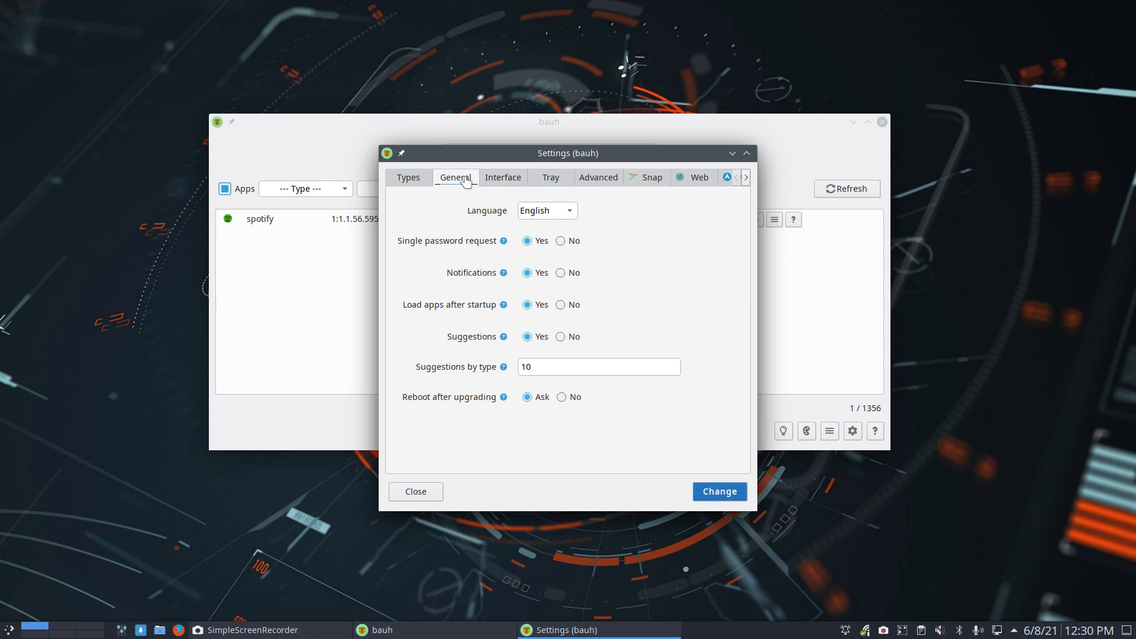
{"action": "mouse_move", "coordinate": [502, 176]}
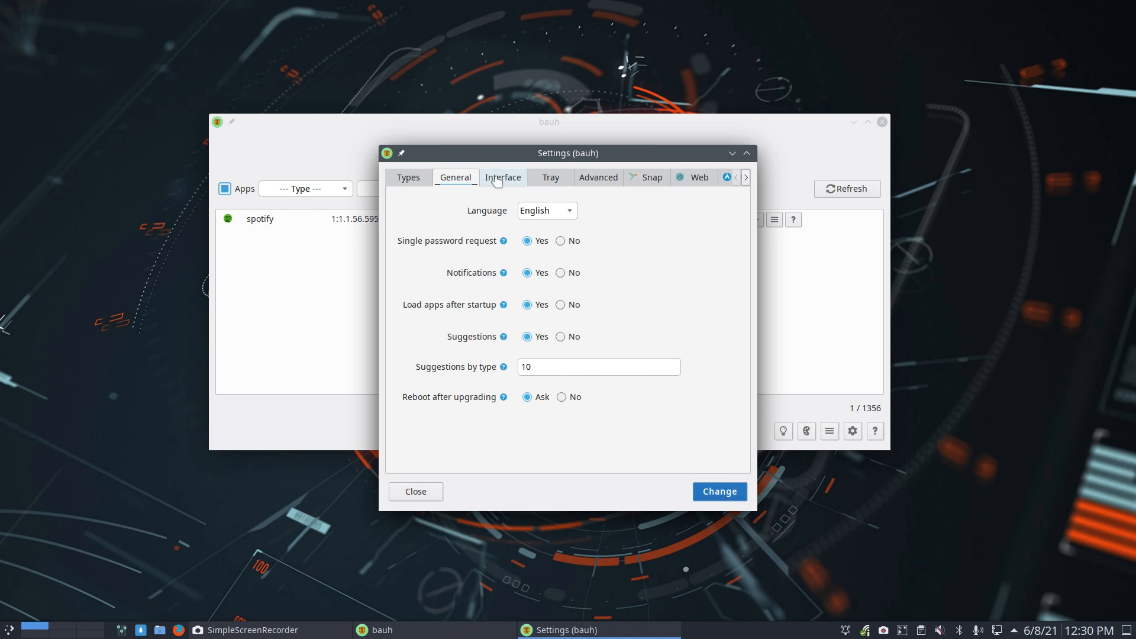
{"action": "left_click", "coordinate": [502, 176]}
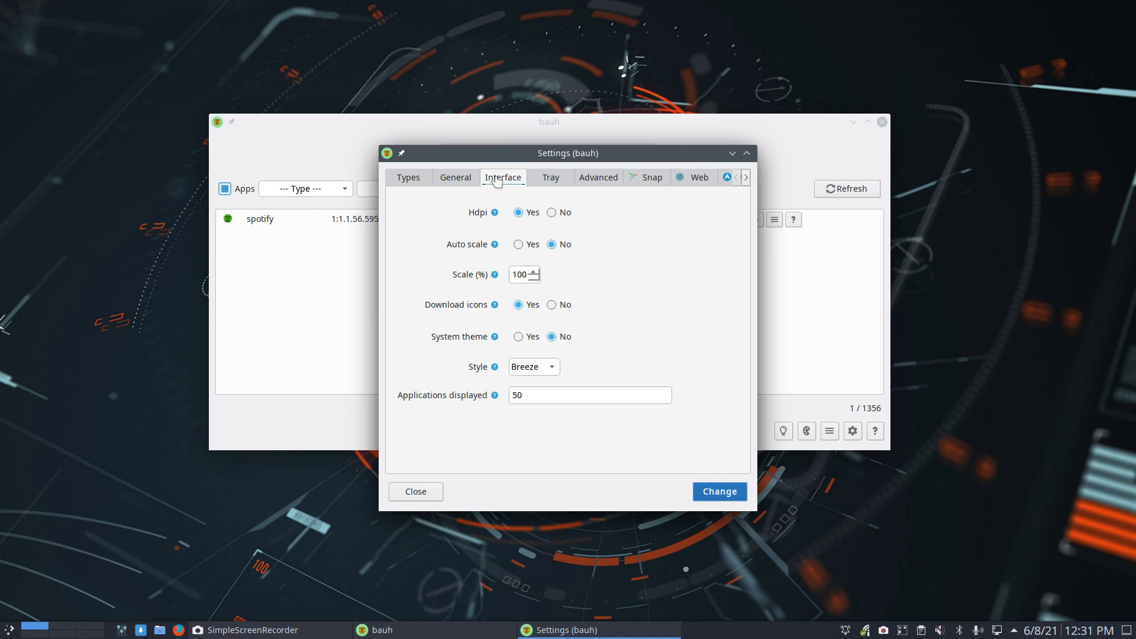
{"action": "left_click", "coordinate": [550, 178]}
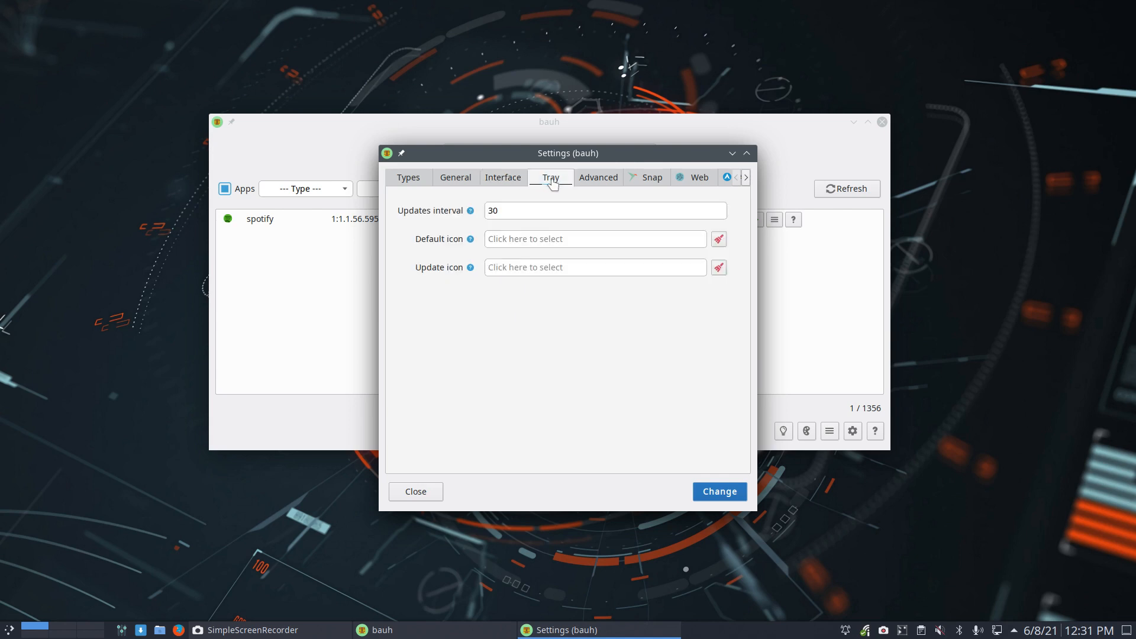
{"action": "left_click", "coordinate": [598, 176]}
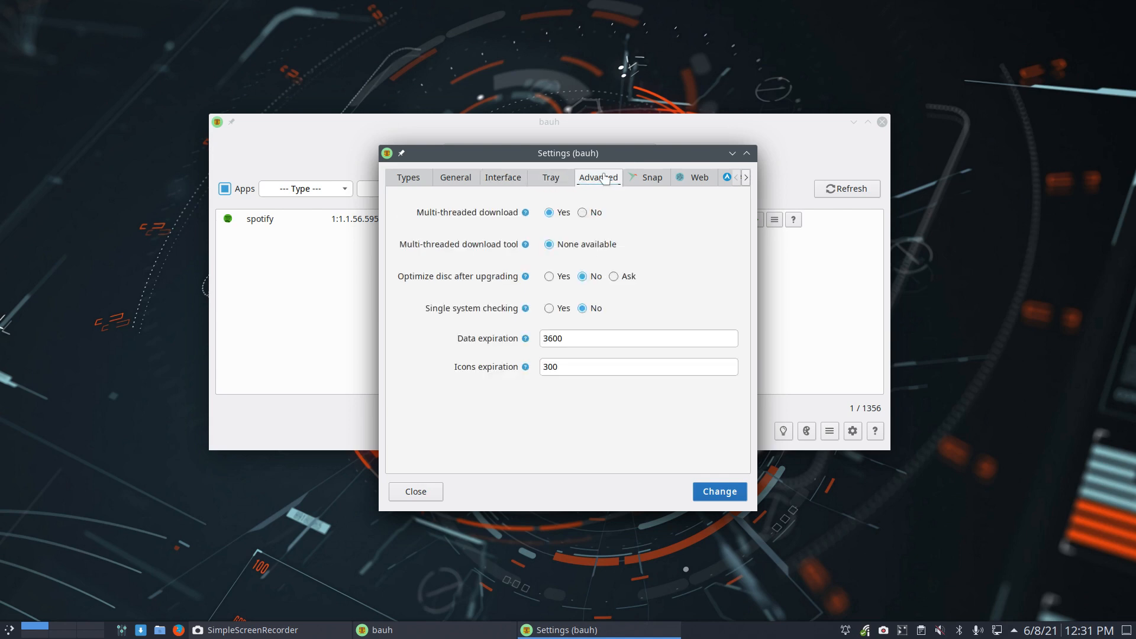
{"action": "left_click", "coordinate": [650, 177]}
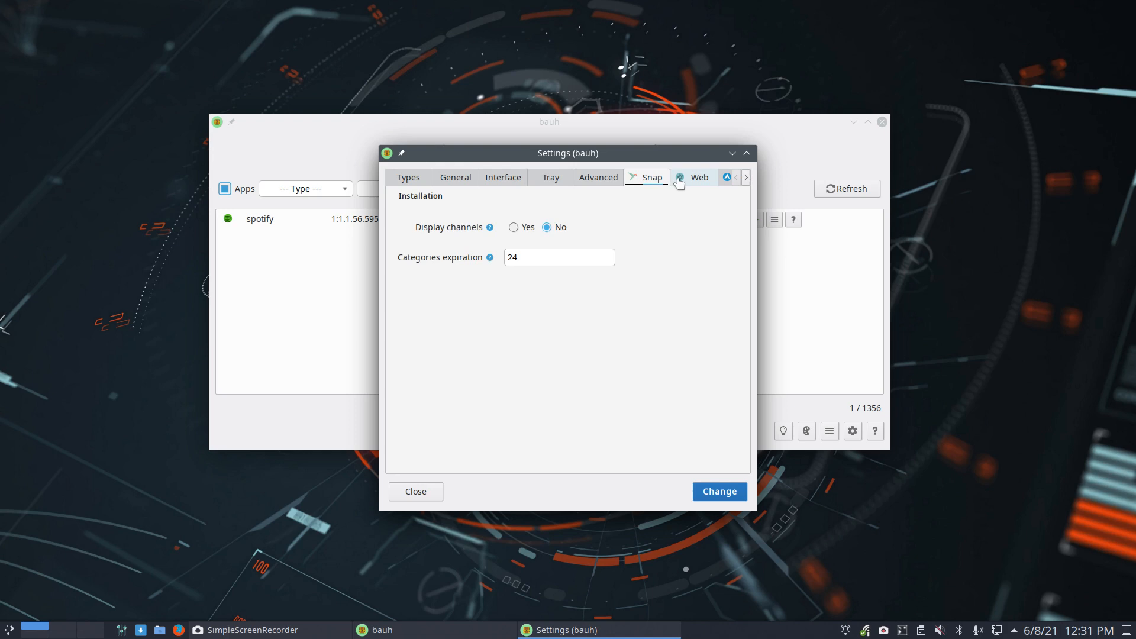
{"action": "left_click", "coordinate": [746, 178]}
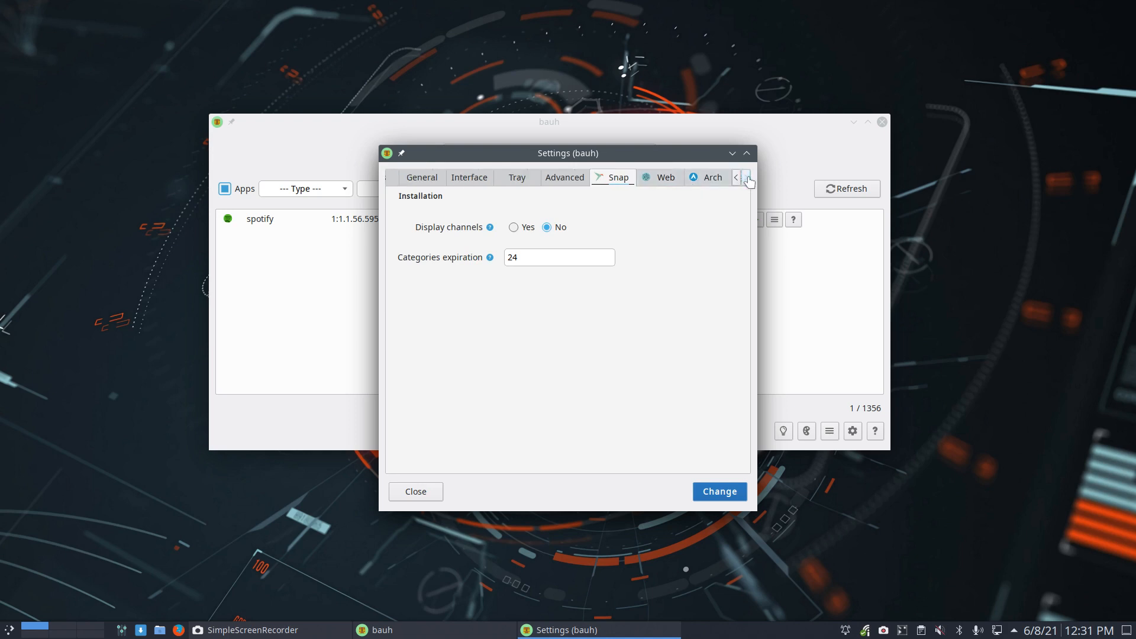
{"action": "left_click", "coordinate": [746, 177]}
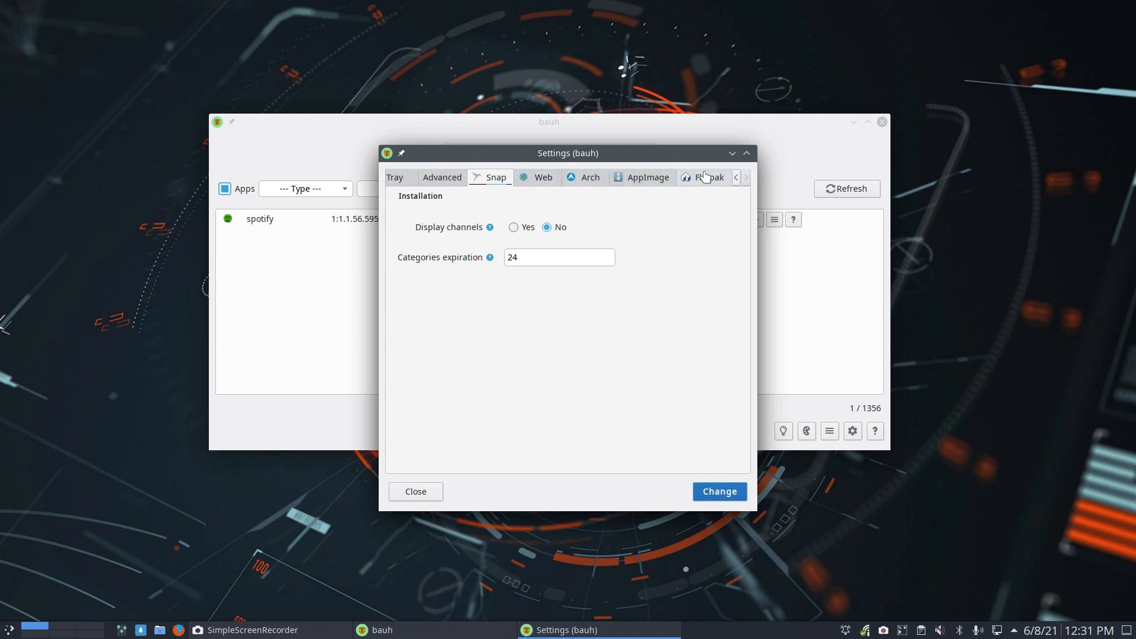
{"action": "mouse_move", "coordinate": [707, 515]}
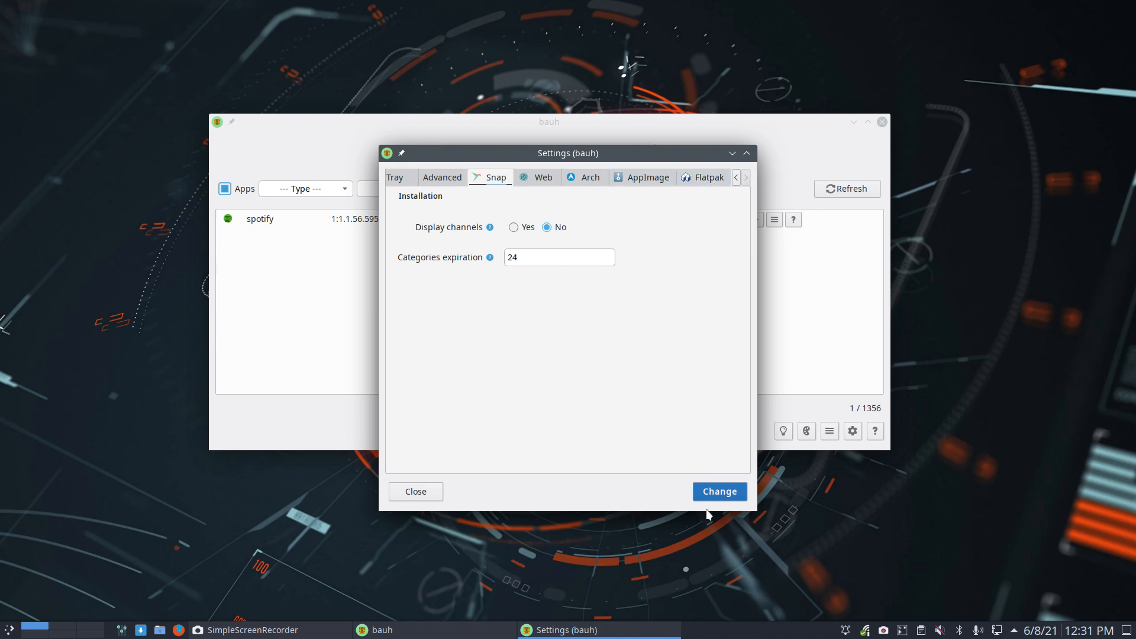
{"action": "mouse_move", "coordinate": [508, 446]}
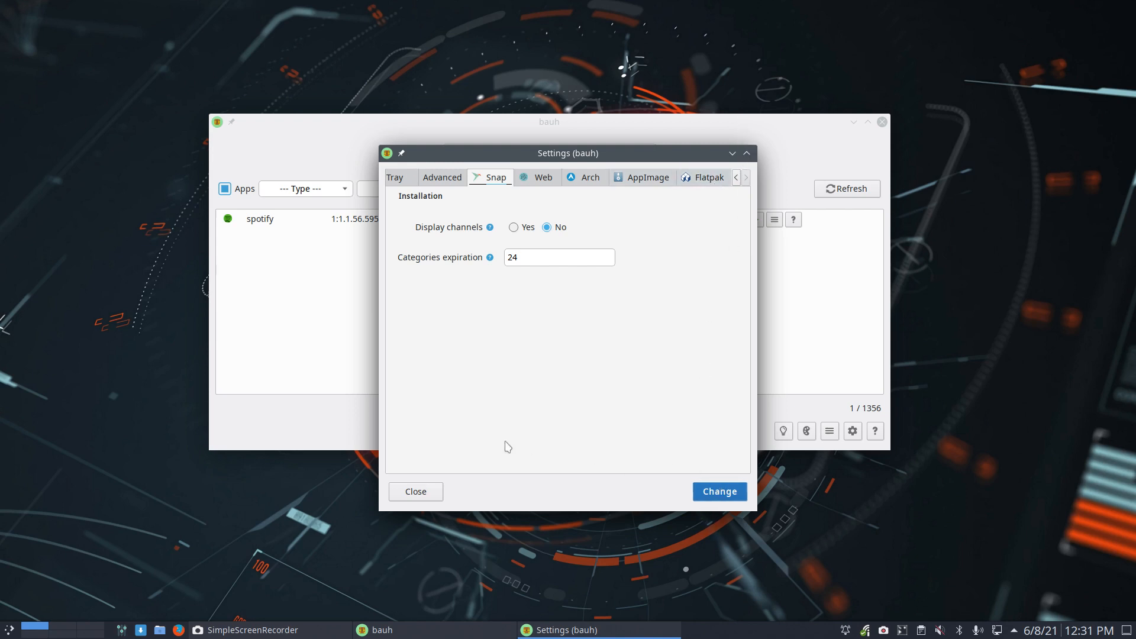
- Close the Settings window and then bauh itself, leaving the desktop
{"action": "left_click", "coordinate": [415, 491]}
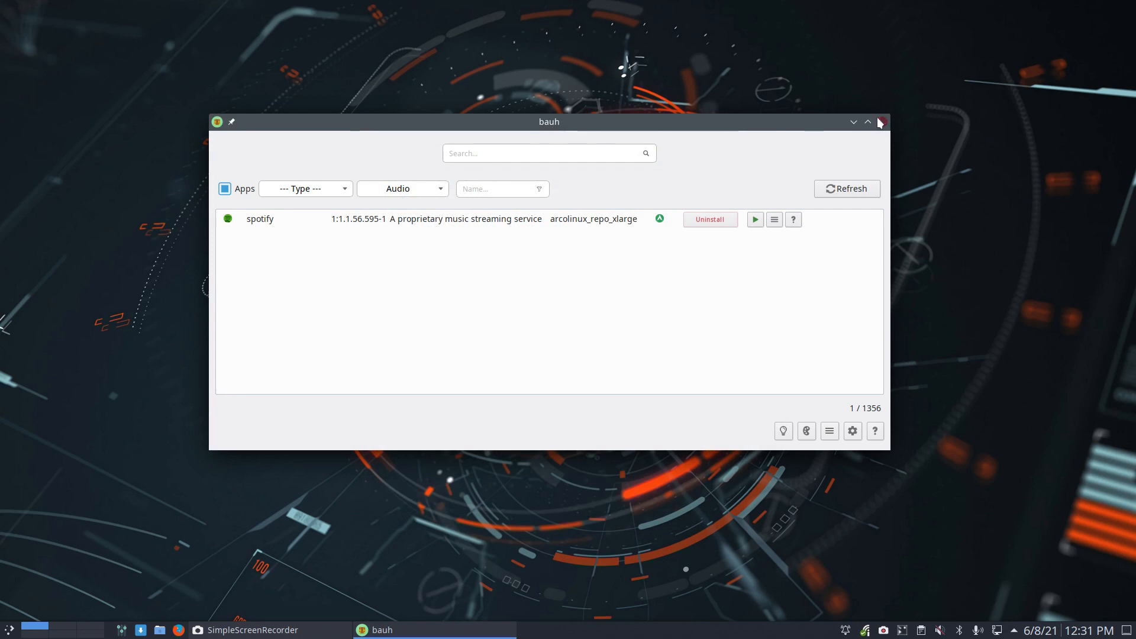
{"action": "left_click", "coordinate": [880, 122]}
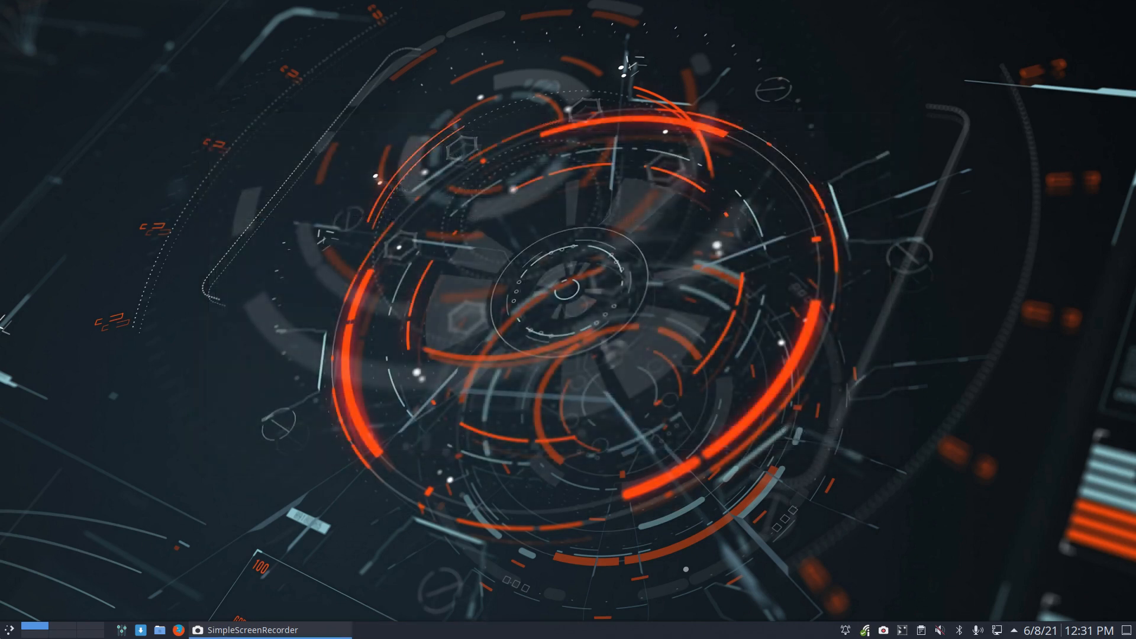
- Launch Octopi and list the deepin group, then the 66-package gnome group
{"action": "left_click", "coordinate": [8, 628]}
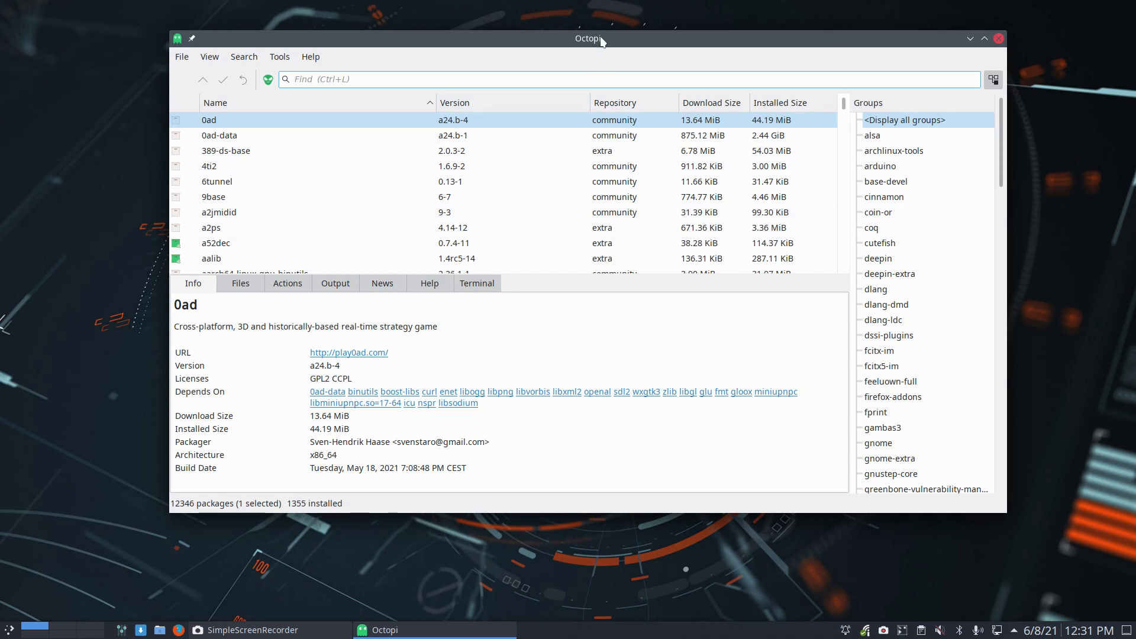
{"action": "left_click", "coordinate": [876, 258]}
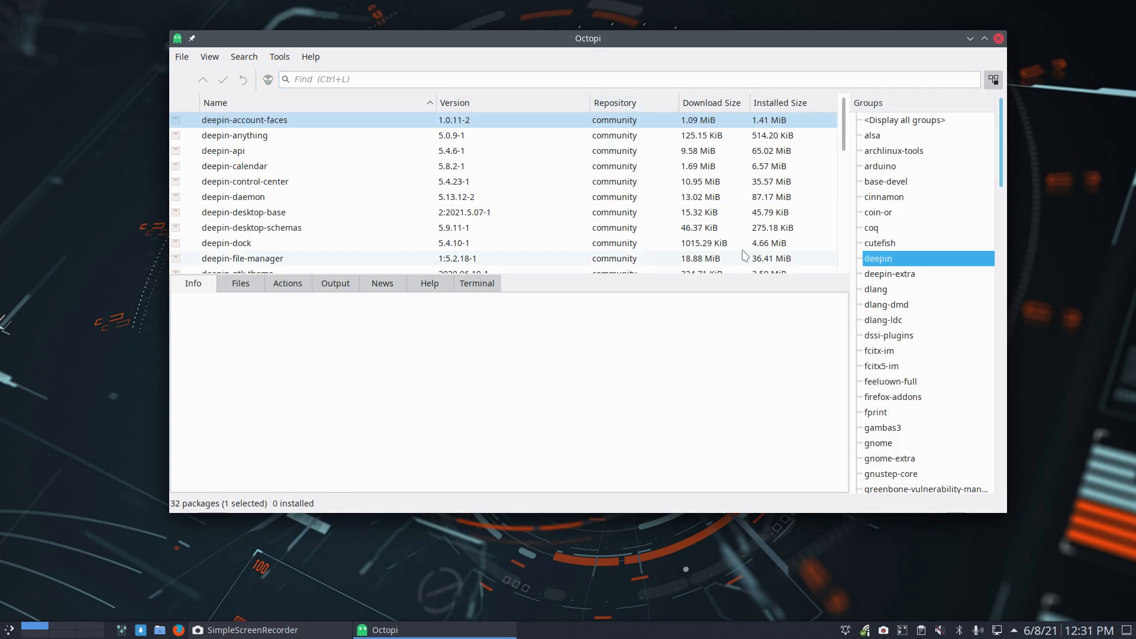
{"action": "scroll", "scroll_direction": "down", "scroll_amount": 3}
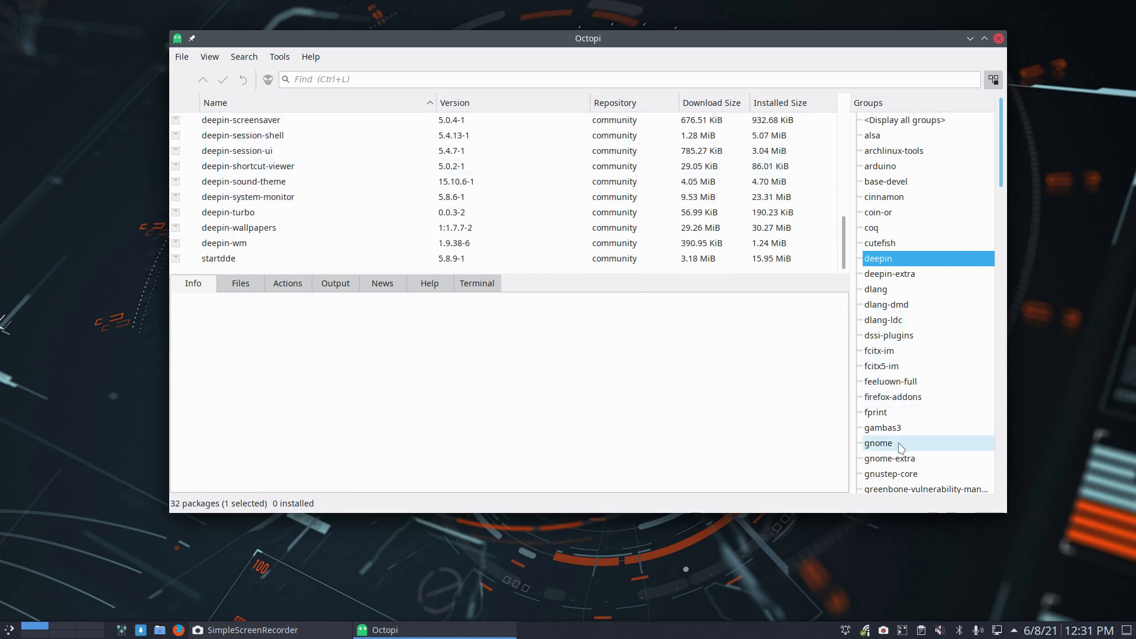
{"action": "left_click", "coordinate": [878, 443]}
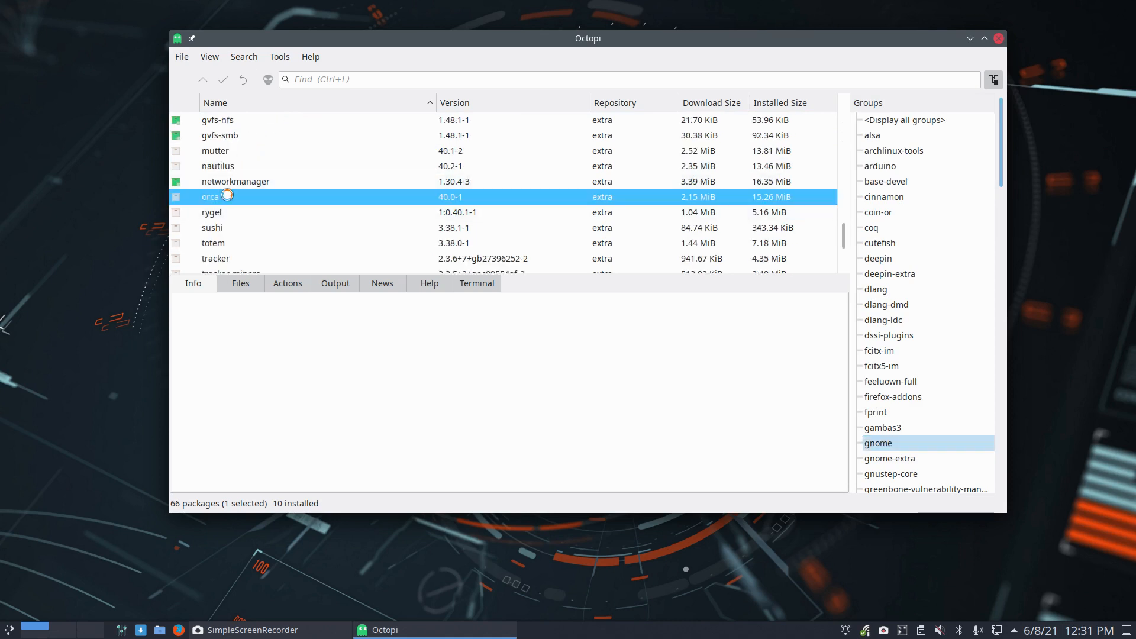
- Select orca to show its package details and bring up the View menu
{"action": "left_click", "coordinate": [211, 196]}
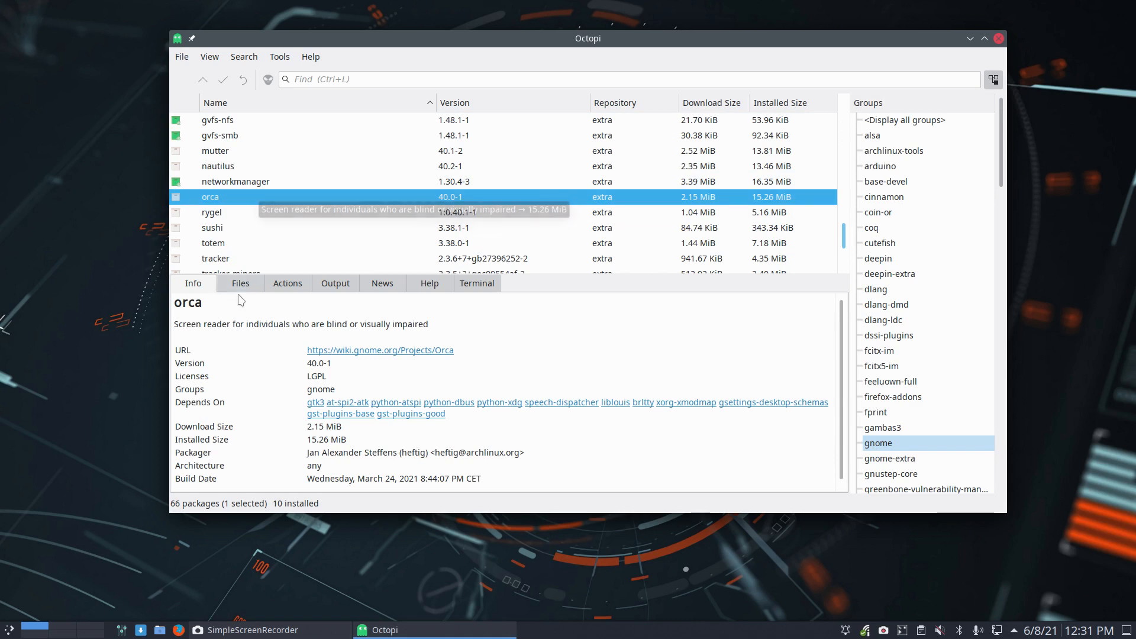
{"action": "left_click", "coordinate": [209, 57]}
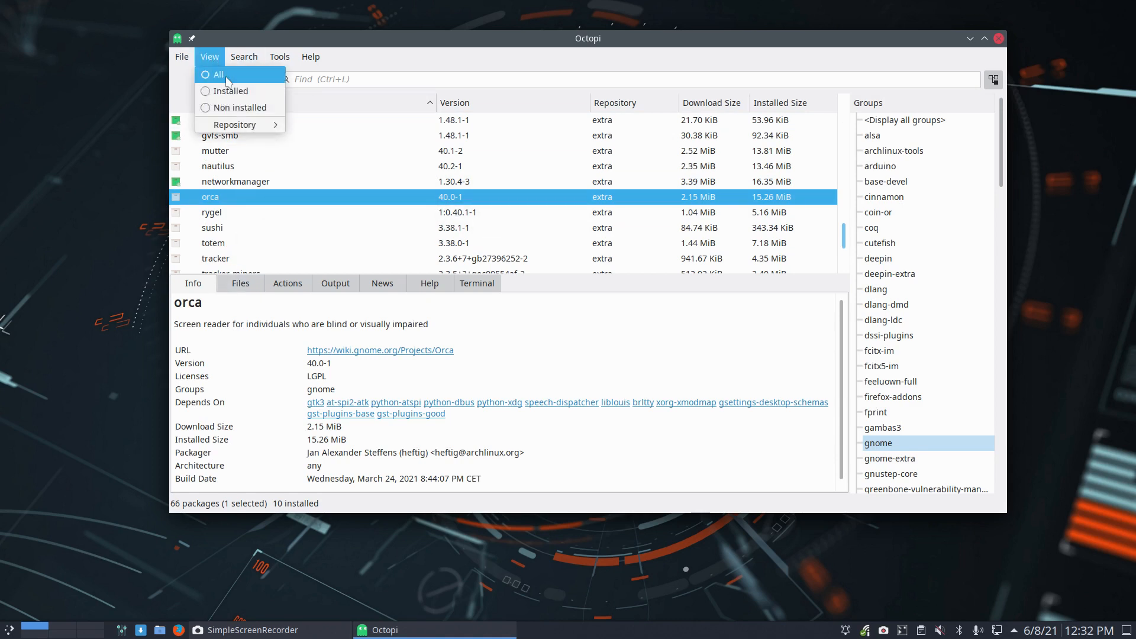
- Filter to the 10 installed gnome packages and show file-roller's Files tab
{"action": "left_click", "coordinate": [233, 91]}
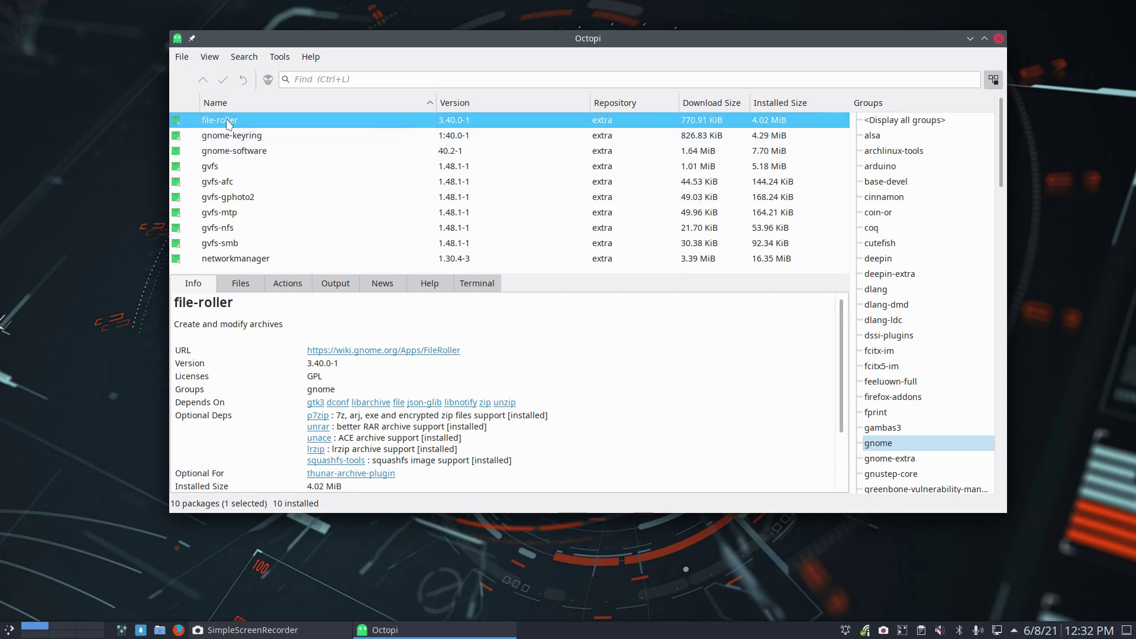
{"action": "mouse_move", "coordinate": [429, 421]}
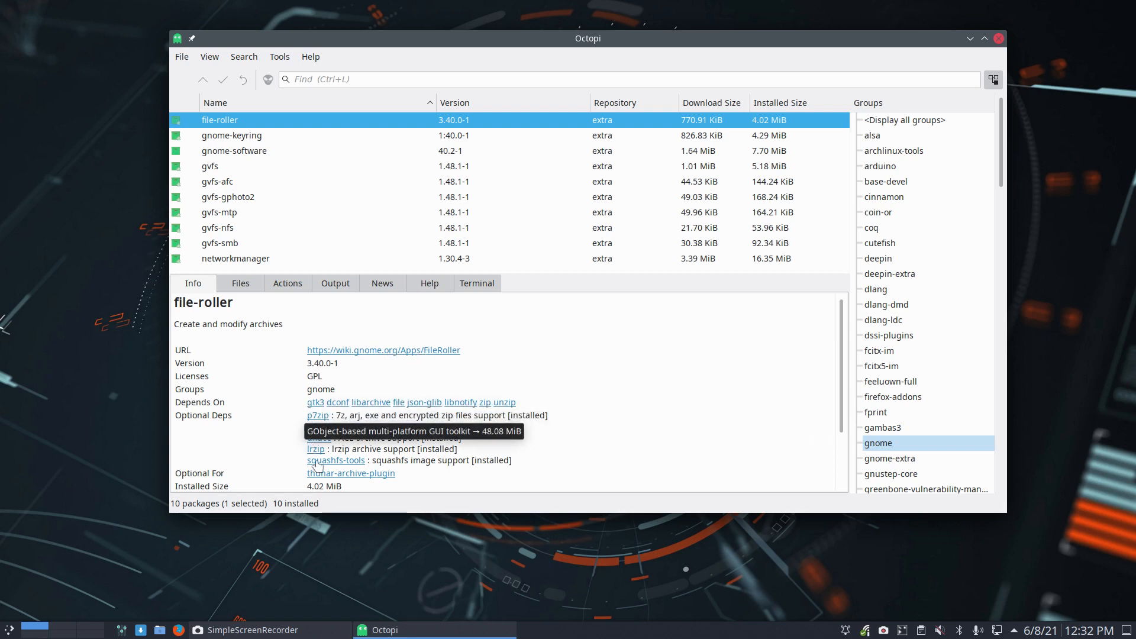
{"action": "mouse_move", "coordinate": [335, 460]}
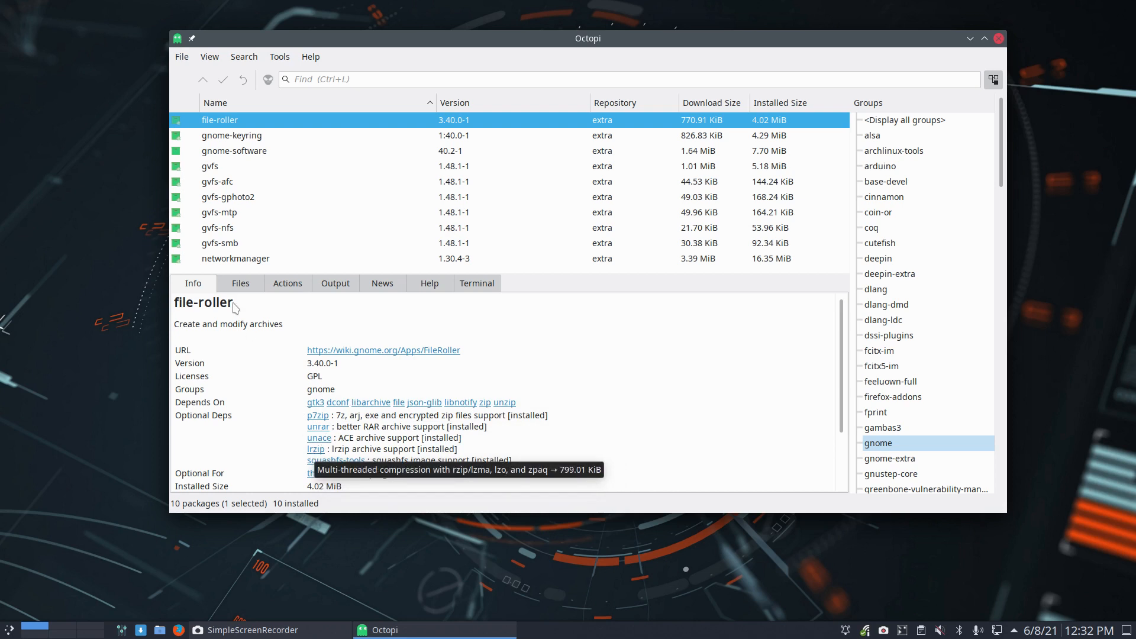
{"action": "left_click", "coordinate": [240, 283]}
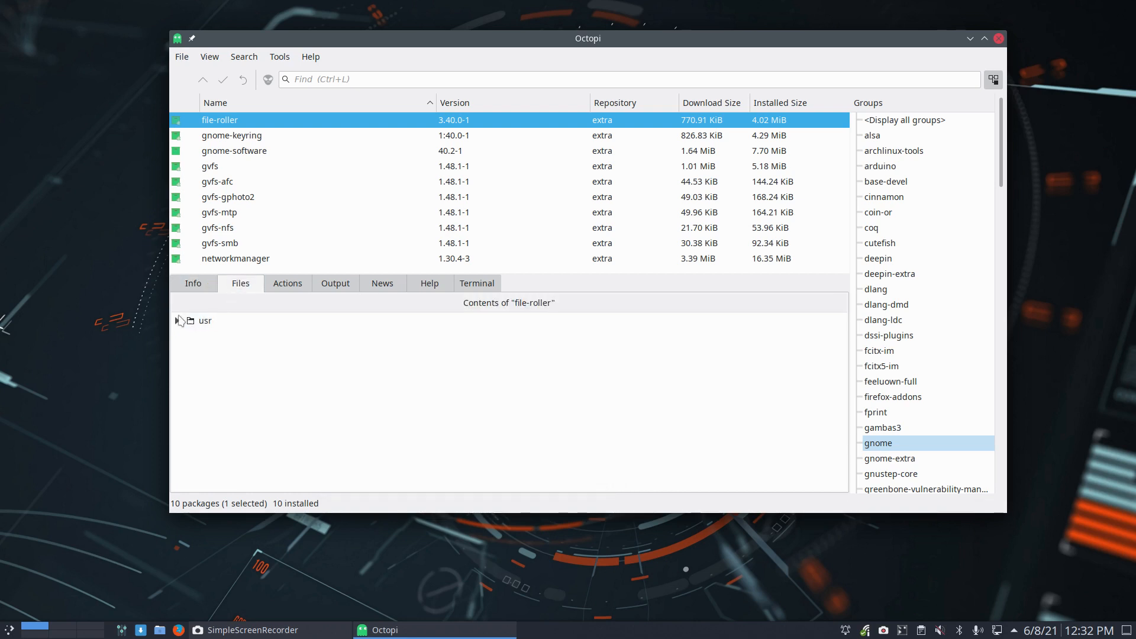
- Expand file-roller's usr folder to inspect bin (with its executable), lib and share
{"action": "left_click", "coordinate": [178, 320]}
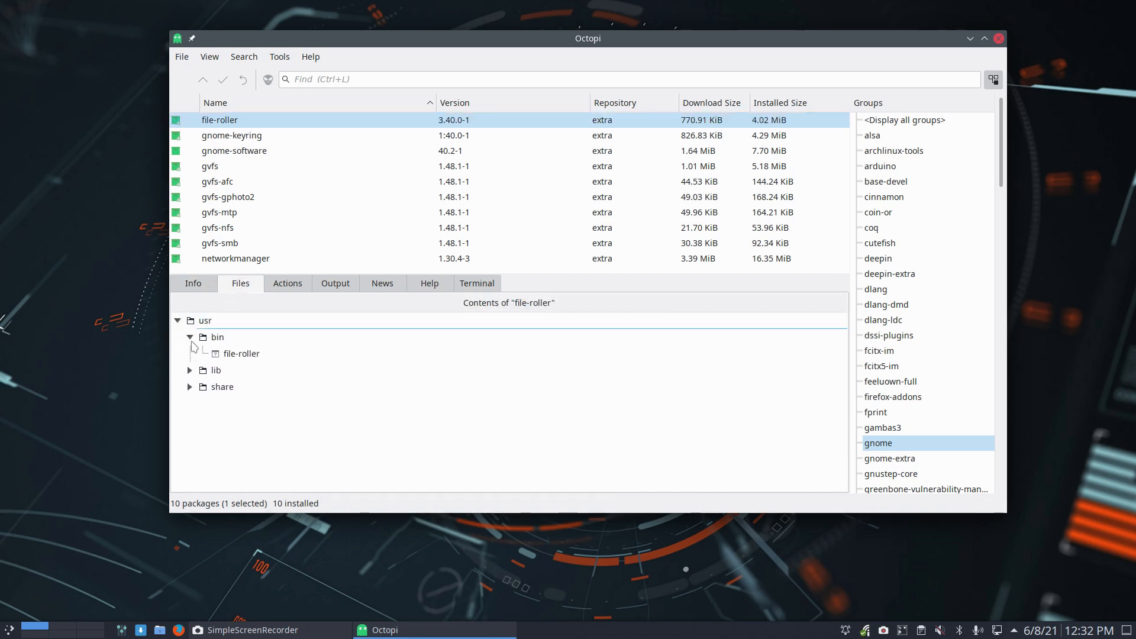
{"action": "left_click", "coordinate": [216, 337]}
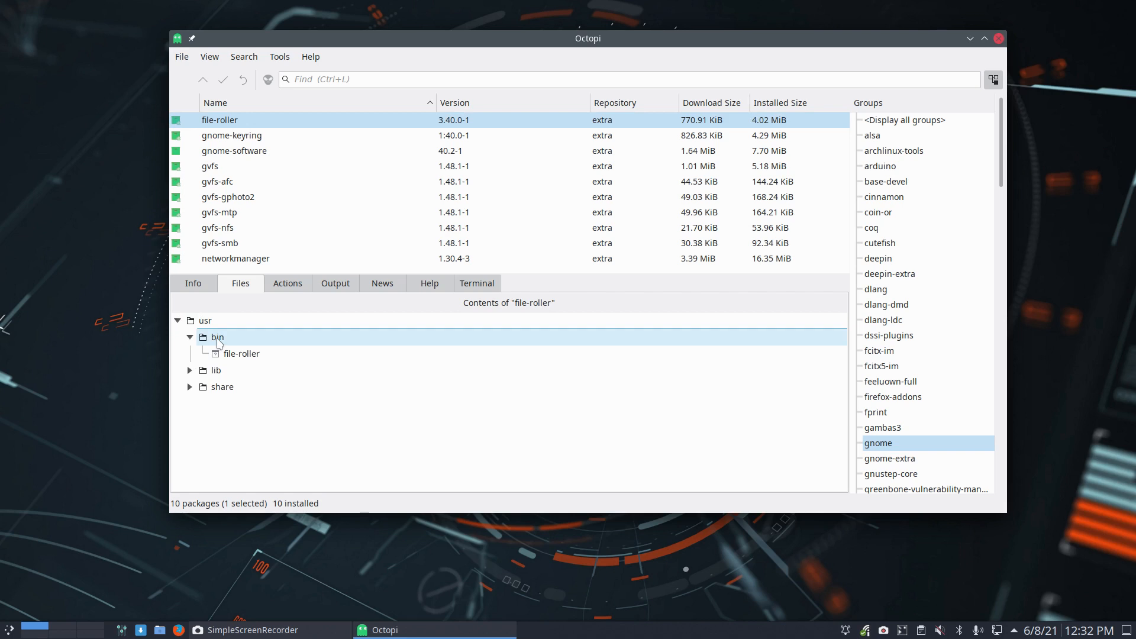
{"action": "left_click", "coordinate": [242, 353]}
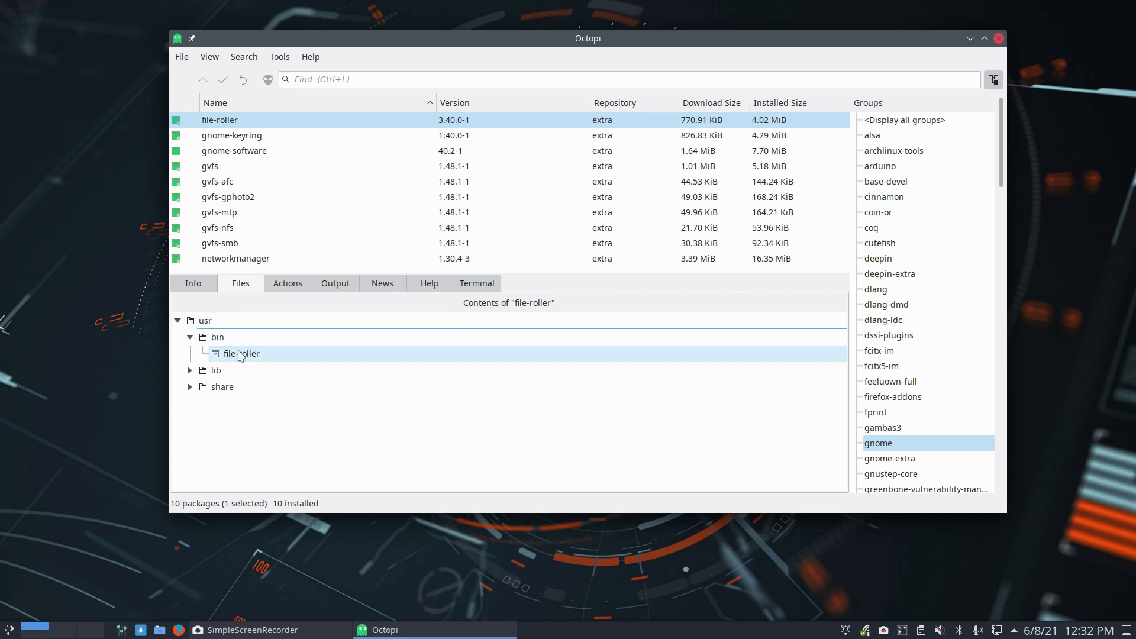
{"action": "left_click", "coordinate": [216, 370]}
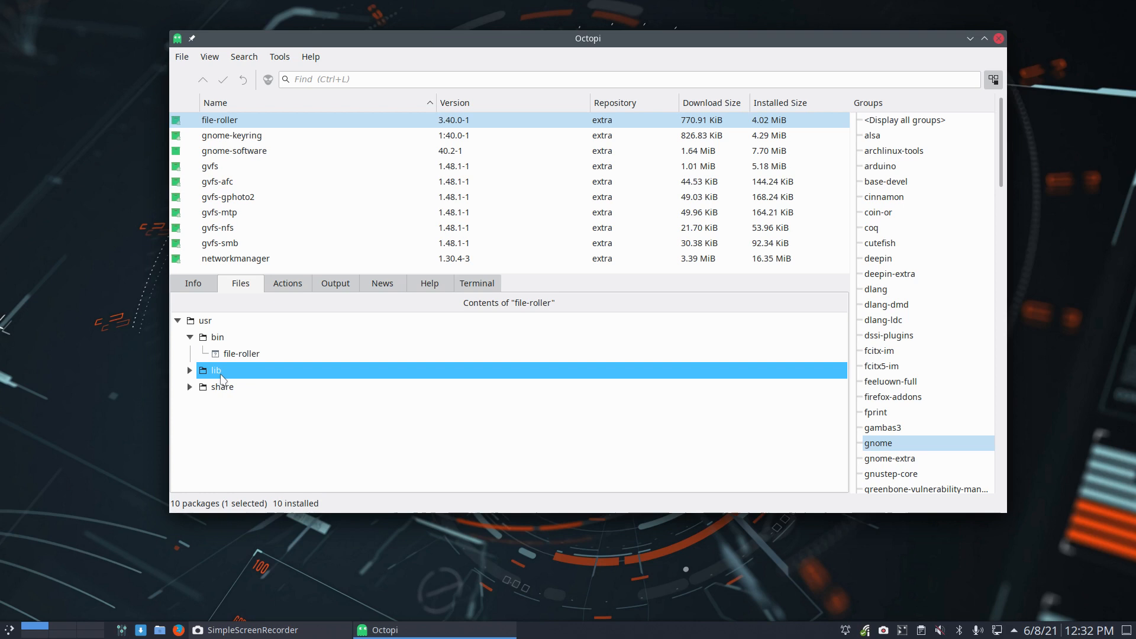
{"action": "left_click", "coordinate": [189, 370]}
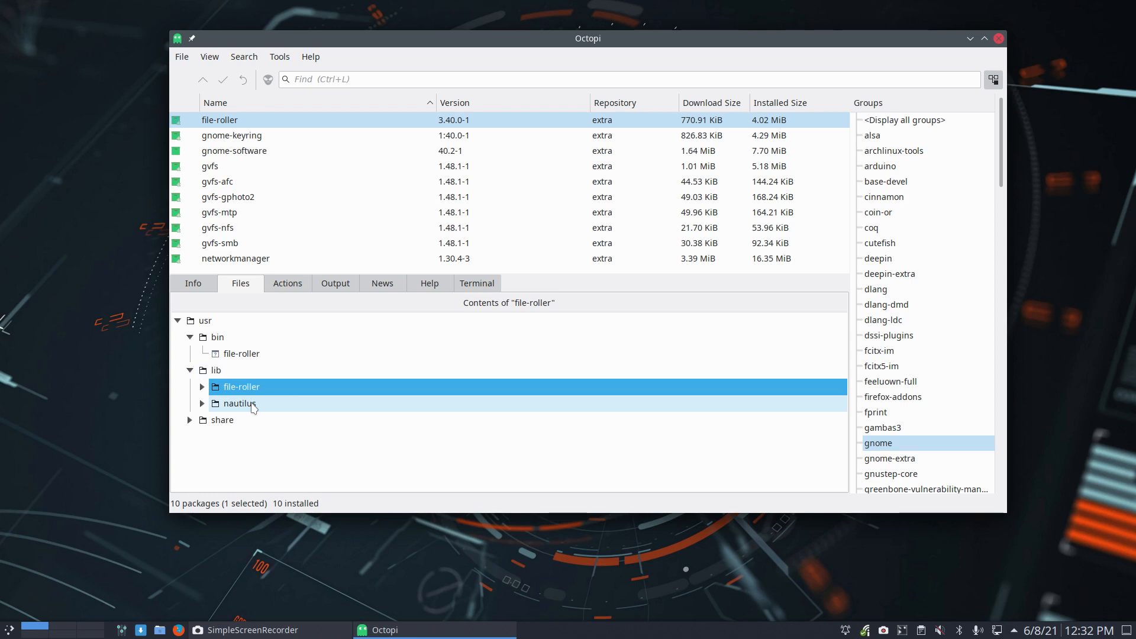
{"action": "left_click", "coordinate": [190, 419]}
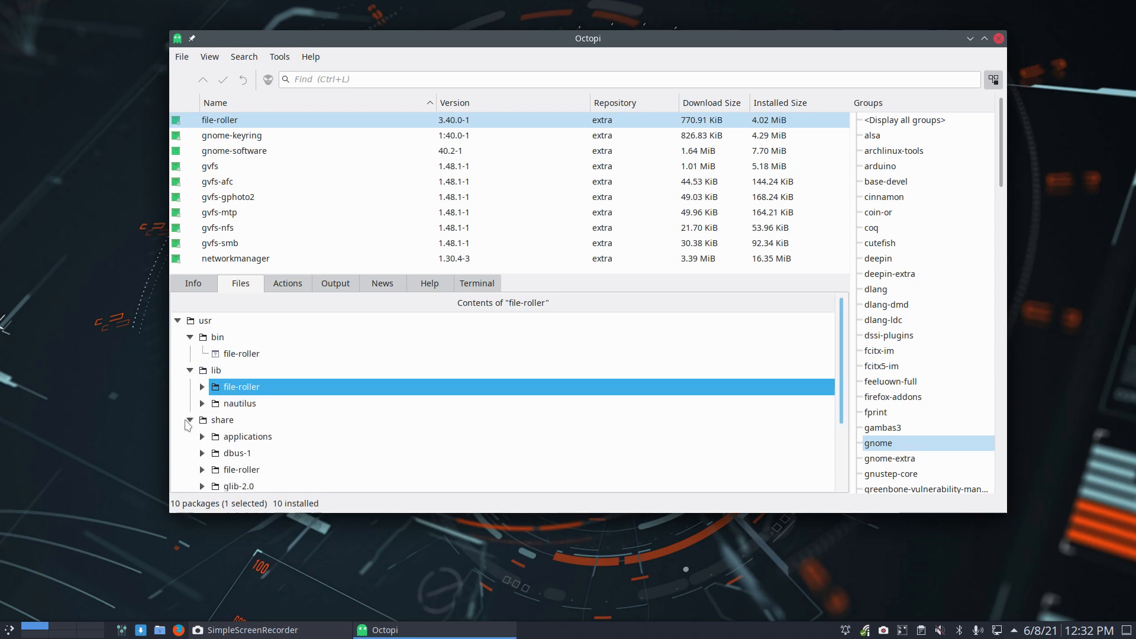
{"action": "scroll", "scroll_direction": "down", "scroll_amount": 3}
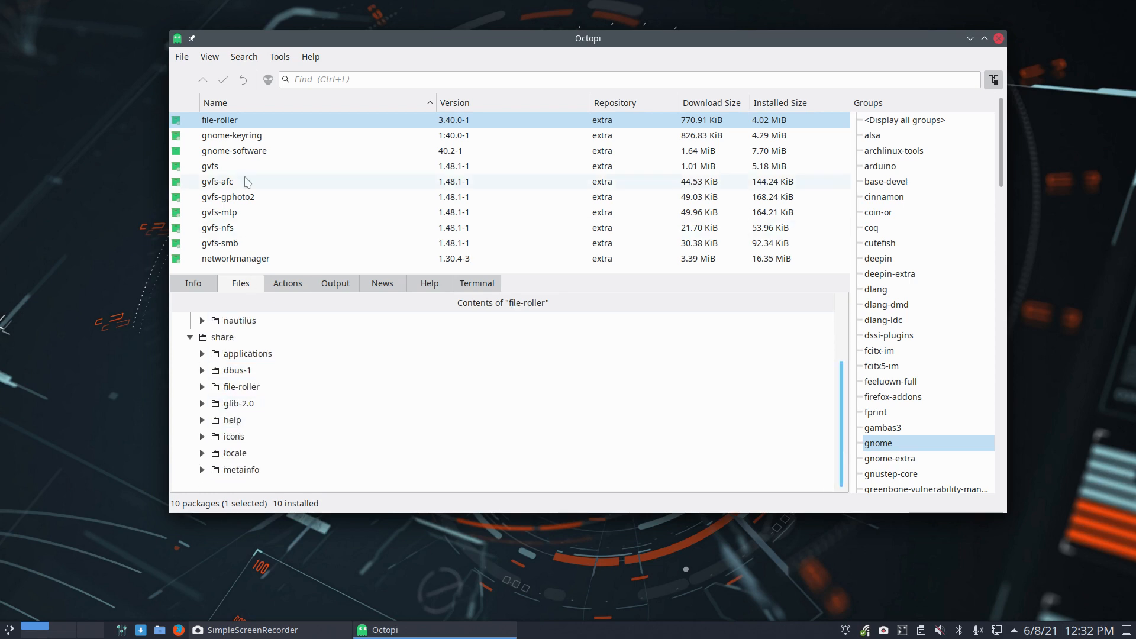
{"action": "mouse_move", "coordinate": [248, 212]}
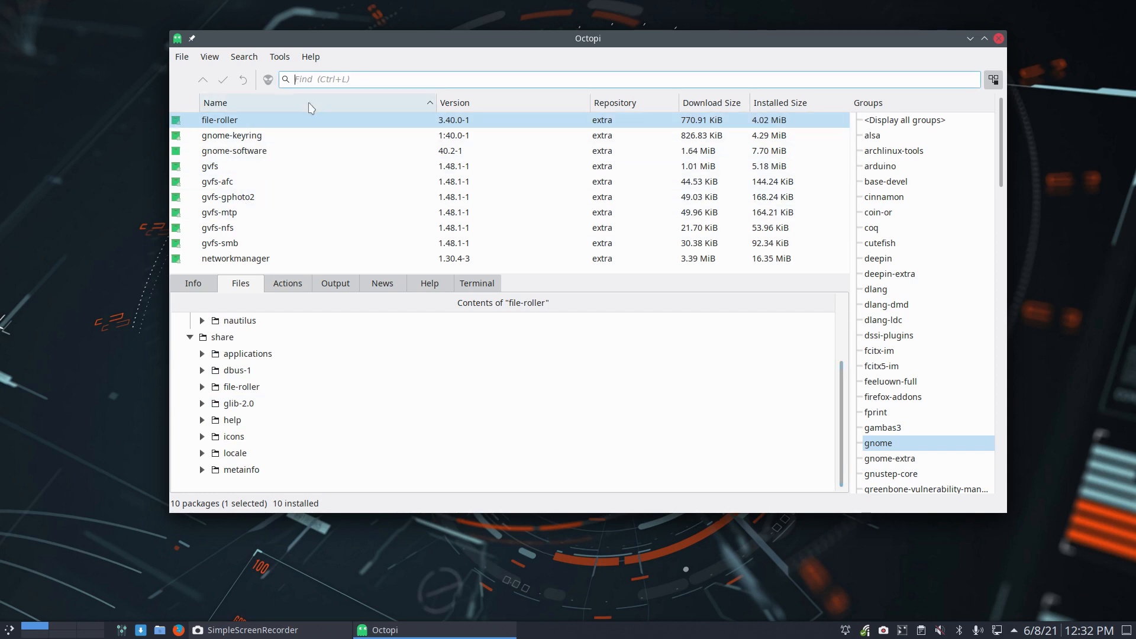
{"action": "mouse_move", "coordinate": [277, 136]}
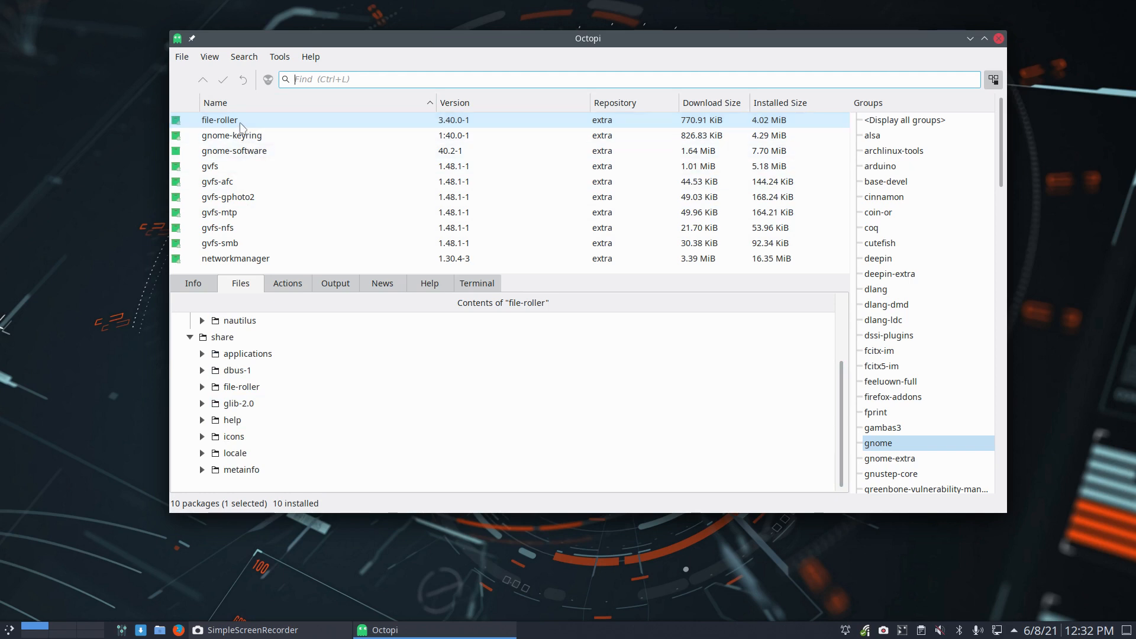
- View the file lists of gvfs-afc, gvfs-nfs and networkmanager, then return to all groups
{"action": "left_click", "coordinate": [218, 181]}
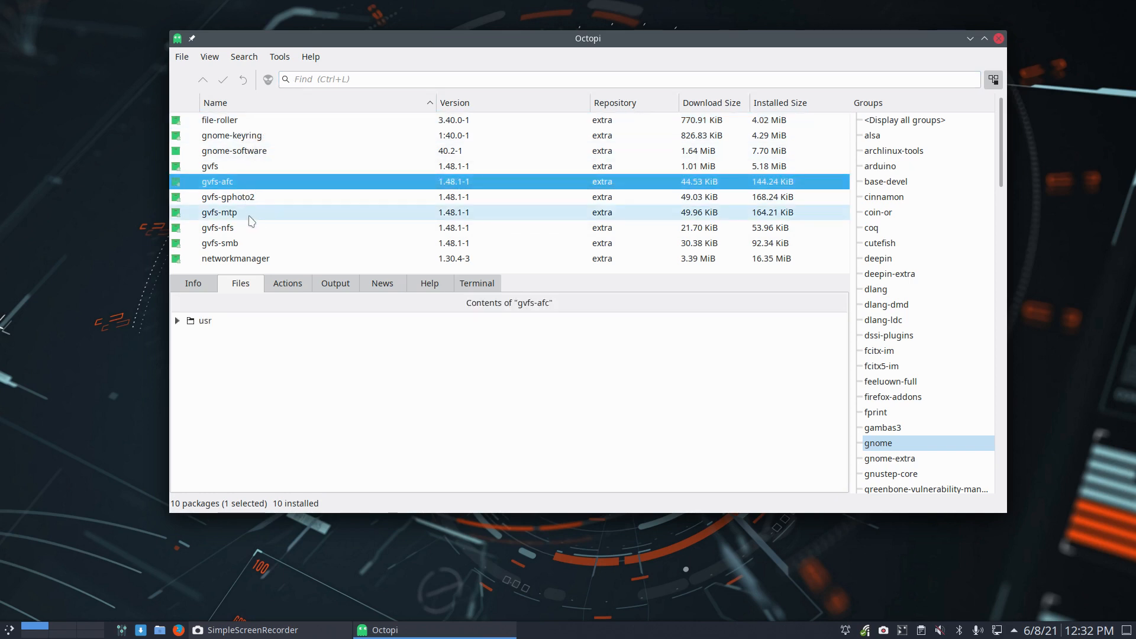
{"action": "left_click", "coordinate": [234, 258]}
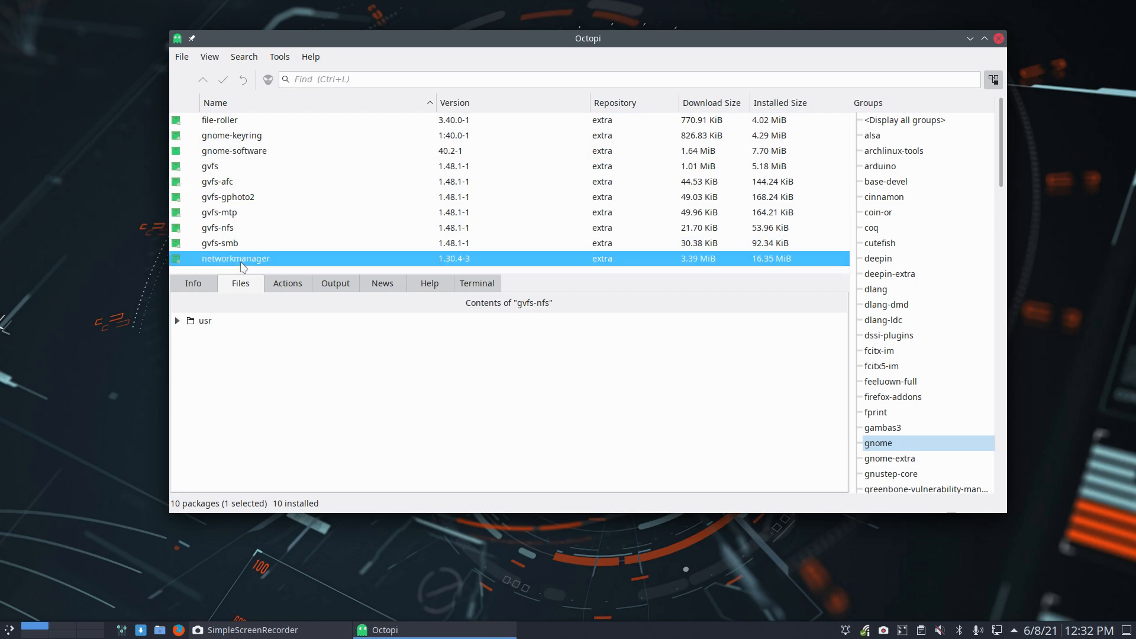
{"action": "left_click", "coordinate": [234, 258]}
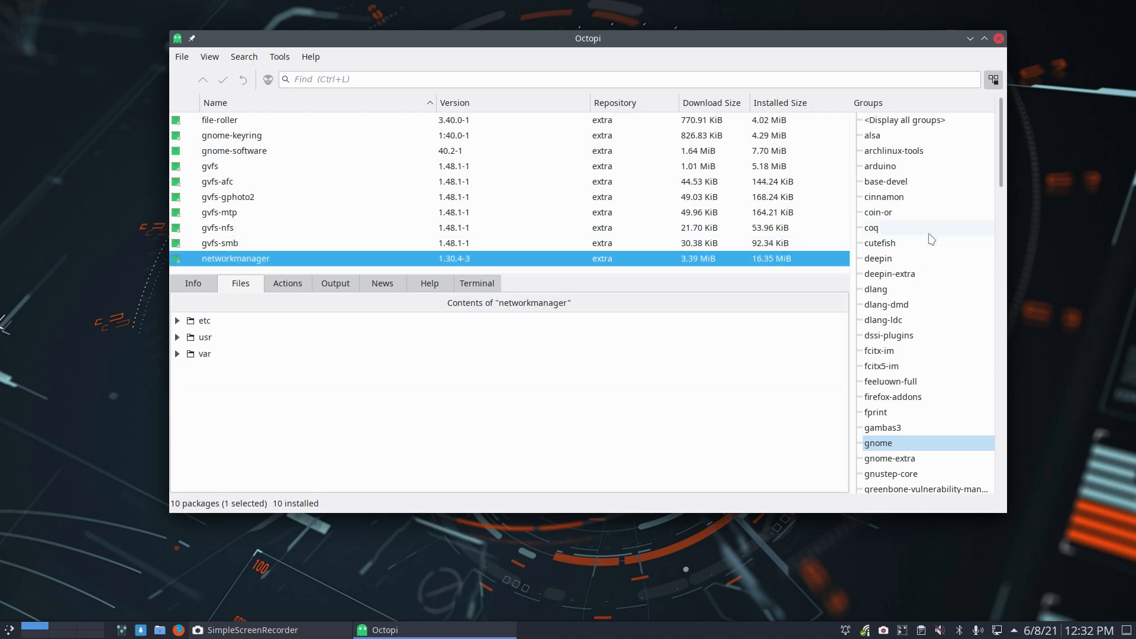
{"action": "mouse_move", "coordinate": [949, 132]}
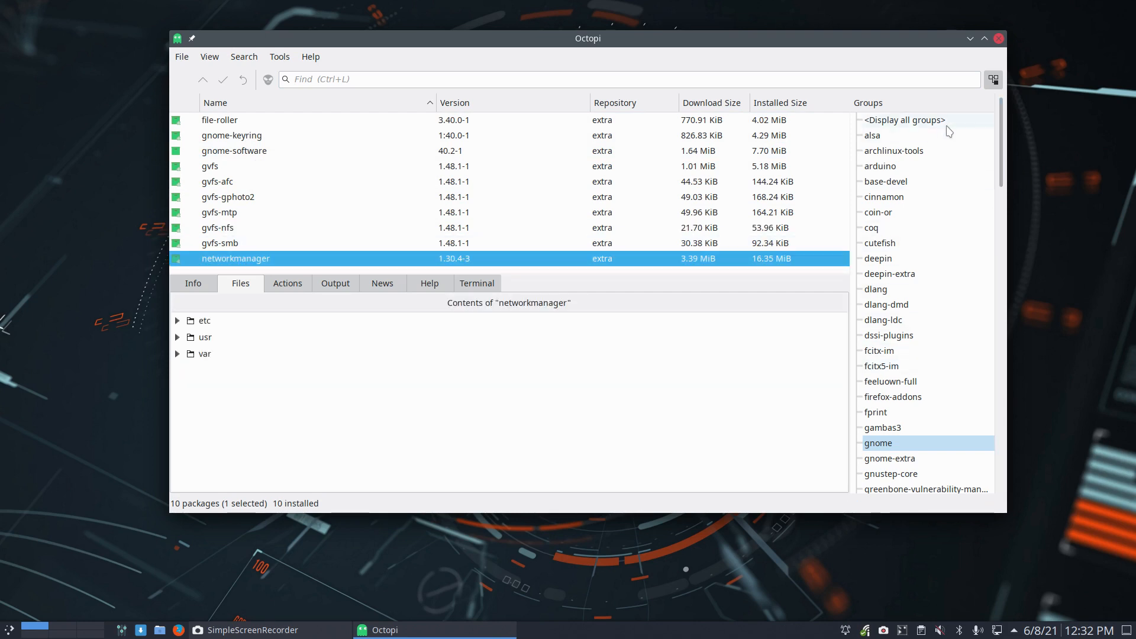
{"action": "left_click", "coordinate": [903, 119]}
{"action": "type", "text": "a"}
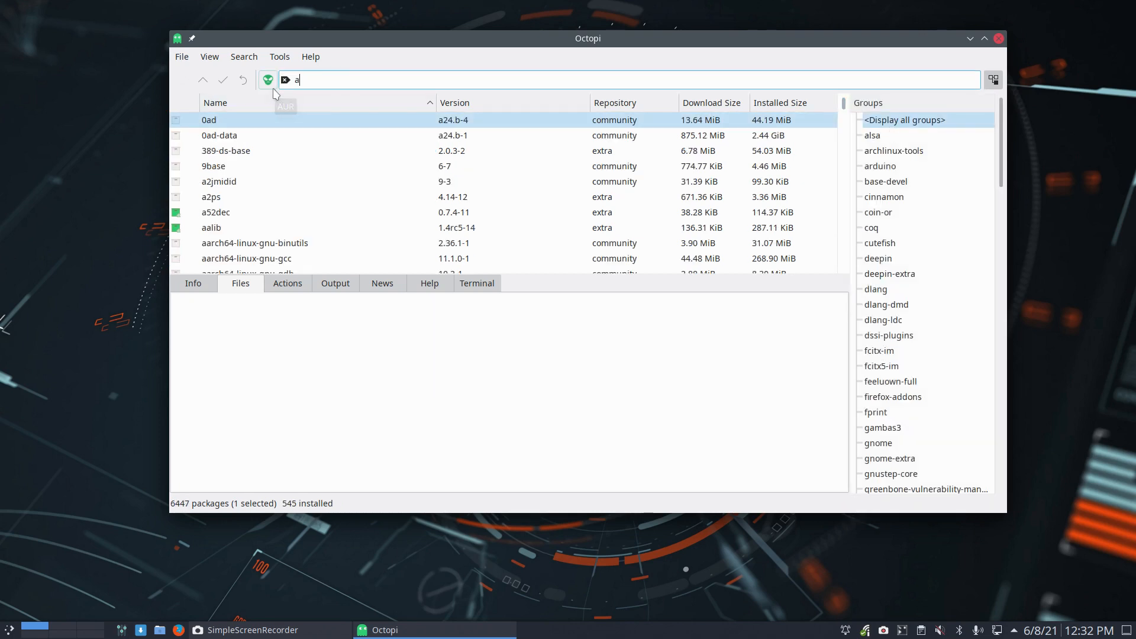
- Search 'arcol' and expand arcolinux-arc-kde's usr tree through color-schemes, konsole and yakuake
{"action": "type", "text": "rcol"}
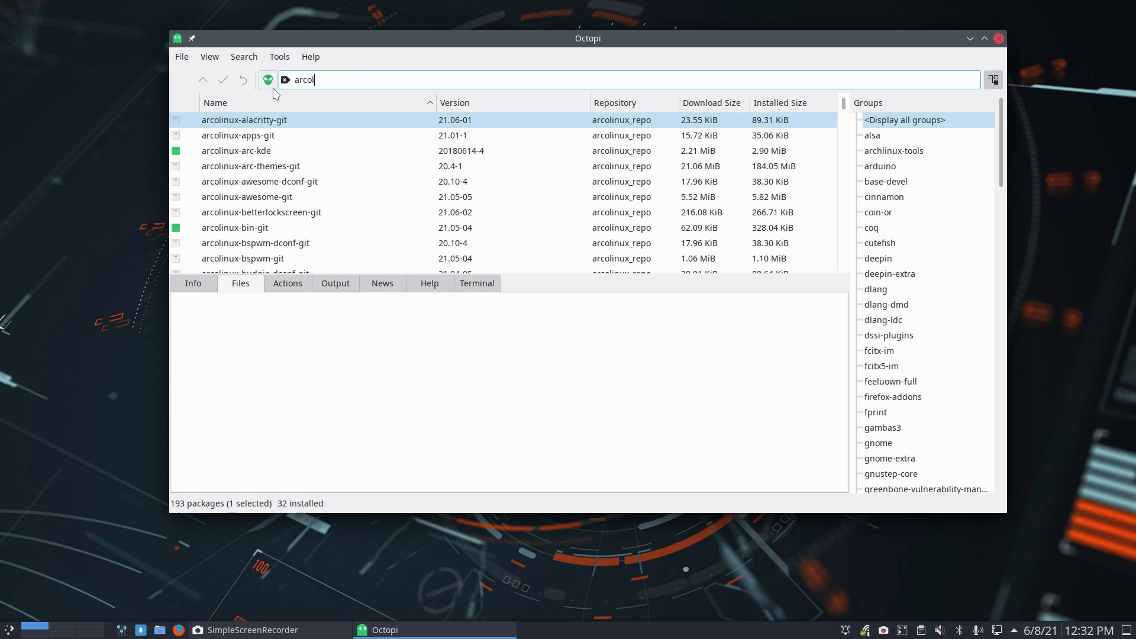
{"action": "left_click", "coordinate": [237, 150]}
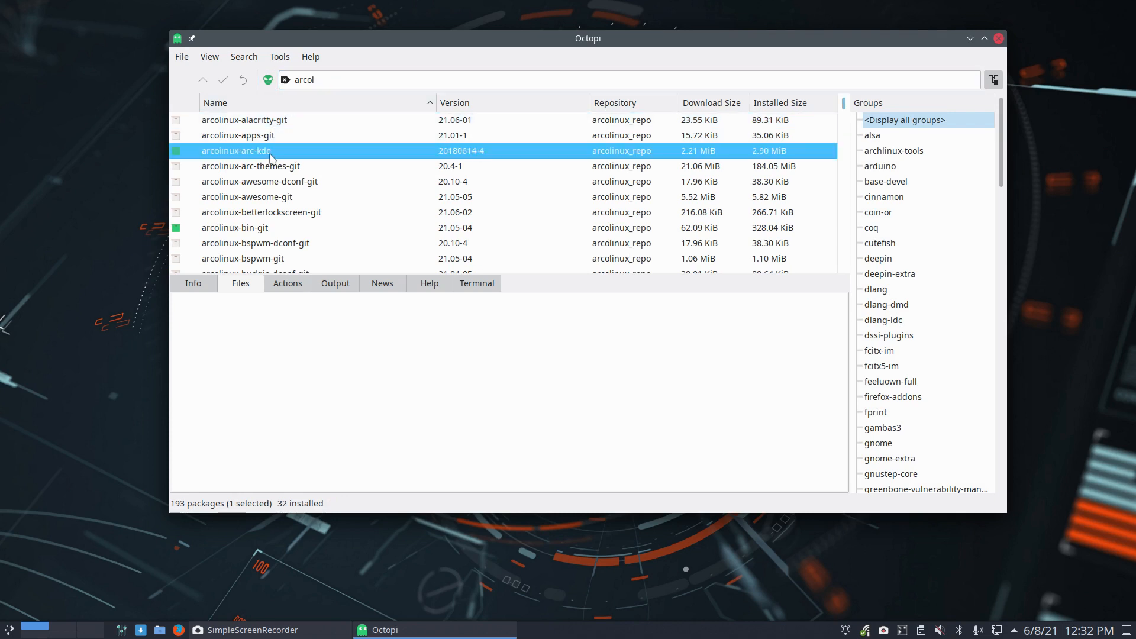
{"action": "left_click", "coordinate": [240, 282]}
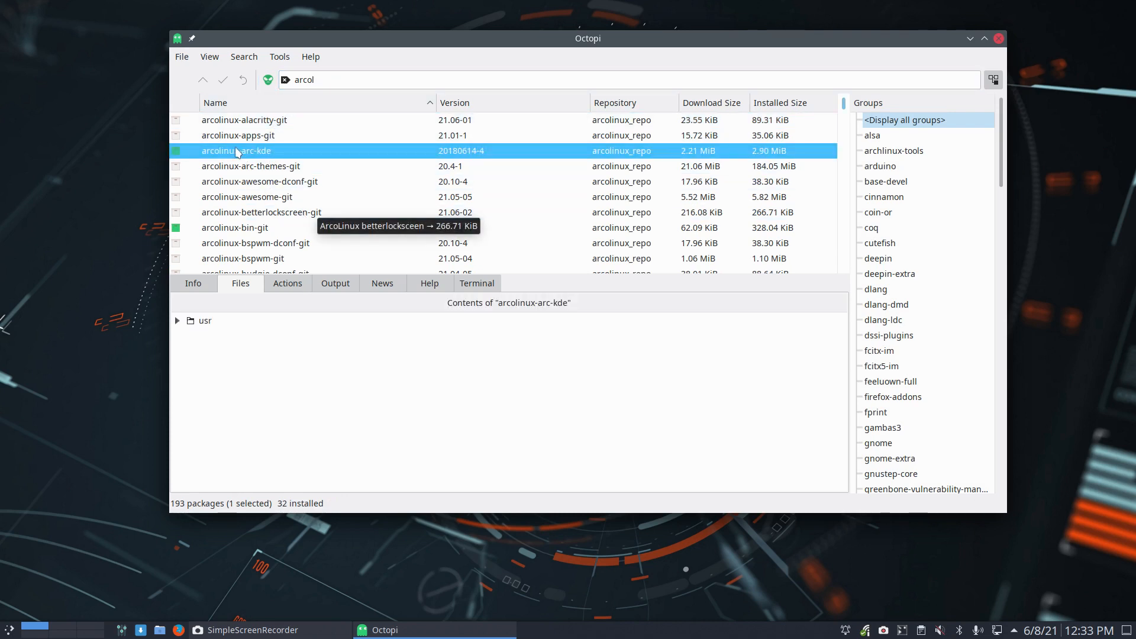
{"action": "mouse_move", "coordinate": [204, 320]}
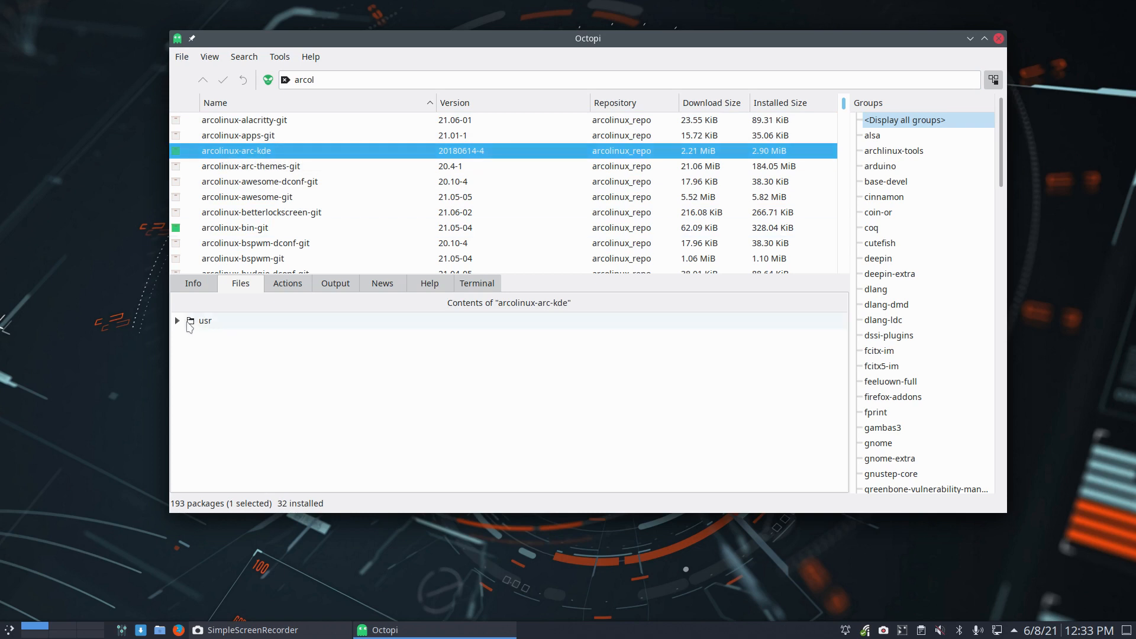
{"action": "left_click", "coordinate": [178, 320]}
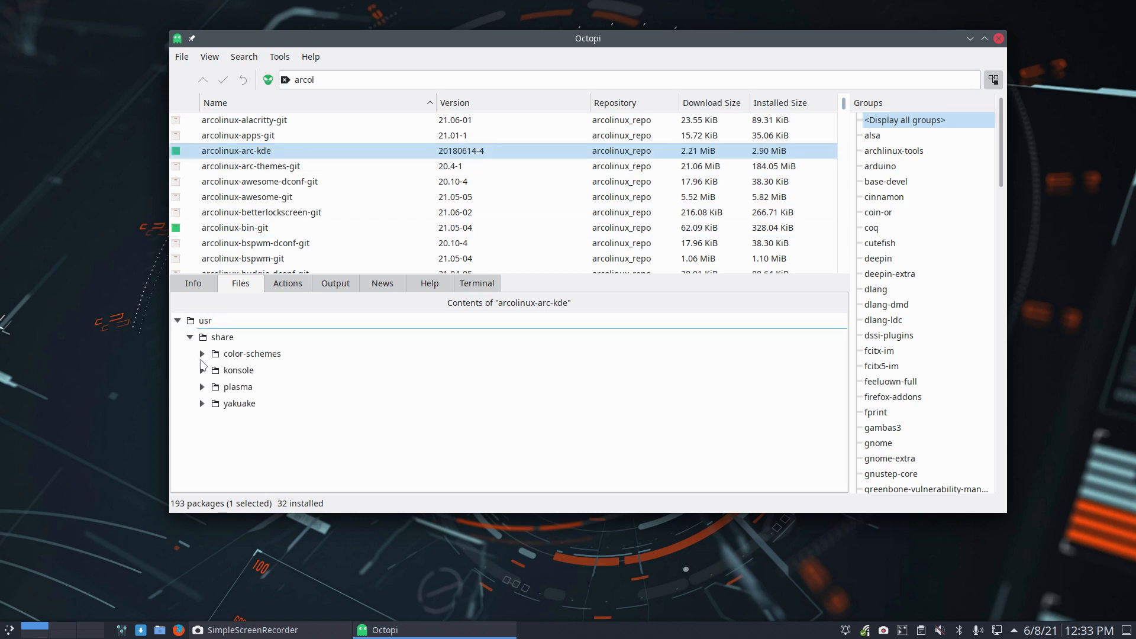
{"action": "left_click", "coordinate": [202, 370]}
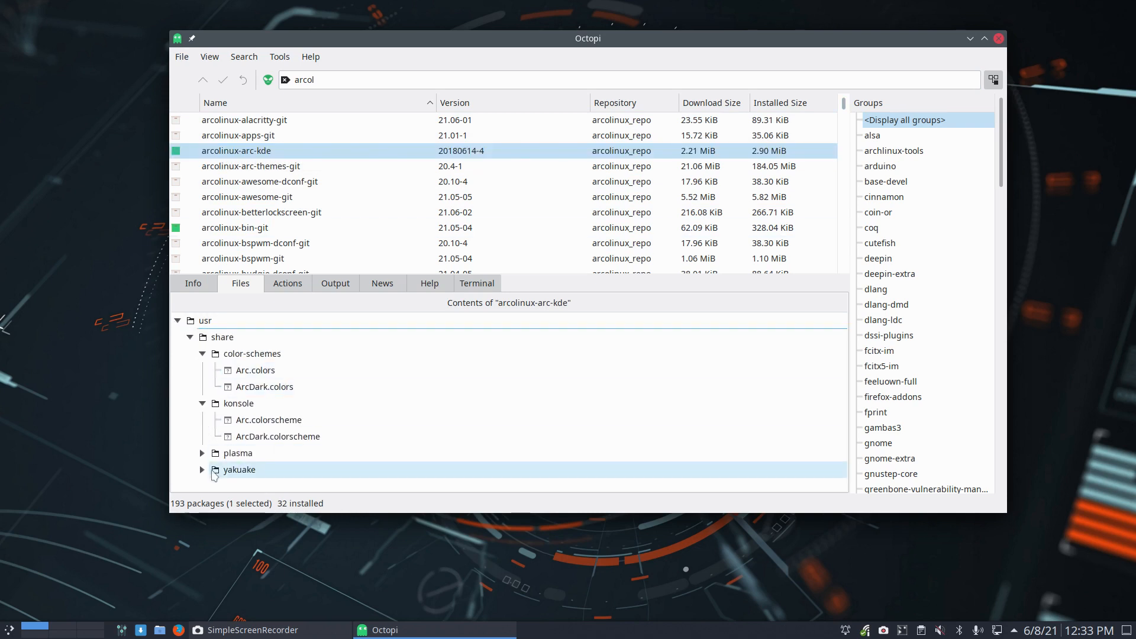
{"action": "left_click", "coordinate": [201, 453]}
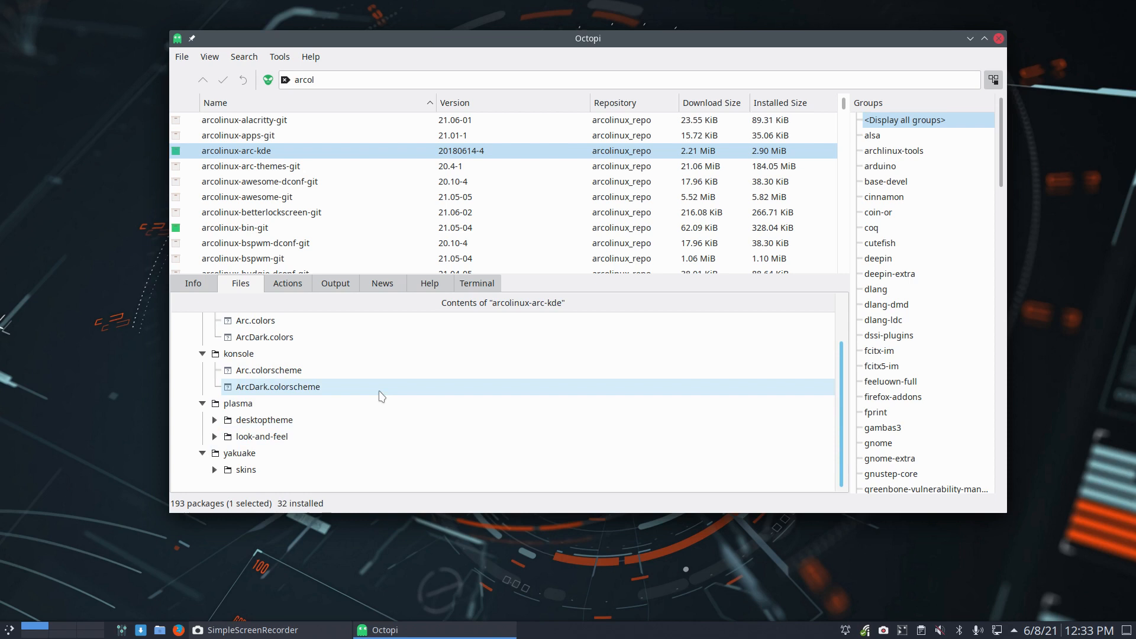
- Expand arcolinux-bin-git's etc/skel/.bin scripts and usr/share/arcolinux/licenses folders
{"action": "left_click", "coordinate": [234, 227]}
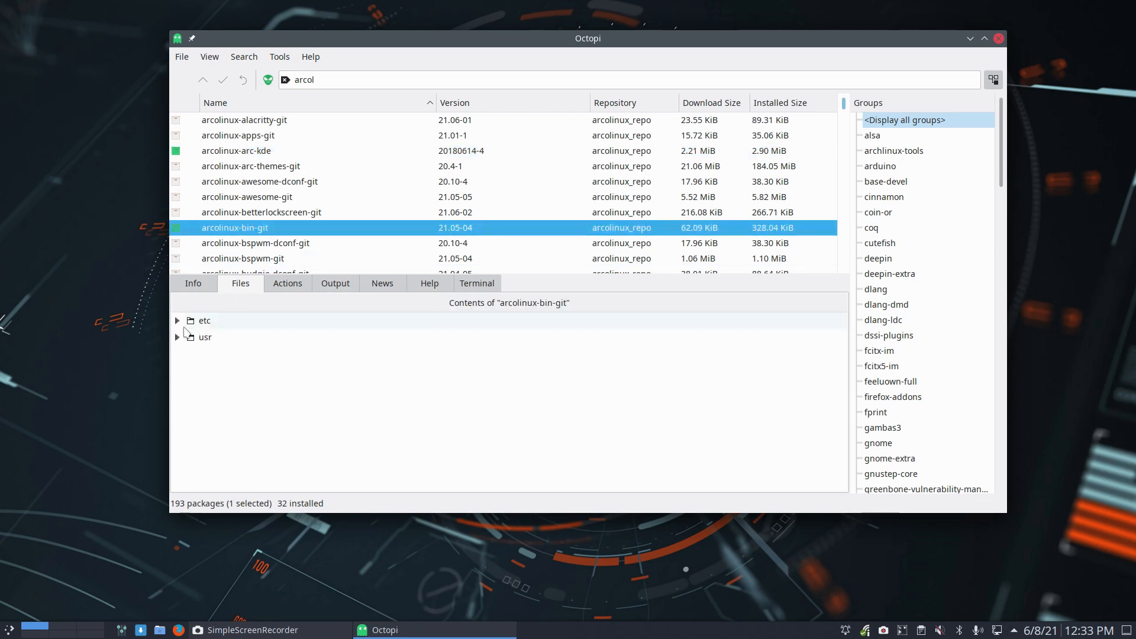
{"action": "left_click", "coordinate": [176, 321]}
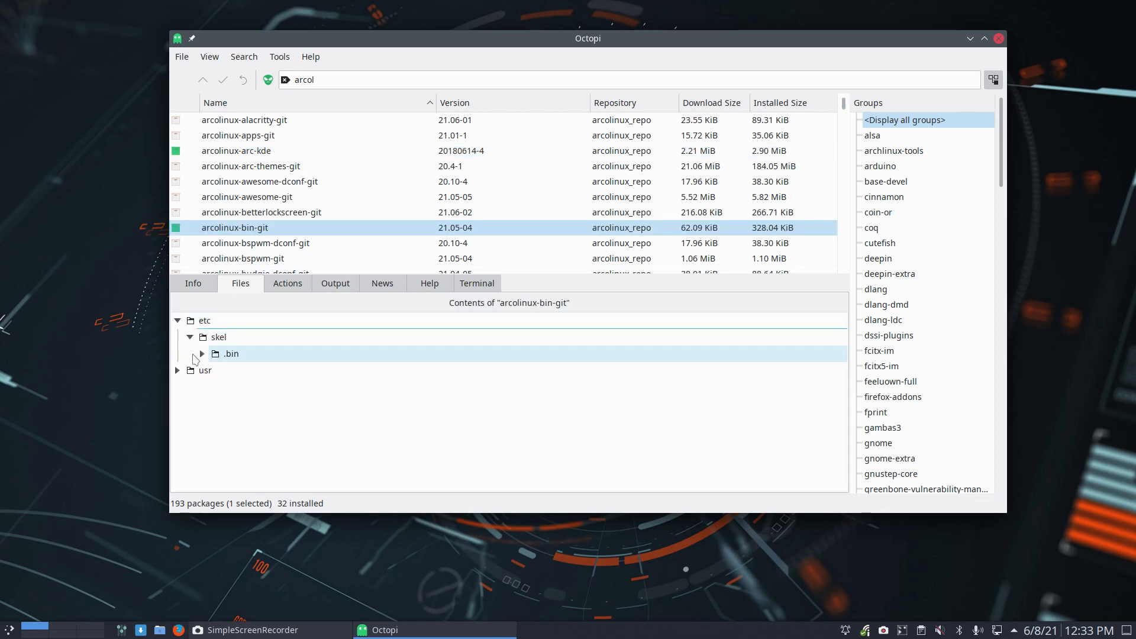
{"action": "left_click", "coordinate": [201, 354]}
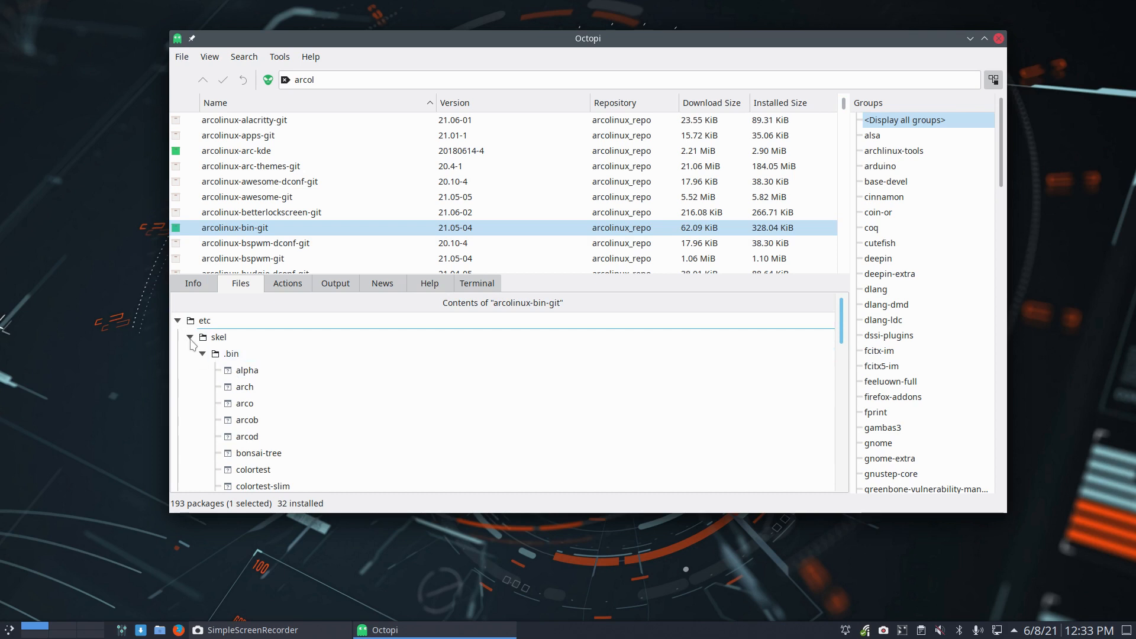
{"action": "left_click", "coordinate": [191, 337]}
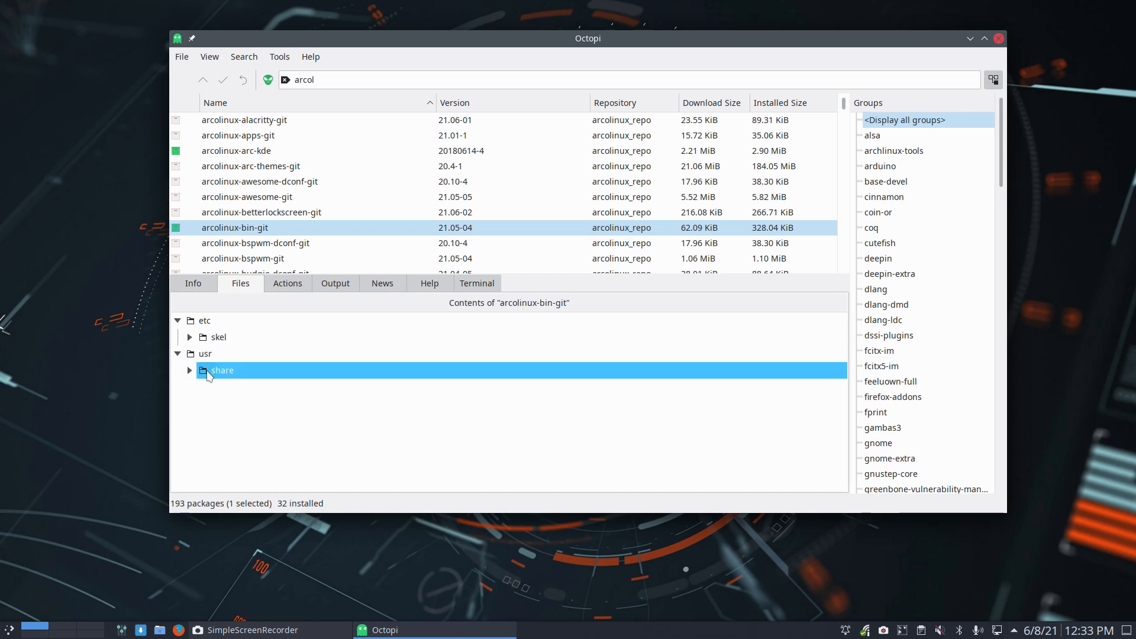
{"action": "left_click", "coordinate": [190, 370]}
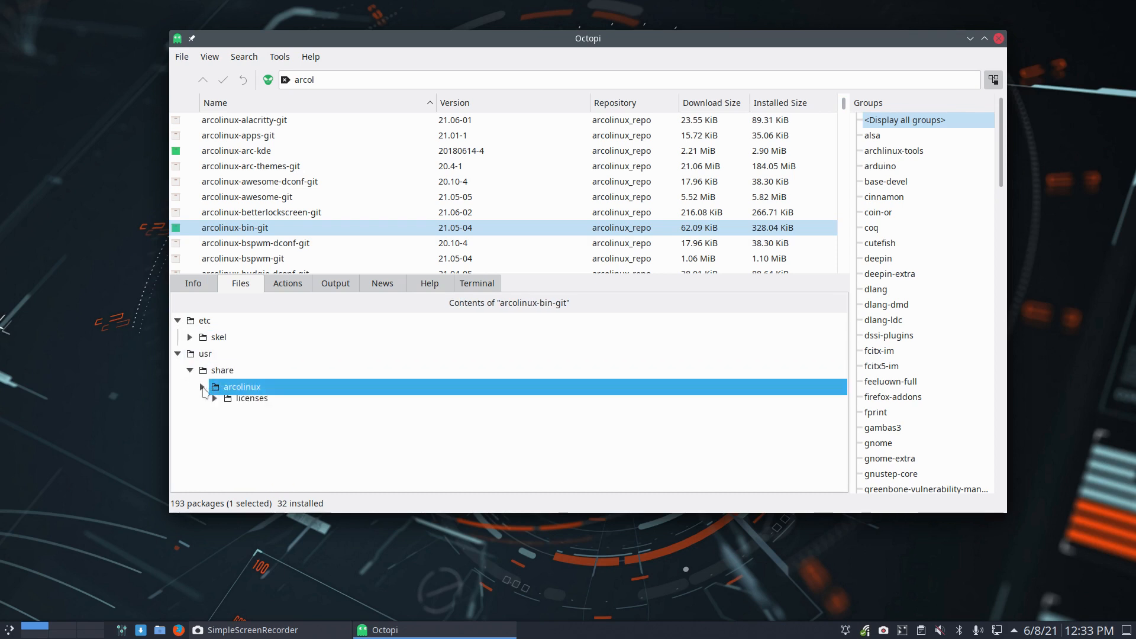
{"action": "left_click", "coordinate": [203, 386]}
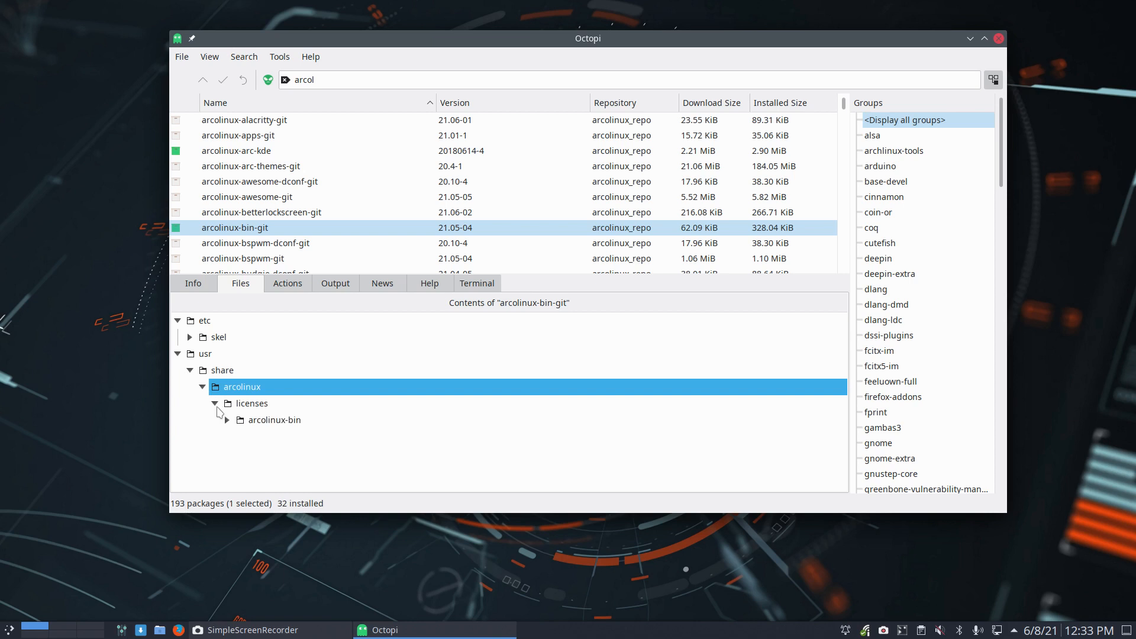
{"action": "mouse_move", "coordinate": [227, 89]}
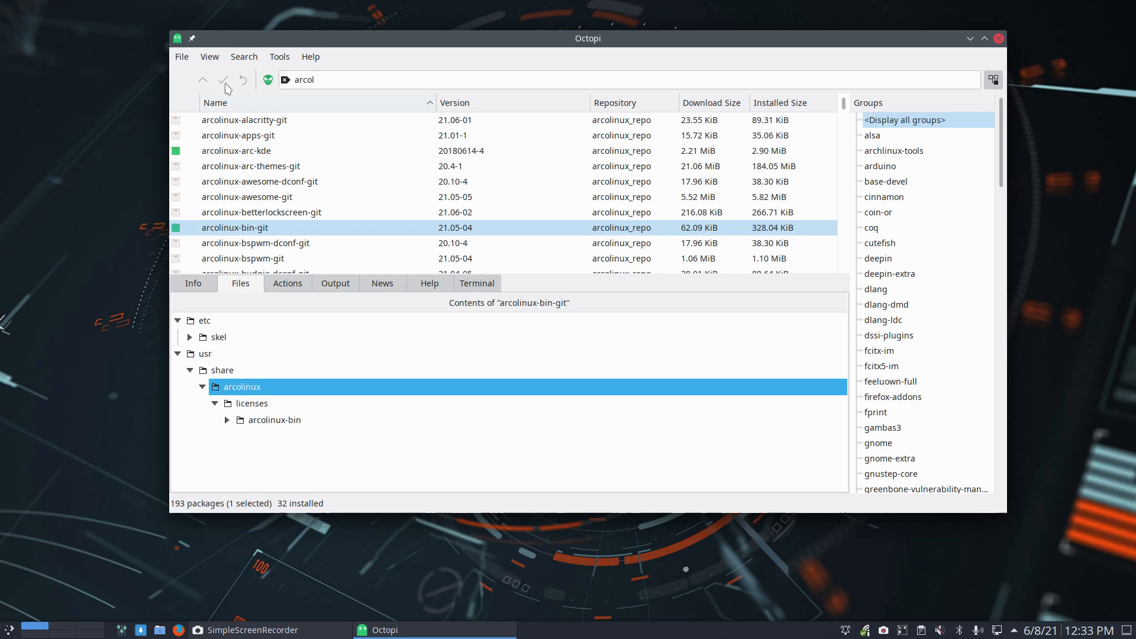
{"action": "left_click", "coordinate": [209, 56]}
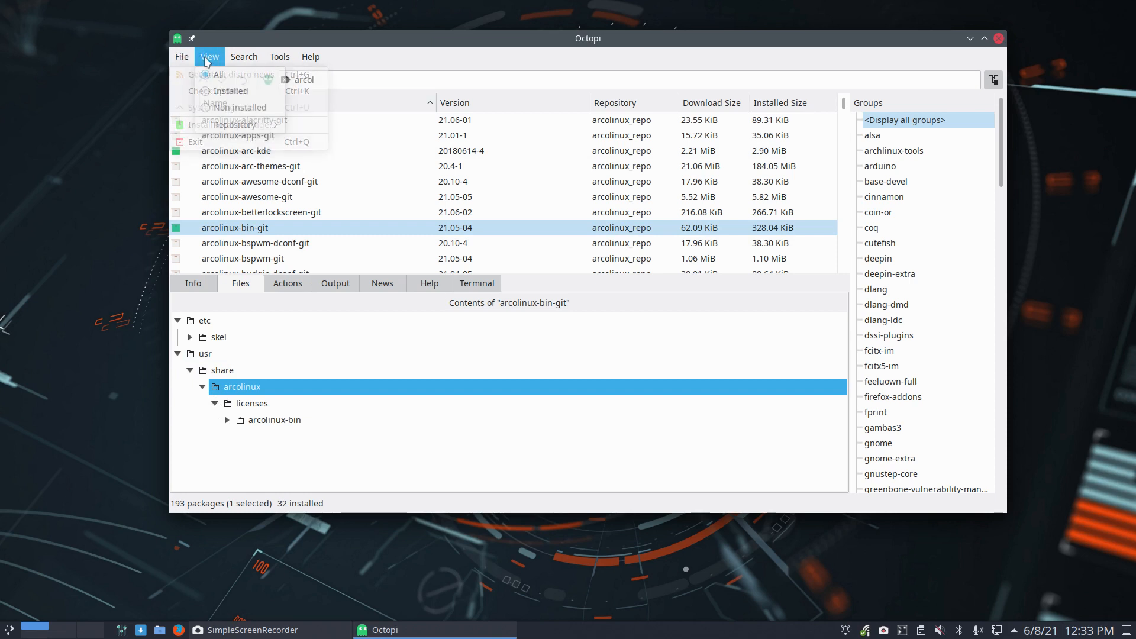
- In Tools > Options, toggle the Installed Size column off and on and keep AUR at DO_NOT_USE_AUR
{"action": "left_click", "coordinate": [244, 57]}
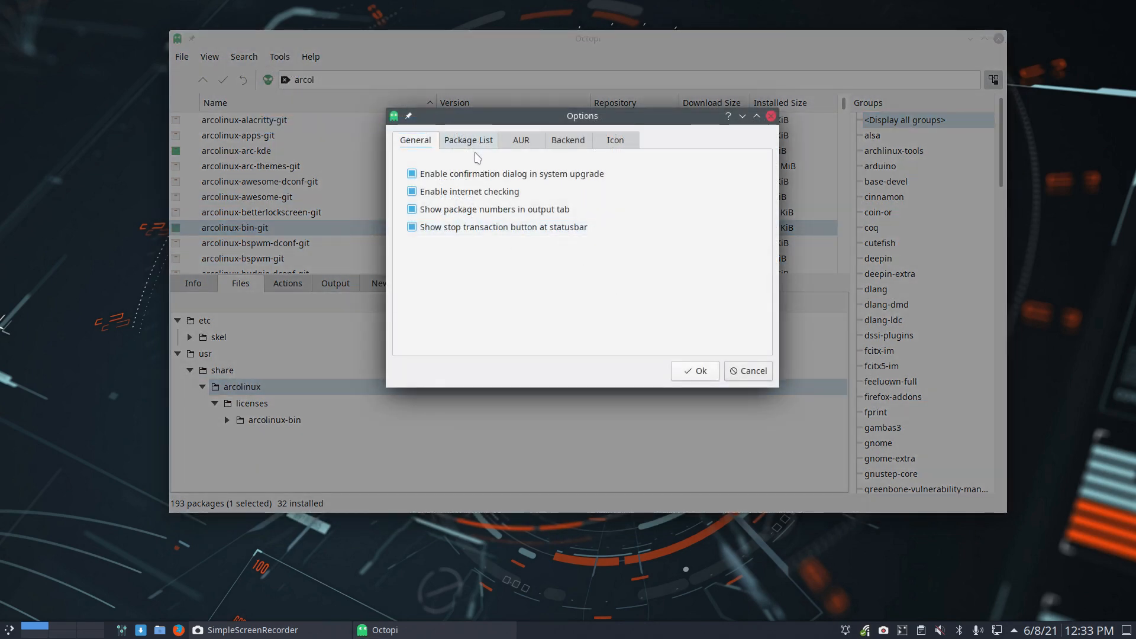
{"action": "left_click", "coordinate": [468, 140]}
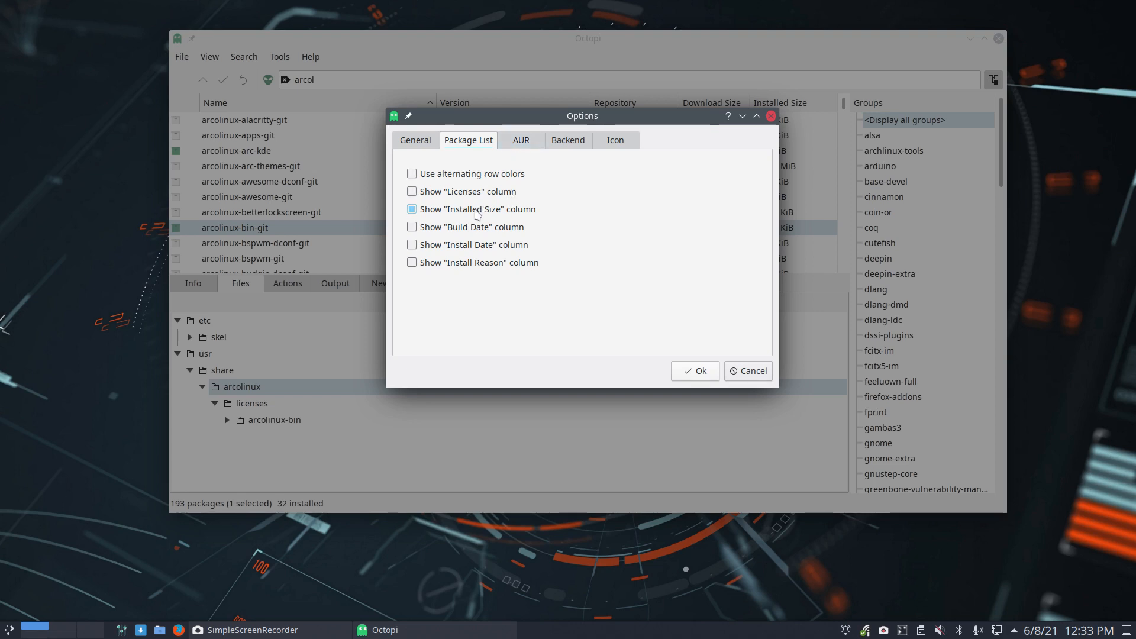
{"action": "left_click", "coordinate": [411, 210]}
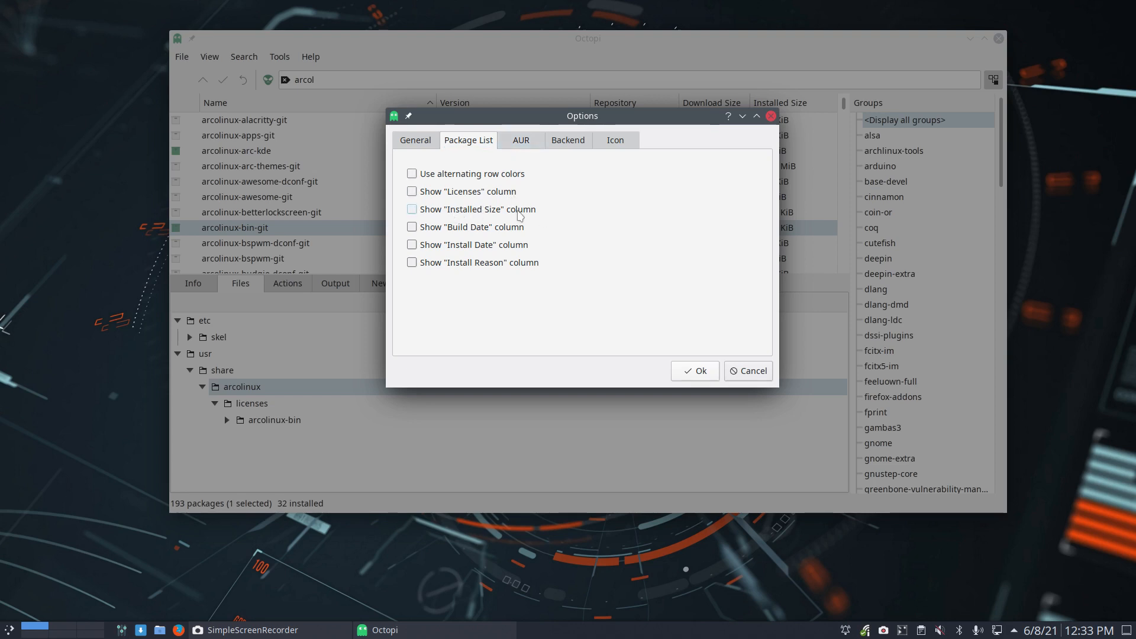
{"action": "left_click", "coordinate": [412, 208]}
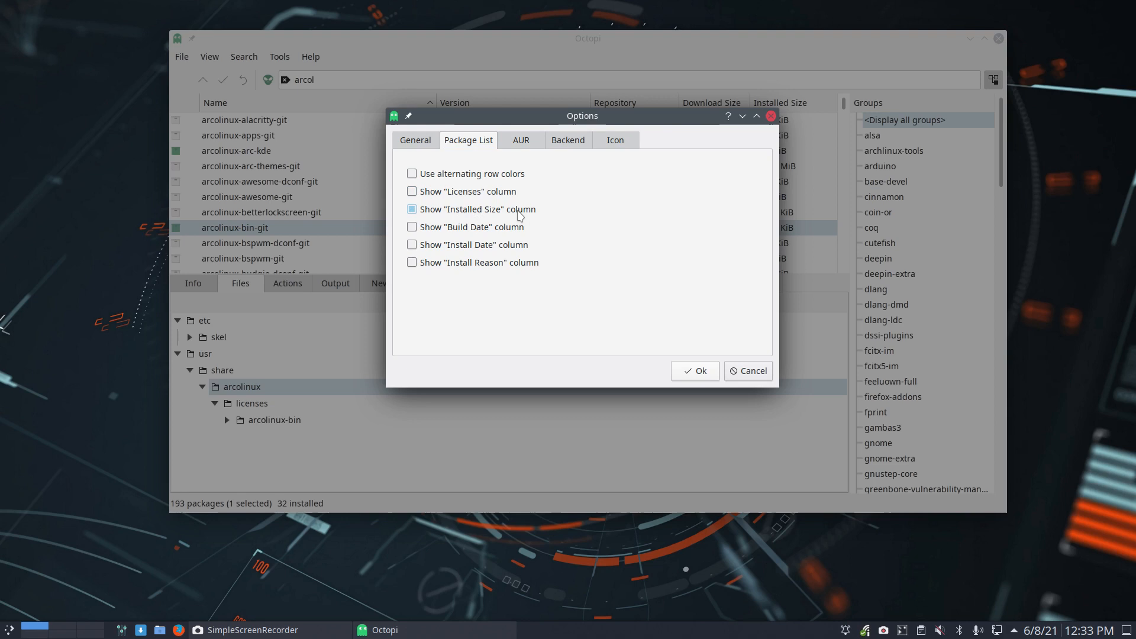
{"action": "left_click", "coordinate": [519, 139]}
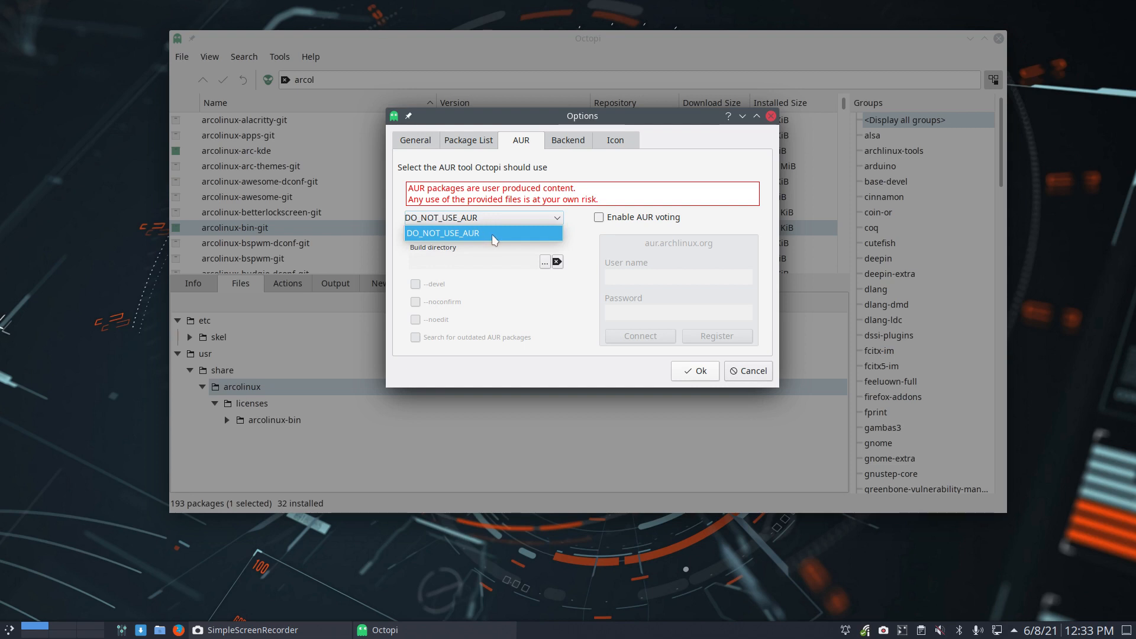
{"action": "left_click", "coordinate": [443, 233]}
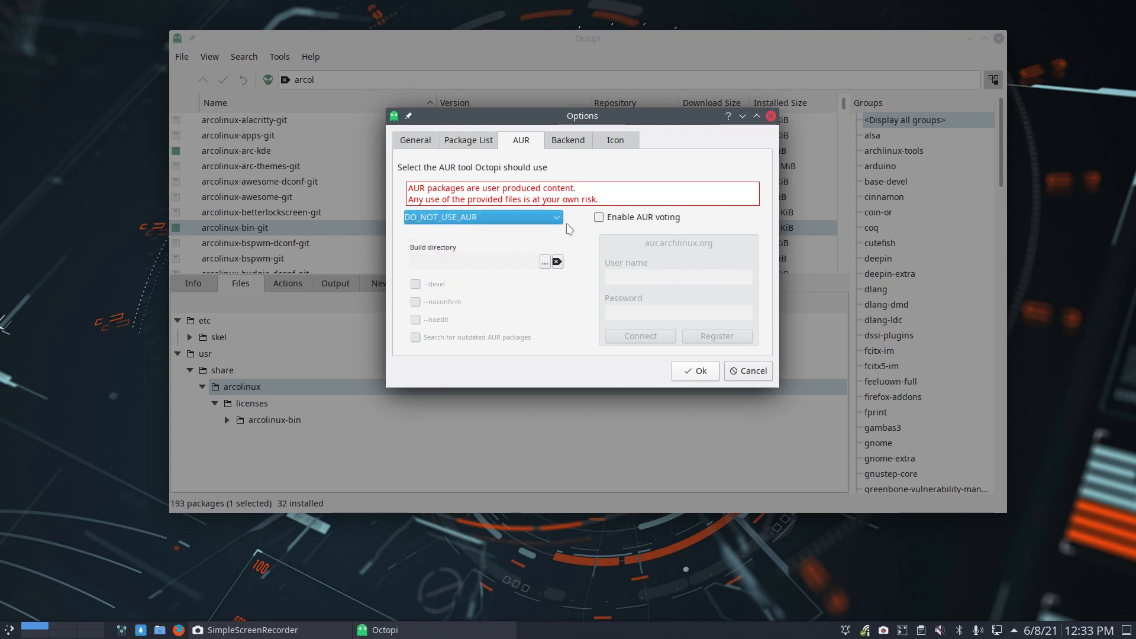
- View the Backend and Icon tabs, cancel the Options dialog and close Octopi
{"action": "left_click", "coordinate": [567, 140]}
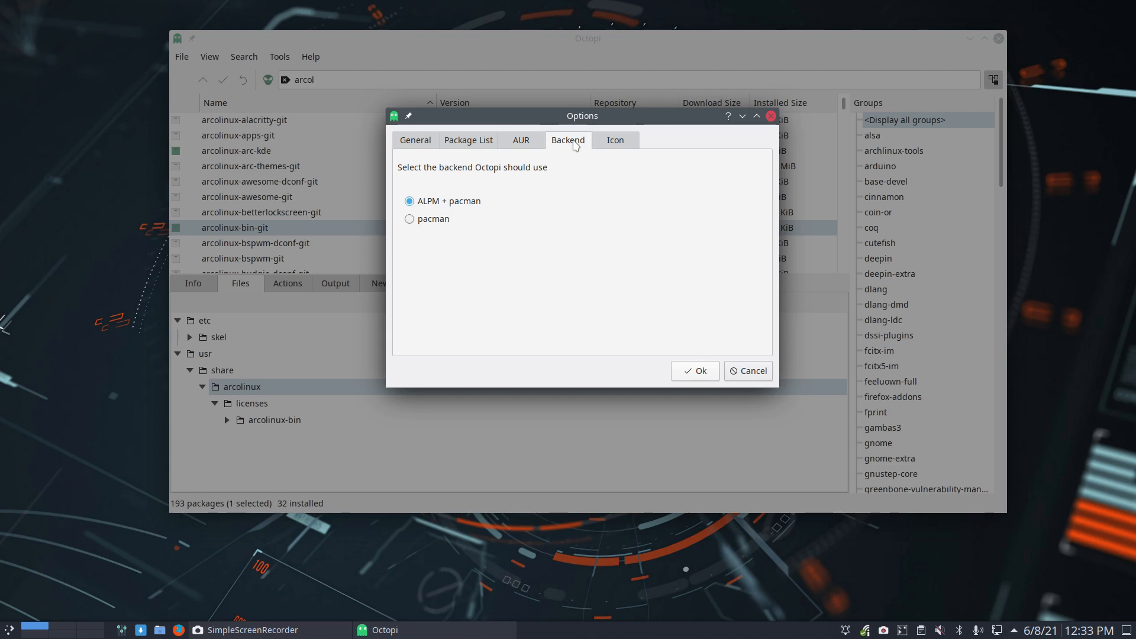
{"action": "mouse_move", "coordinate": [613, 152]}
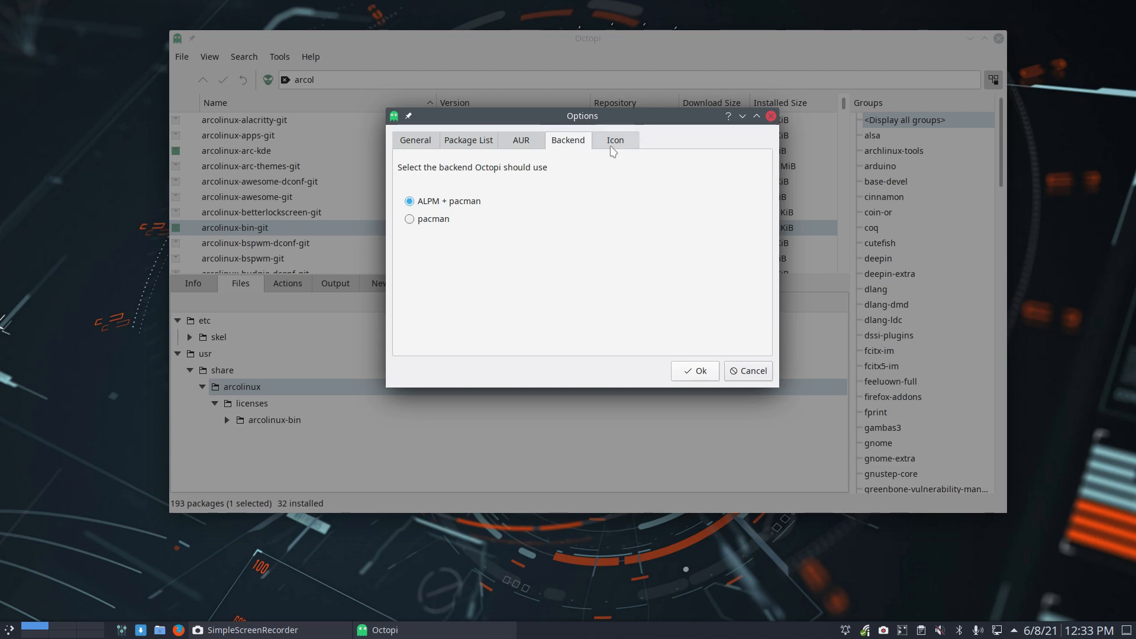
{"action": "left_click", "coordinate": [615, 140]}
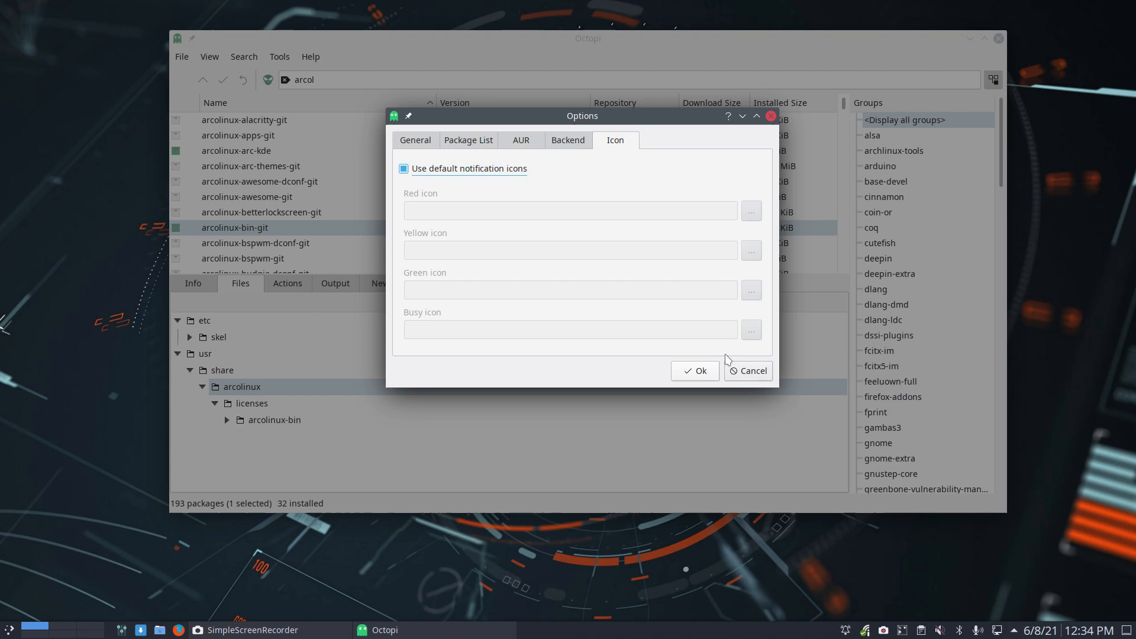
{"action": "left_click", "coordinate": [695, 371]}
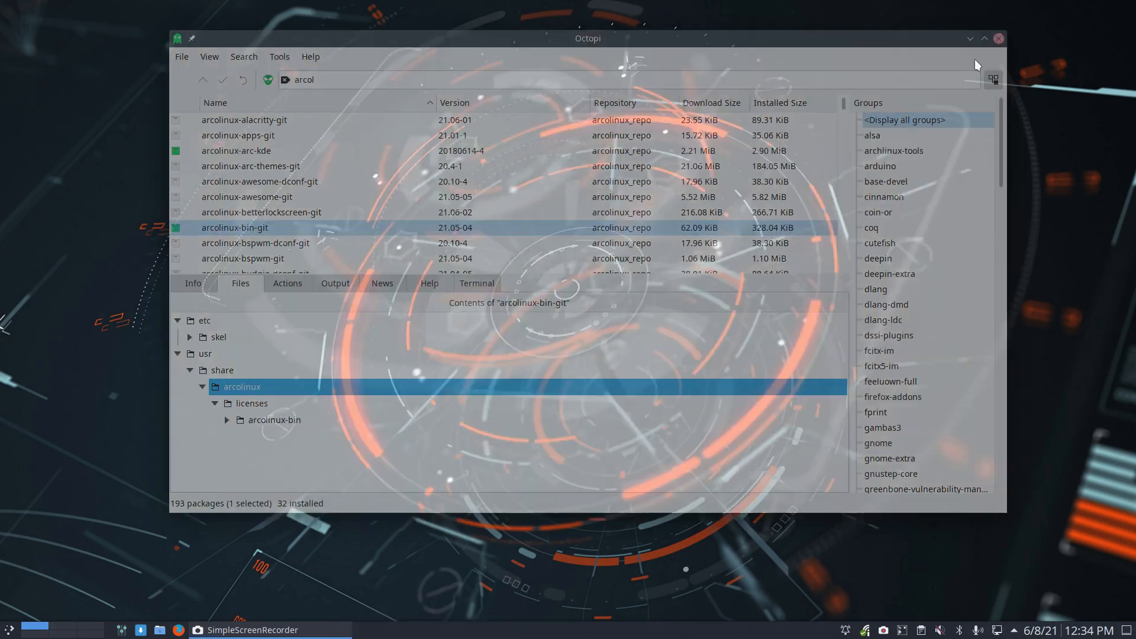
{"action": "left_click", "coordinate": [997, 38]}
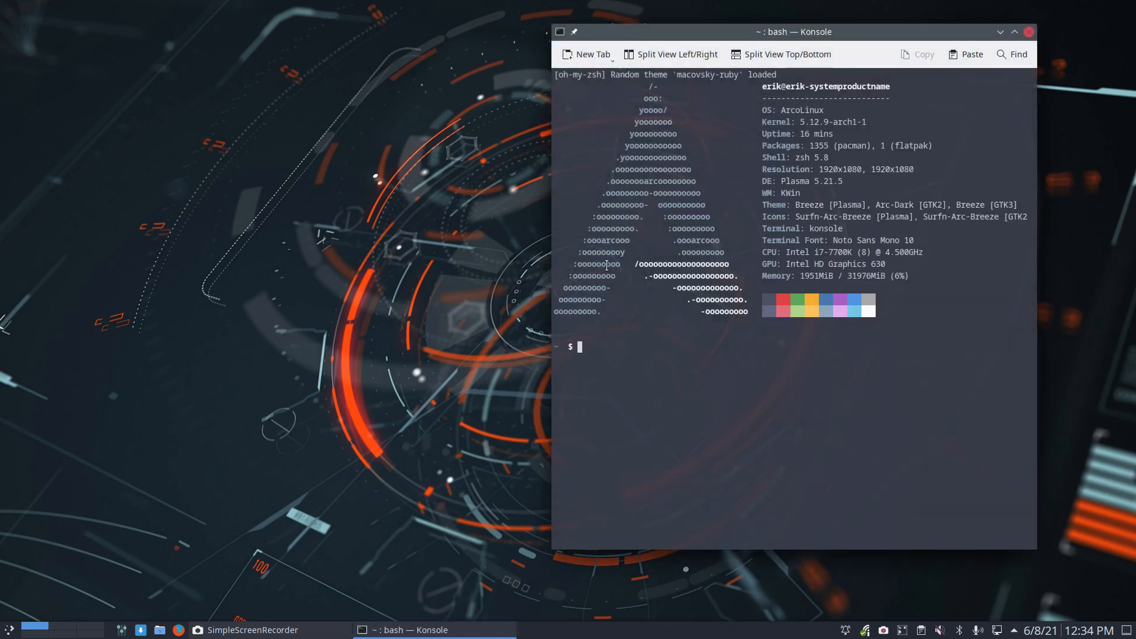
- Show the update alias as 'sudo pacman -Syyu' and upall as 'paru -Syu --noconfirm', then begin a sudo pacman command
{"action": "type", "text": "sdu"}
{"action": "type", "text": "alia"}
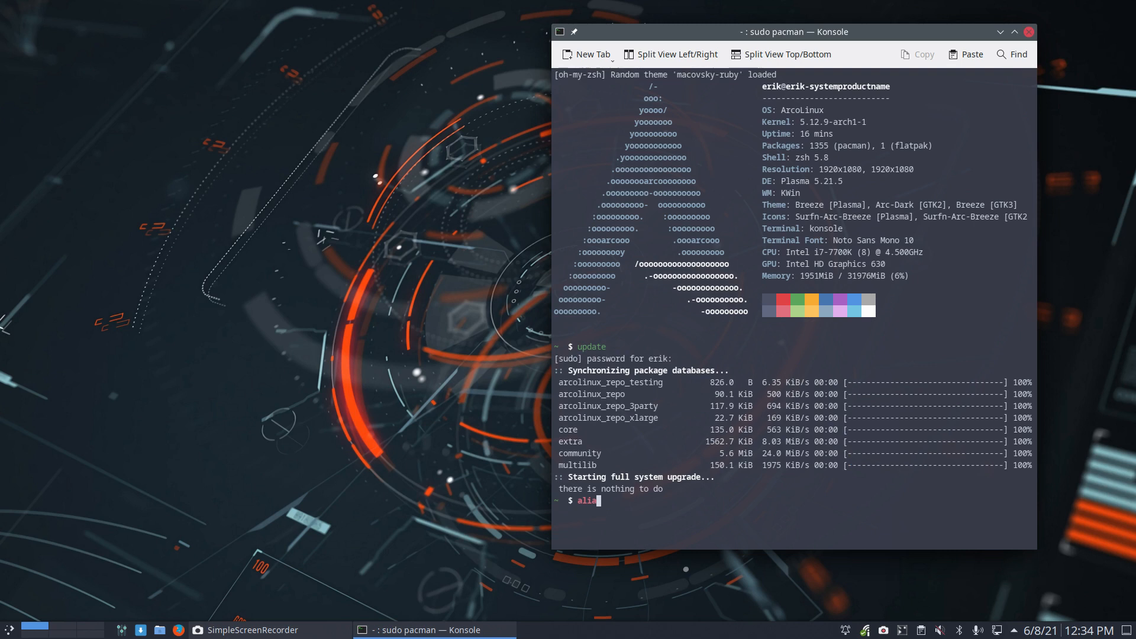
{"action": "key", "text": "Return"}
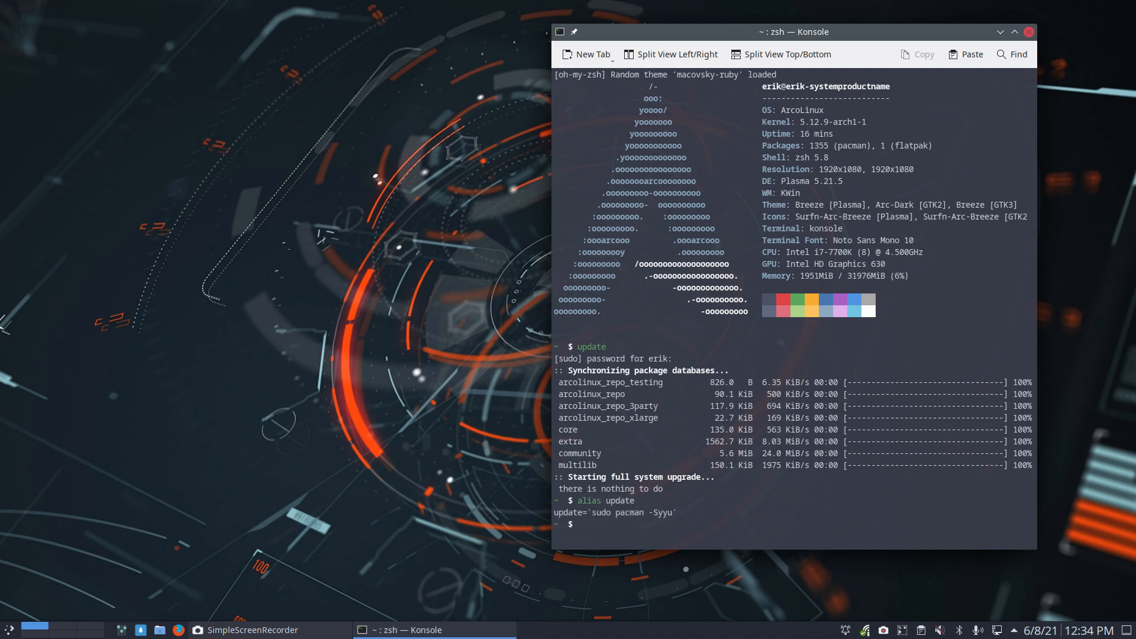
{"action": "type", "text": "alias upall"}
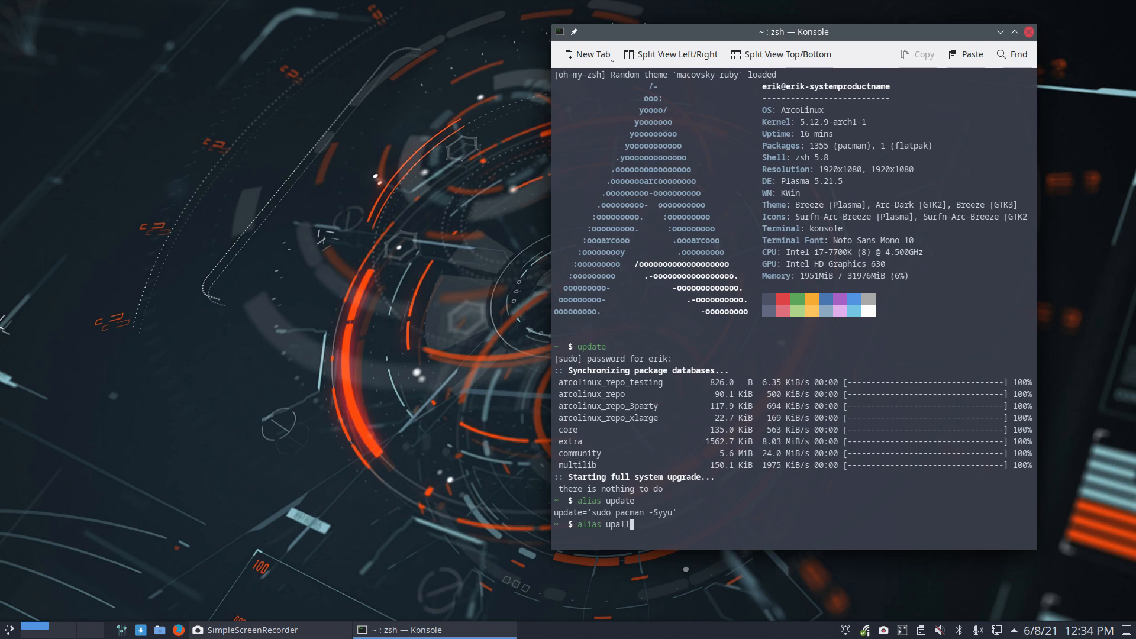
{"action": "key", "text": "Return"}
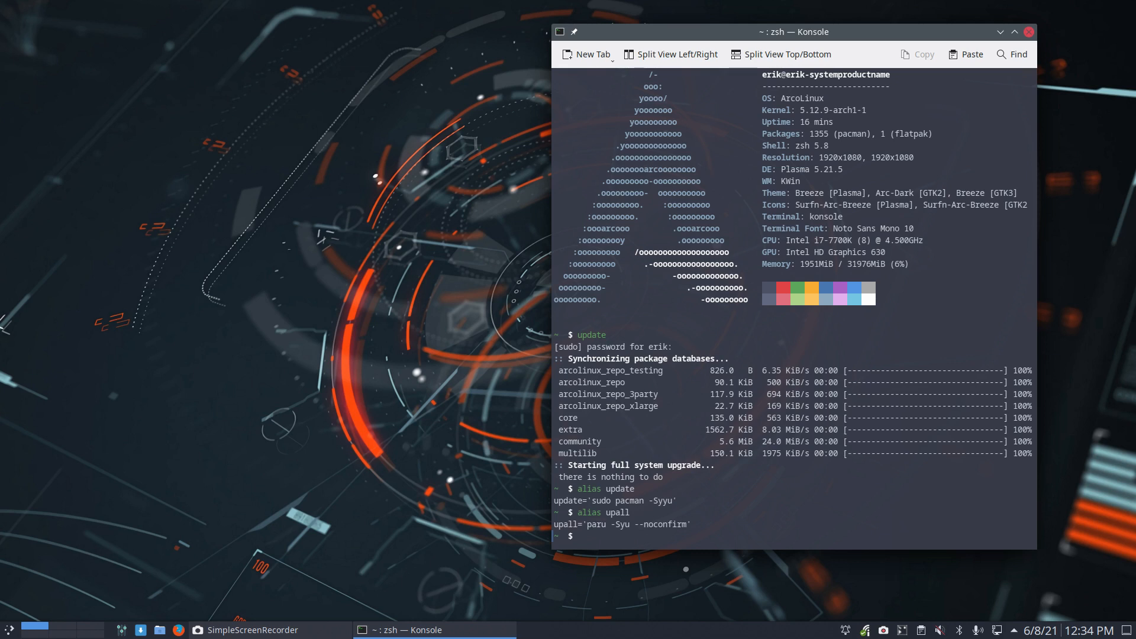
{"action": "type", "text": "sudo pacman -S mik"}
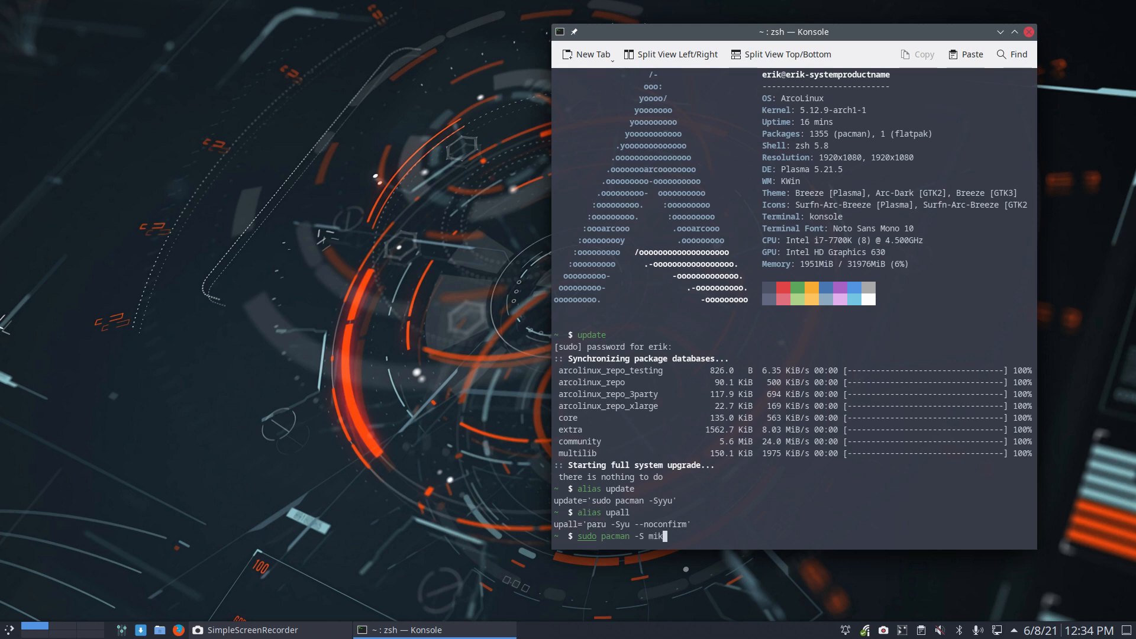
- Install pikaur-git with its pyalpm dependency via sudo pacman -S, confirming with Y
{"action": "type", "text": "pikaur-git"}
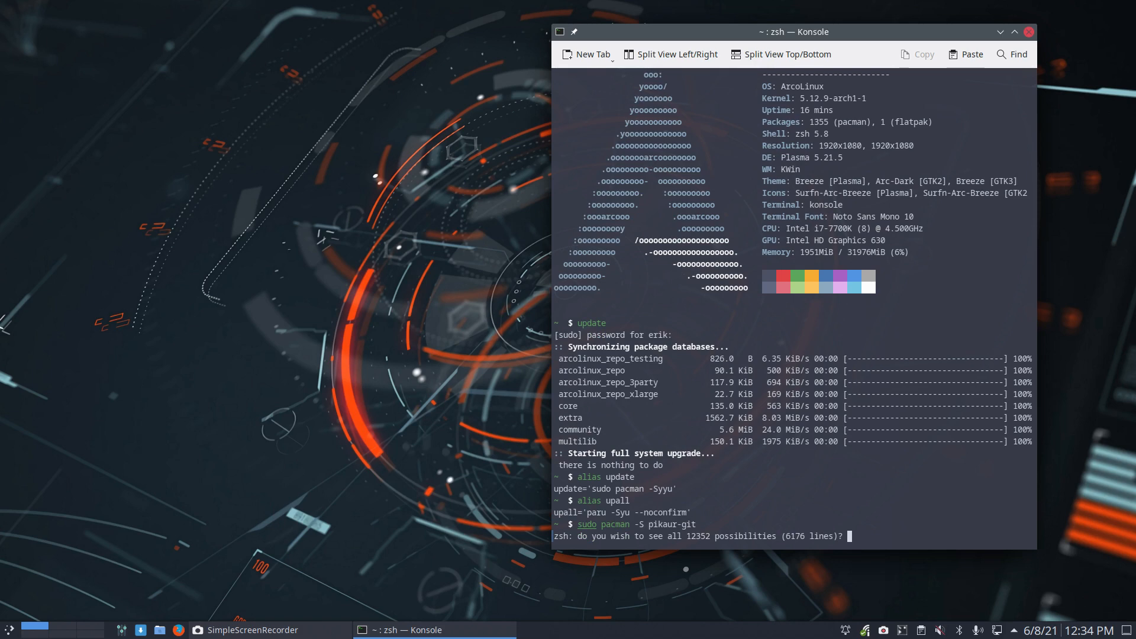
{"action": "key", "text": "Return"}
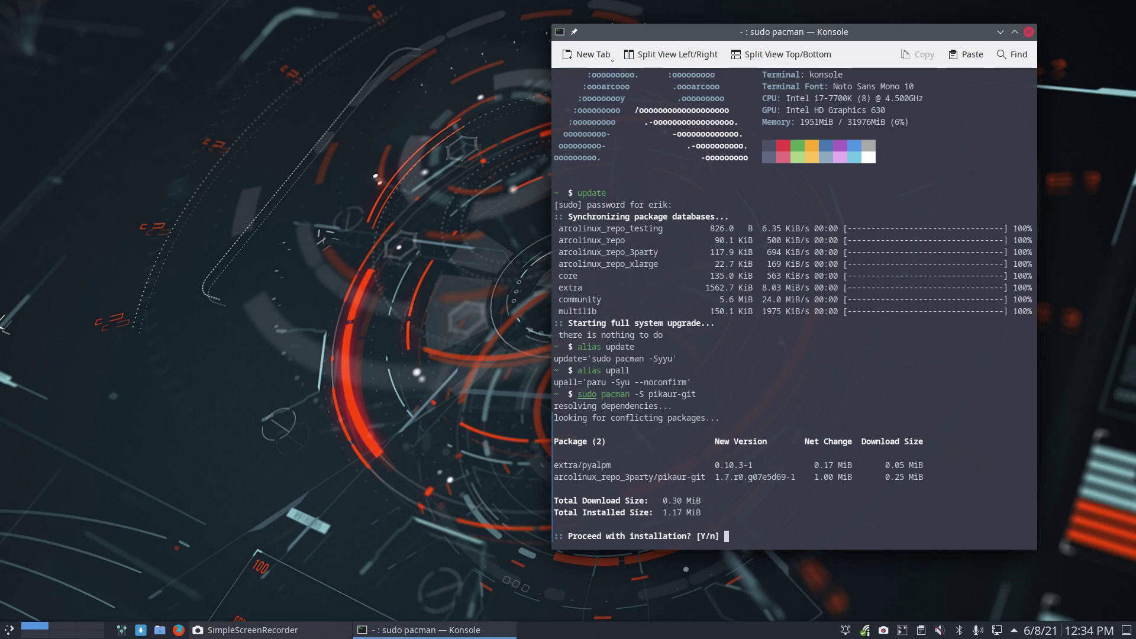
{"action": "type", "text": "Y"}
{"action": "type", "text": "pikaur"}
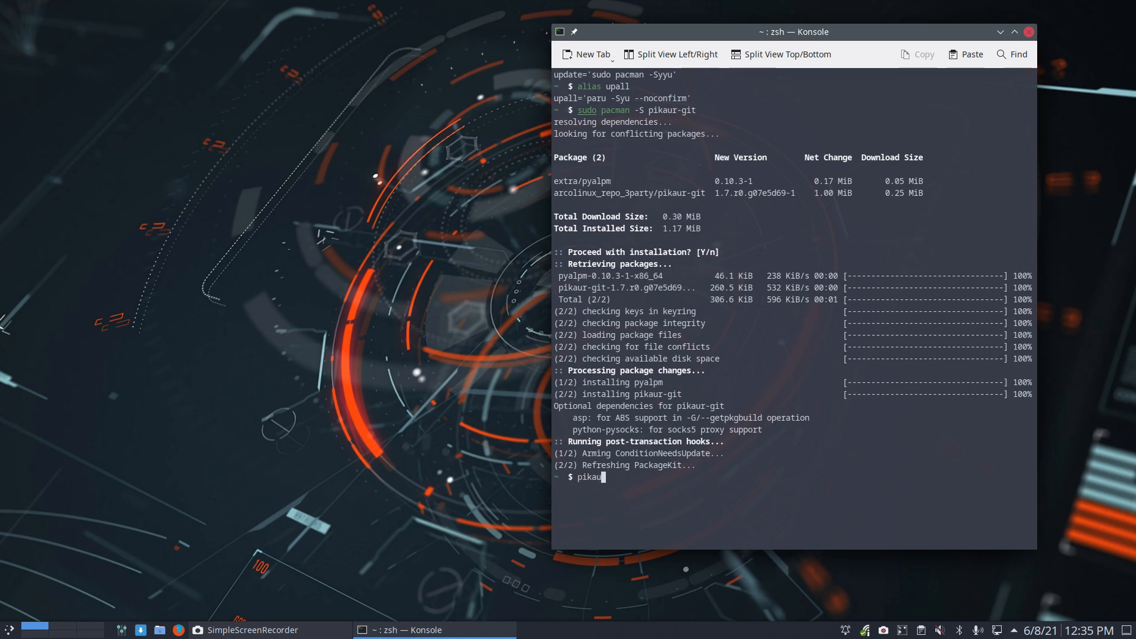
- Rerun the pikaur-git install, reinstalling it as already up to date, and start typing pikaur
{"action": "key", "text": "BackSpace"}
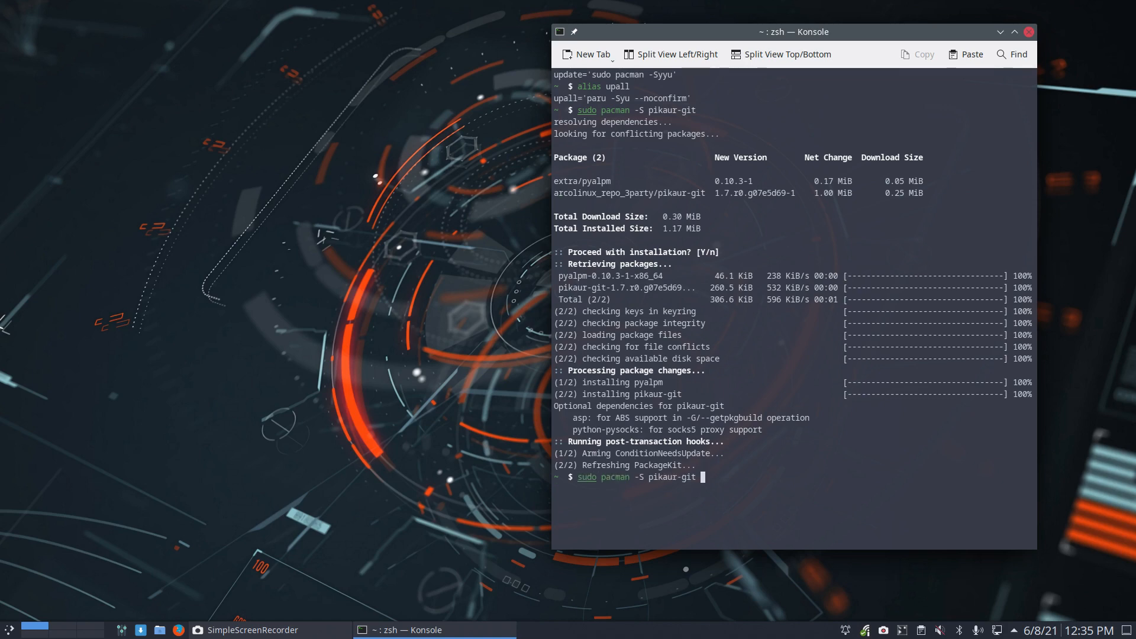
{"action": "key", "text": "Return"}
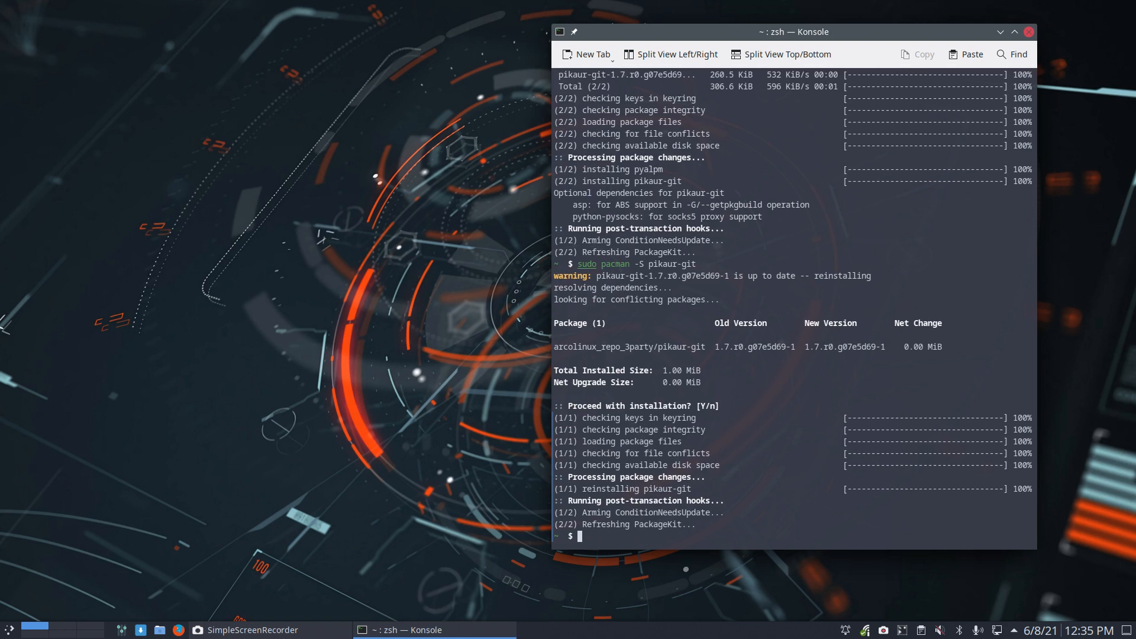
{"action": "type", "text": "pikaur"}
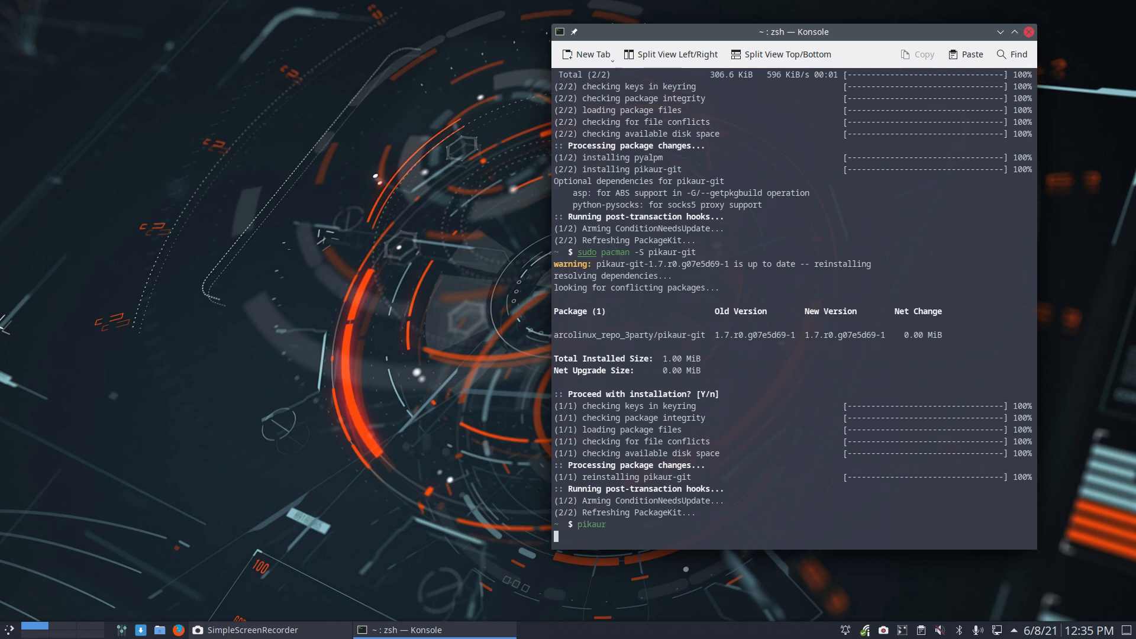
- Run bare pikaur (no operation error), then pikaur -Syu to sync repos and AUR with nothing to upgrade
{"action": "key", "text": "Return"}
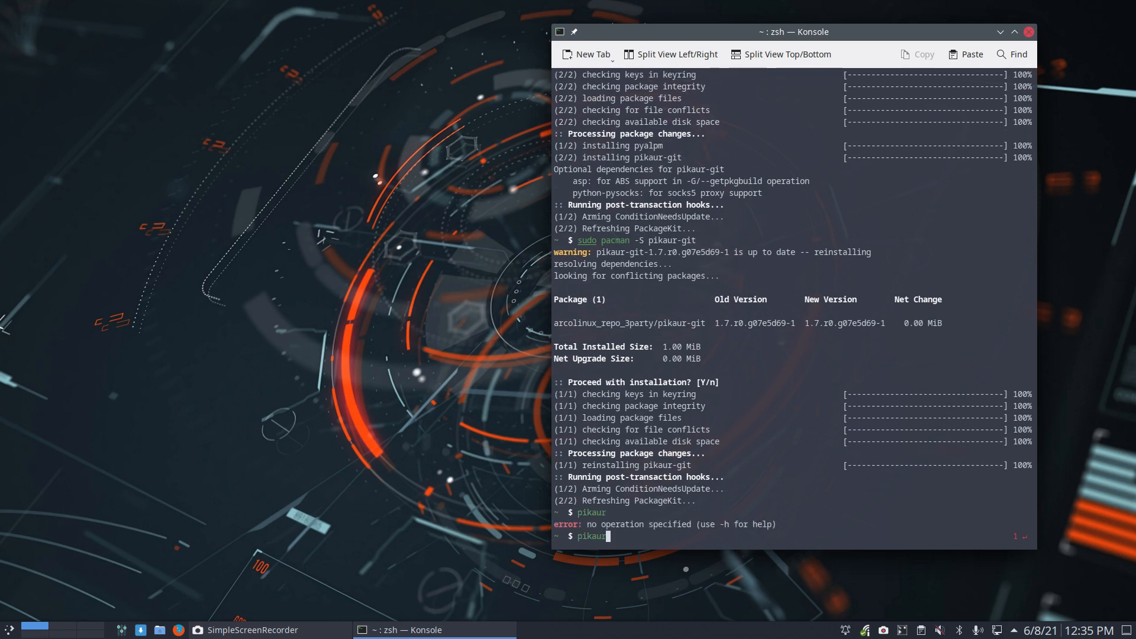
{"action": "type", "text": "-S"}
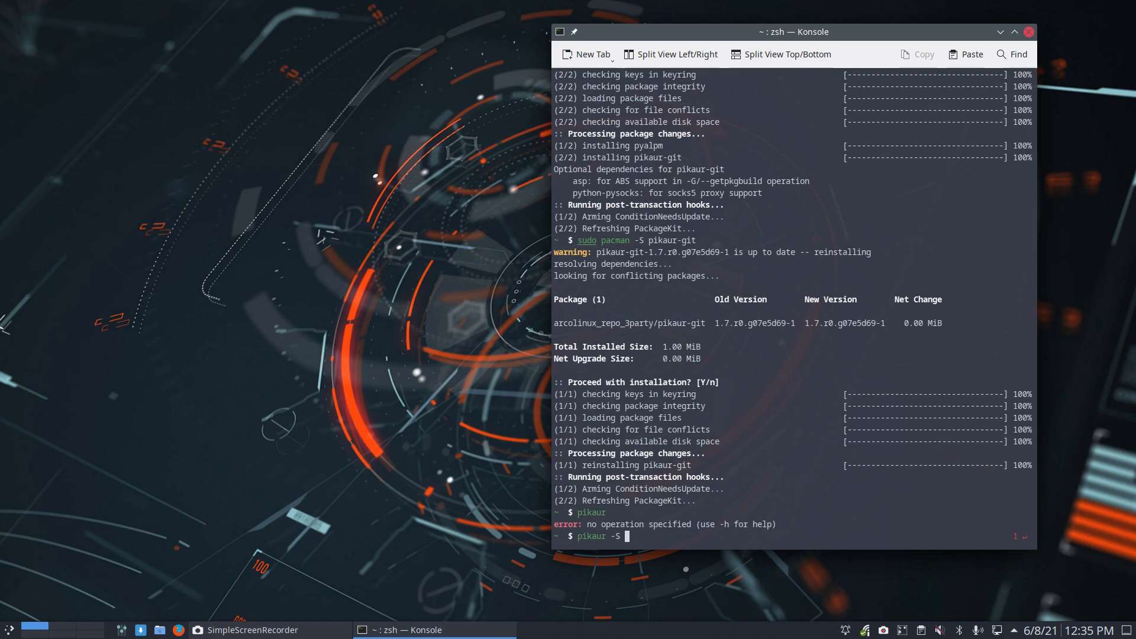
{"action": "type", "text": "Syu"}
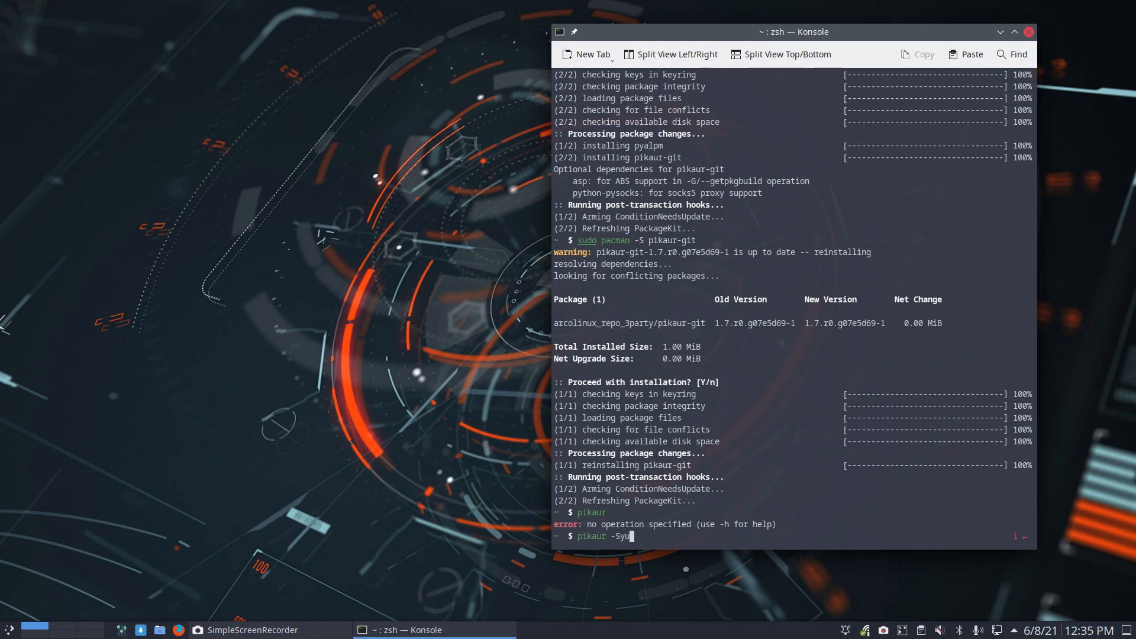
{"action": "key", "text": "Return"}
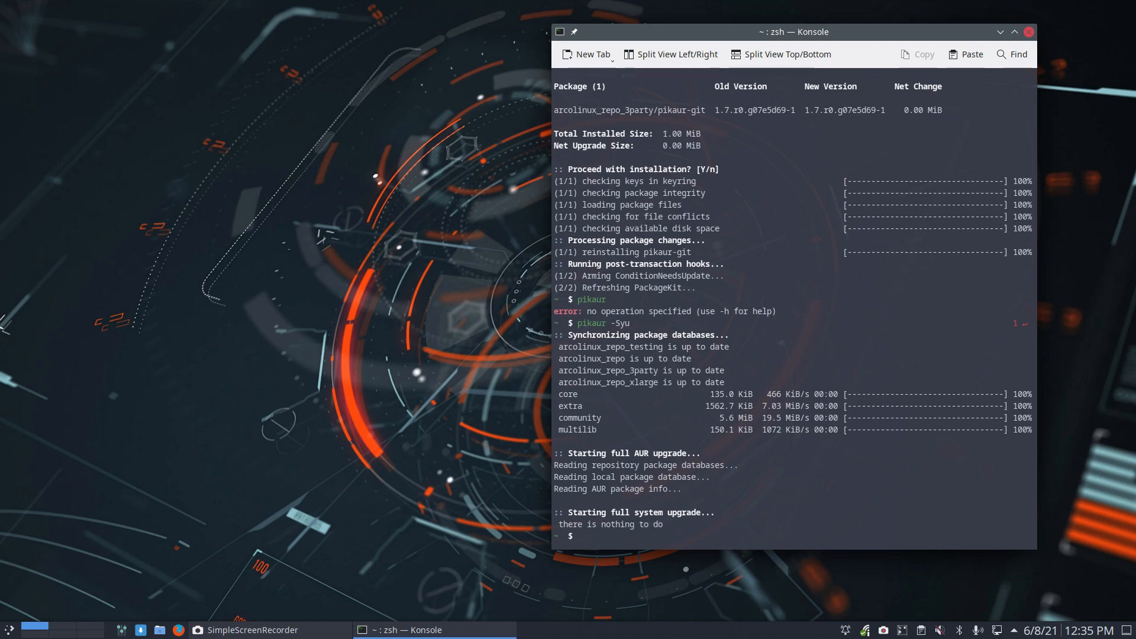
{"action": "mouse_move", "coordinate": [685, 503]}
{"action": "type", "text": "pamac"}
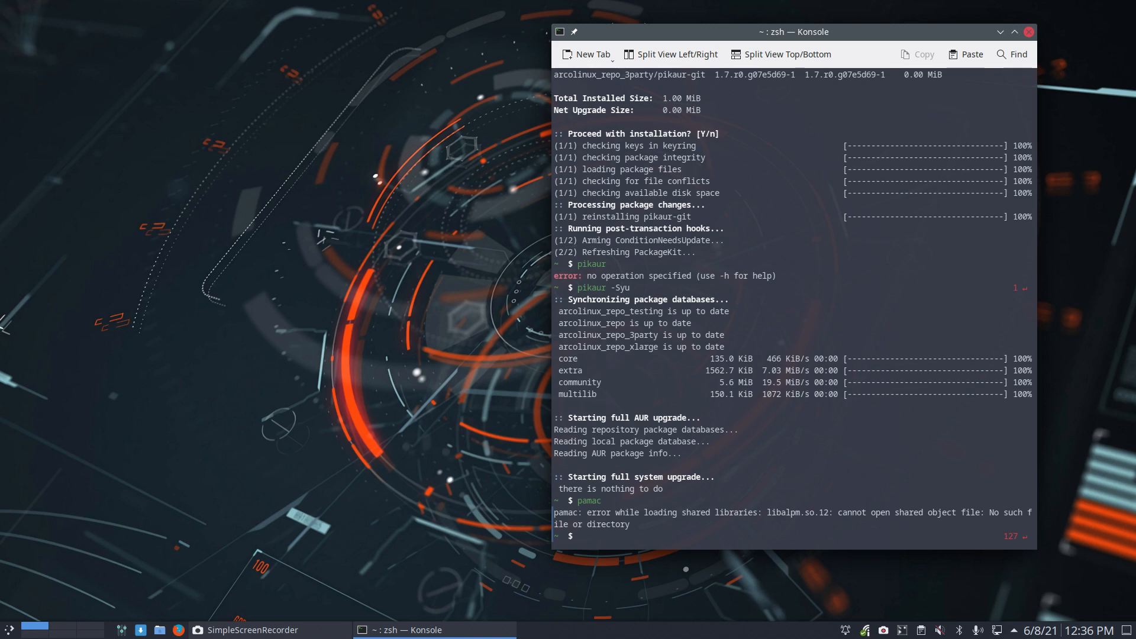
{"action": "mouse_move", "coordinate": [493, 511]}
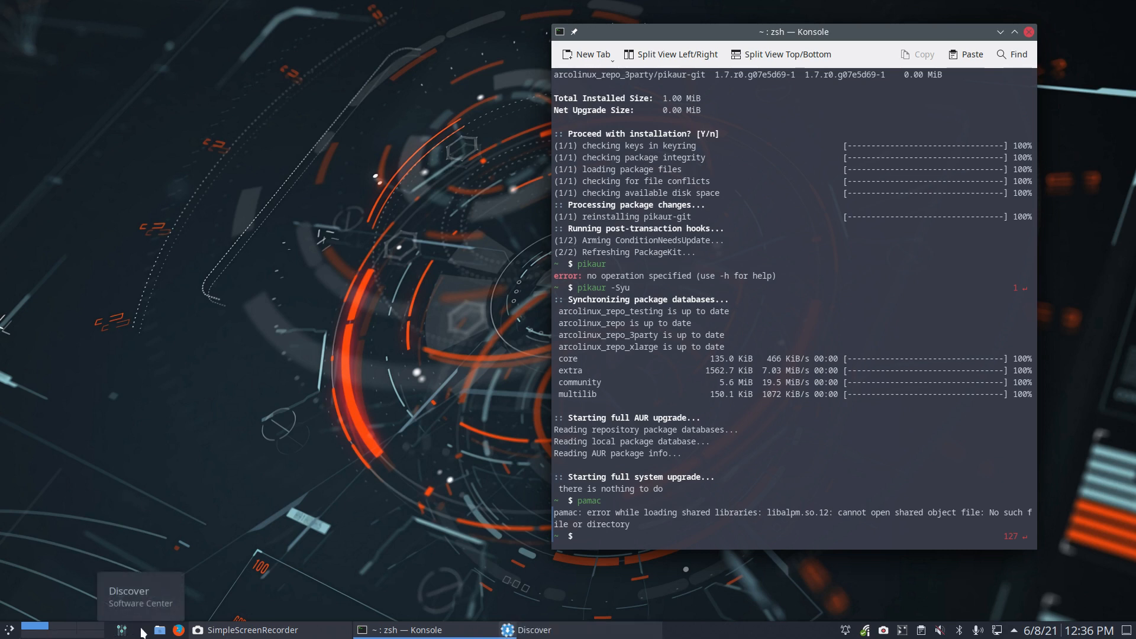
- After pamac fails on missing libalpm.so.12, launch Discover from the taskbar to its Featured page
{"action": "left_click", "coordinate": [525, 629]}
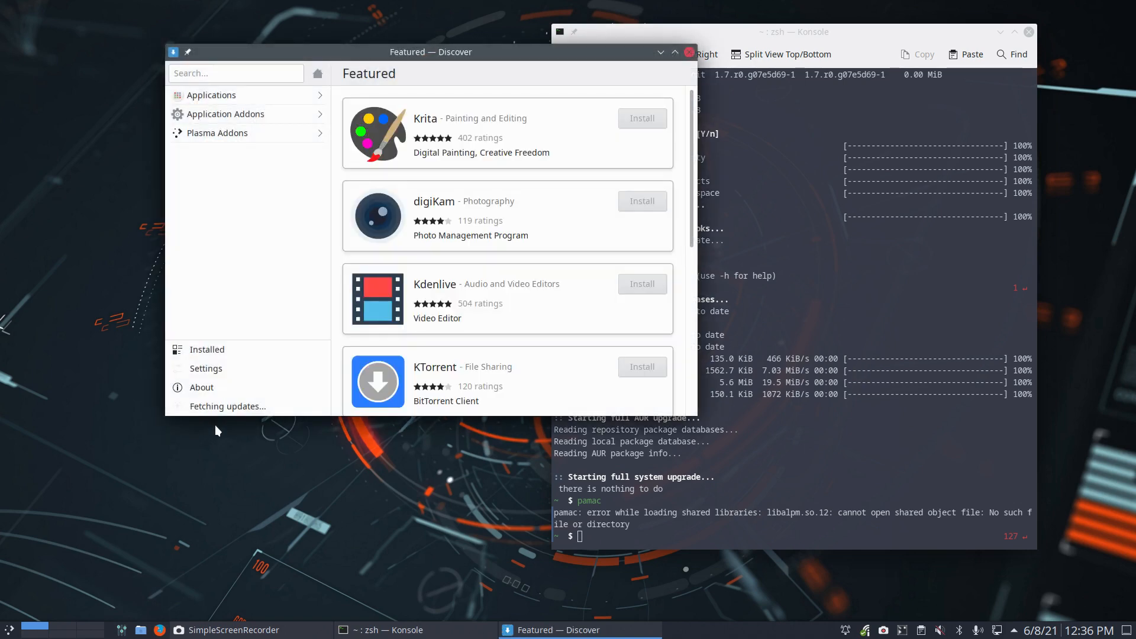